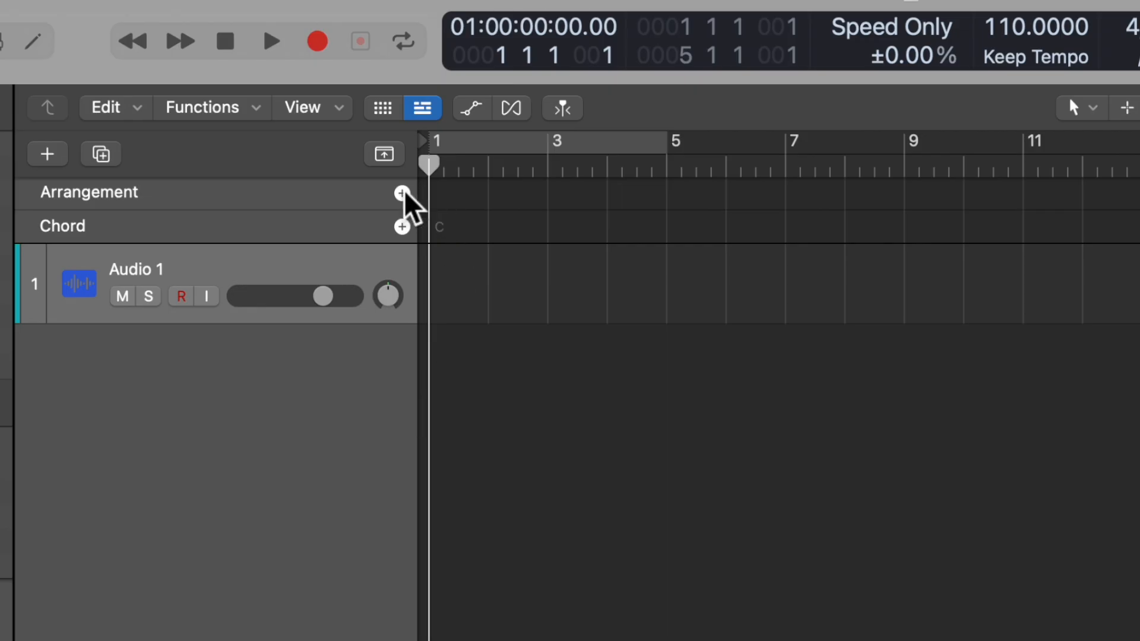
Add successive arrangement markers so the song gets Intro, Verse, Chorus, Bridge and Outro sections.
left_click(402, 193)
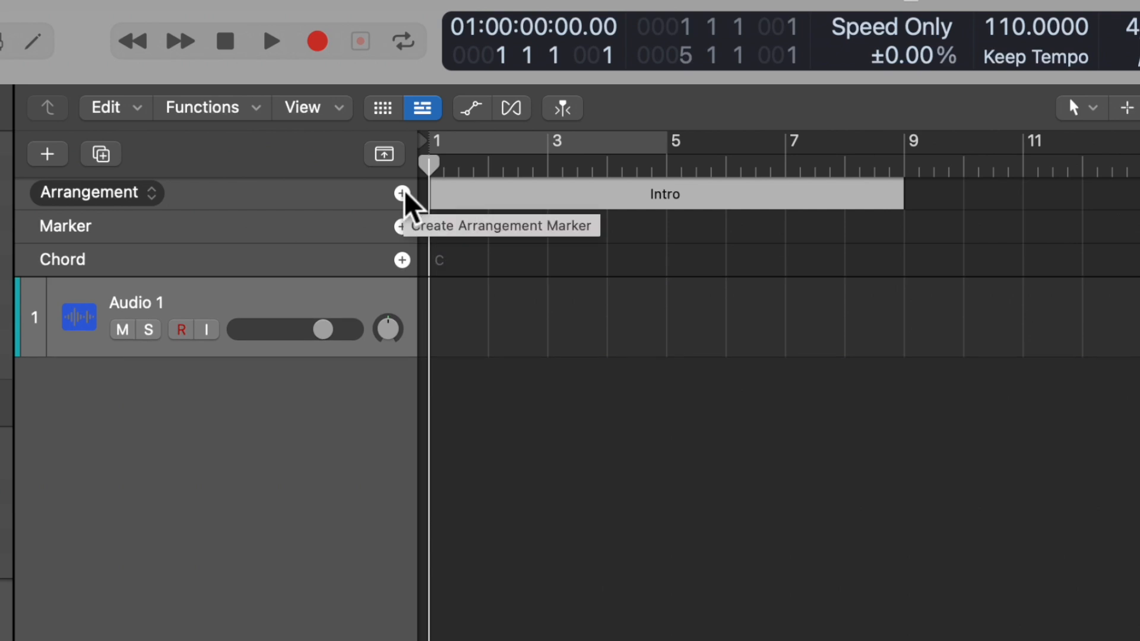
left_click(402, 194)
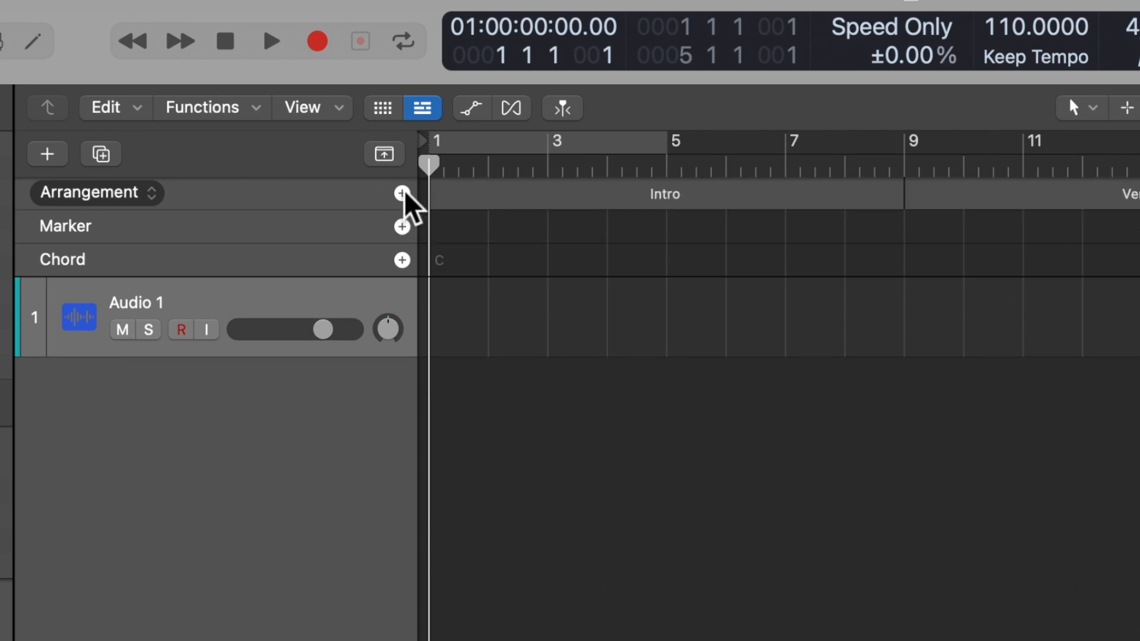
left_click(402, 193)
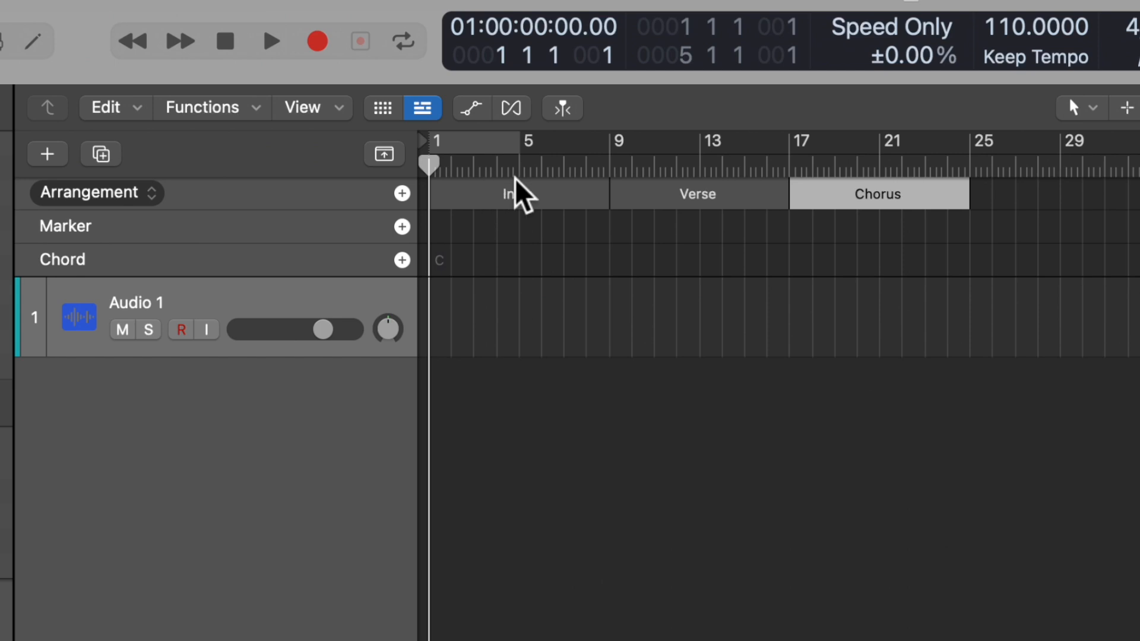
left_click(401, 194)
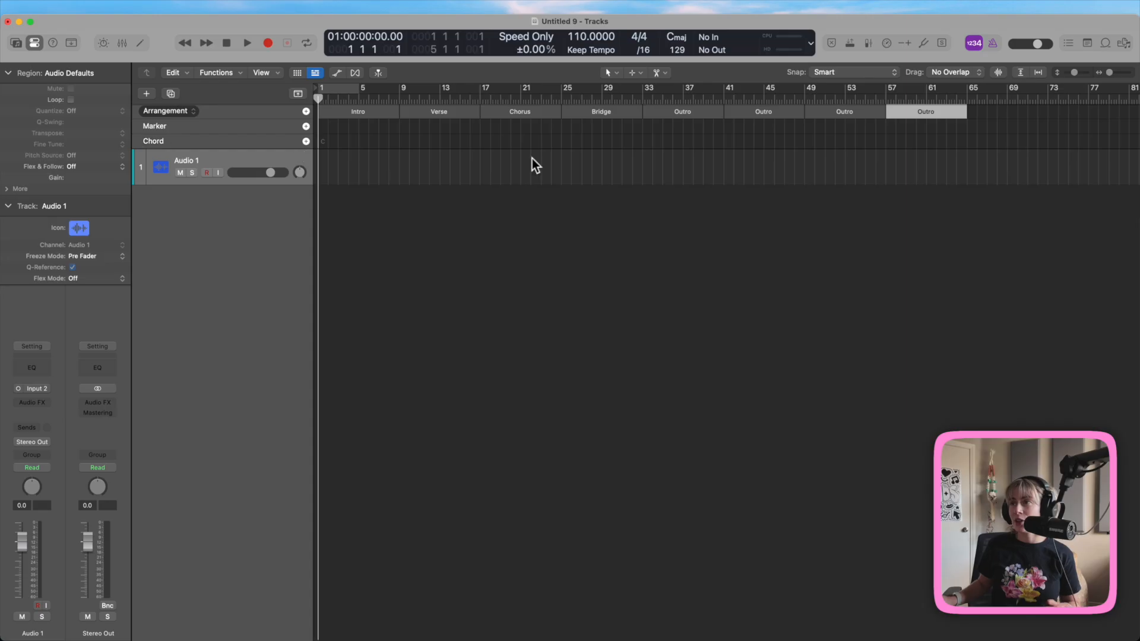
mouse_move(378, 117)
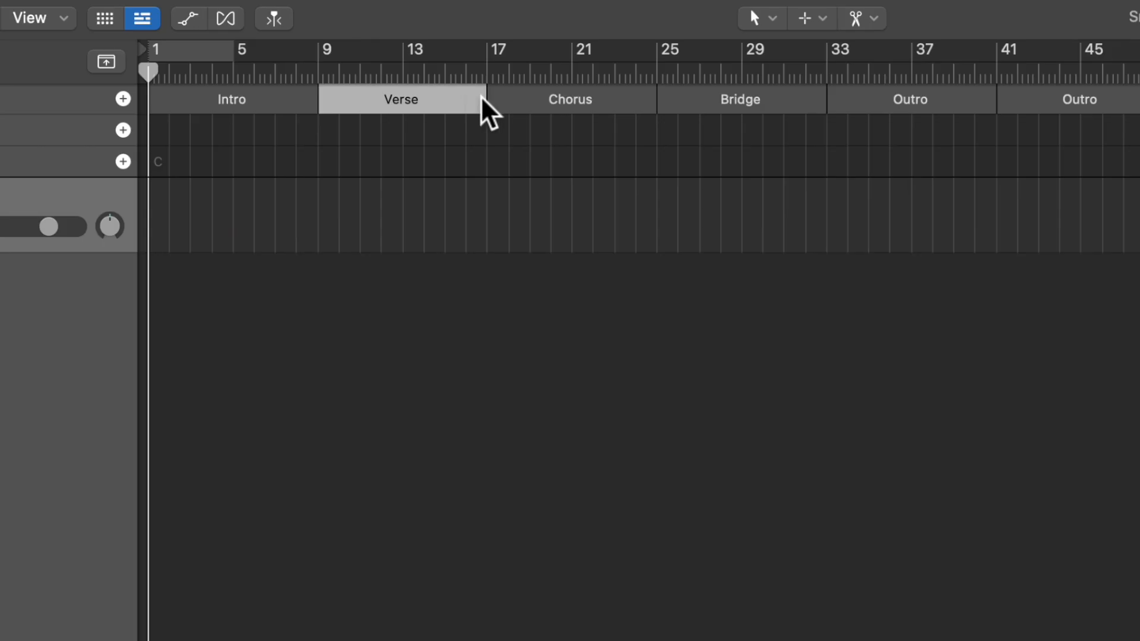
Rename the early sections so the Intro is followed by Verse, Verse, Chorus, Chorus.
left_click(401, 99)
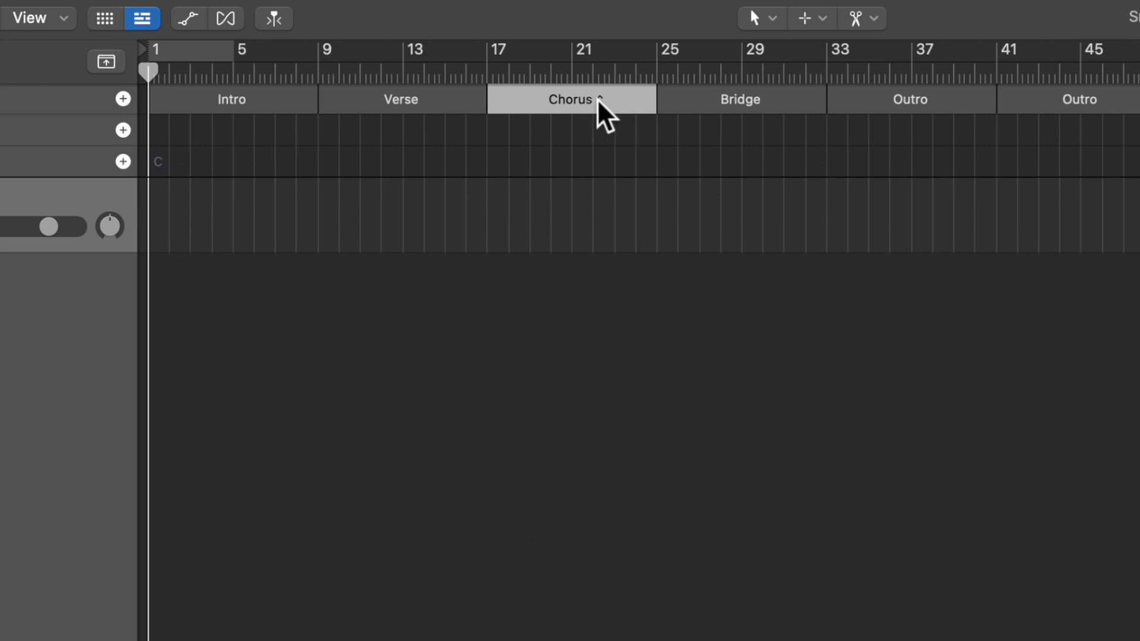
left_click(570, 100)
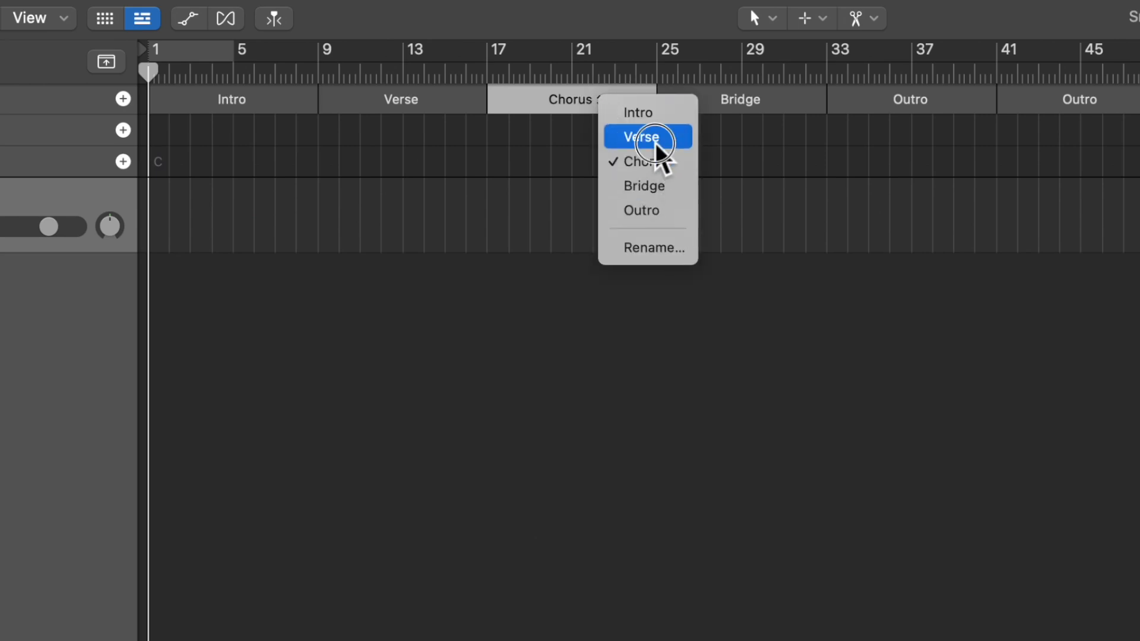
left_click(638, 136)
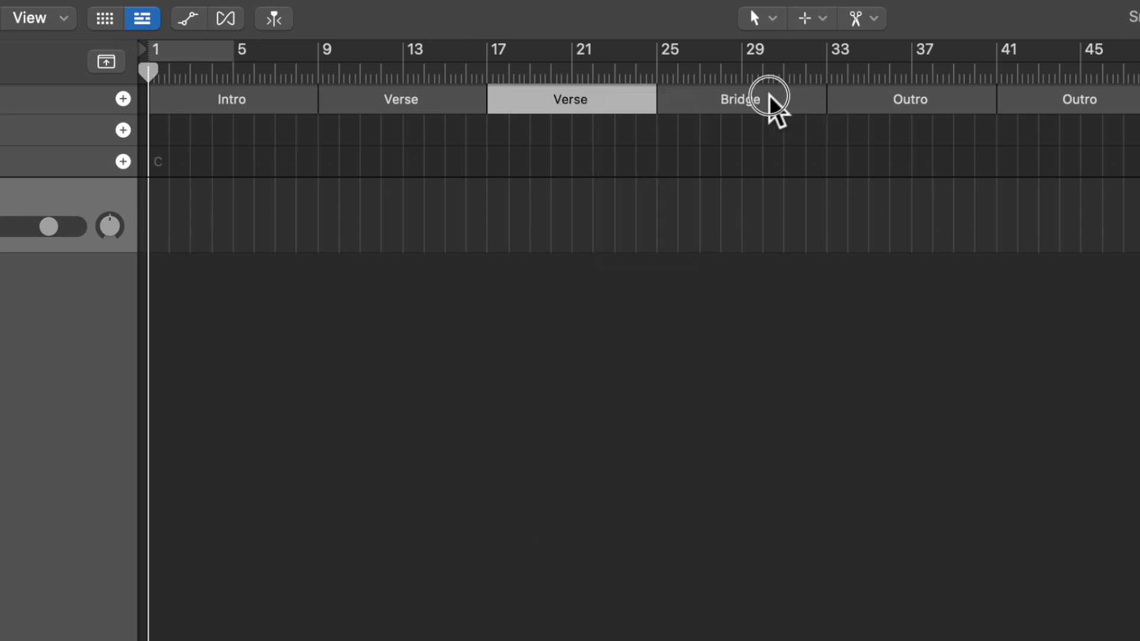
left_click(739, 100)
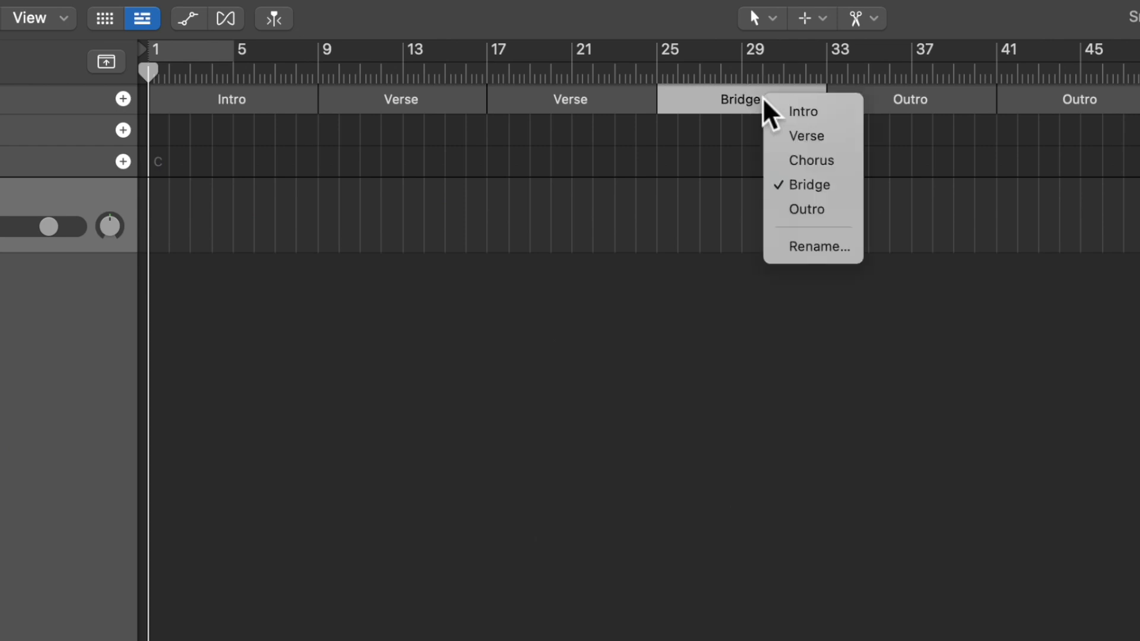
mouse_move(814, 164)
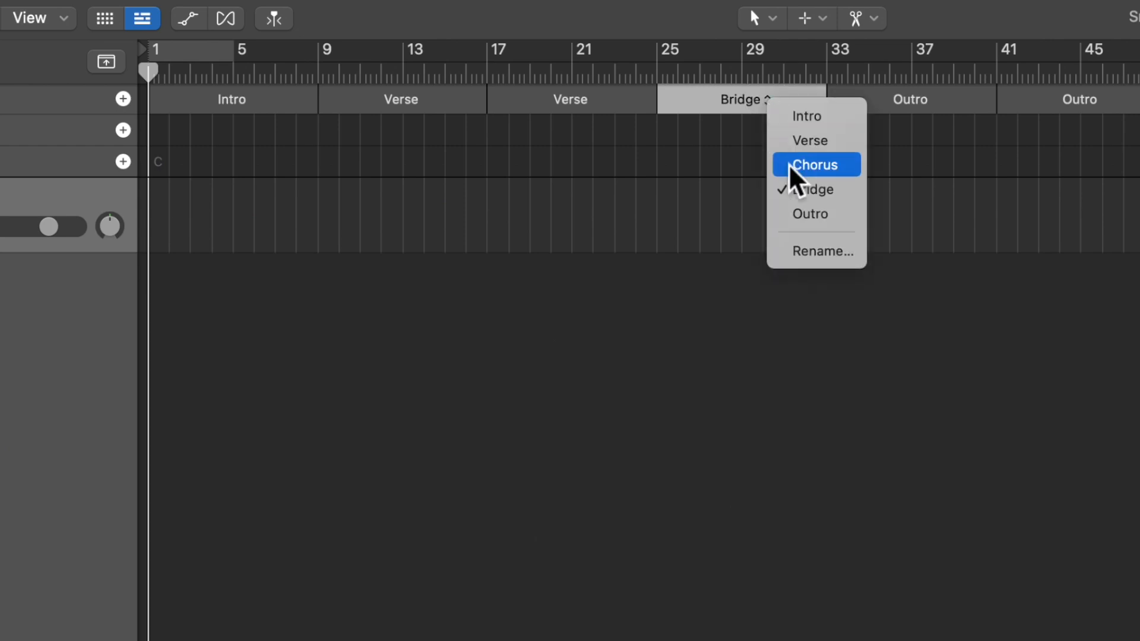
left_click(813, 164)
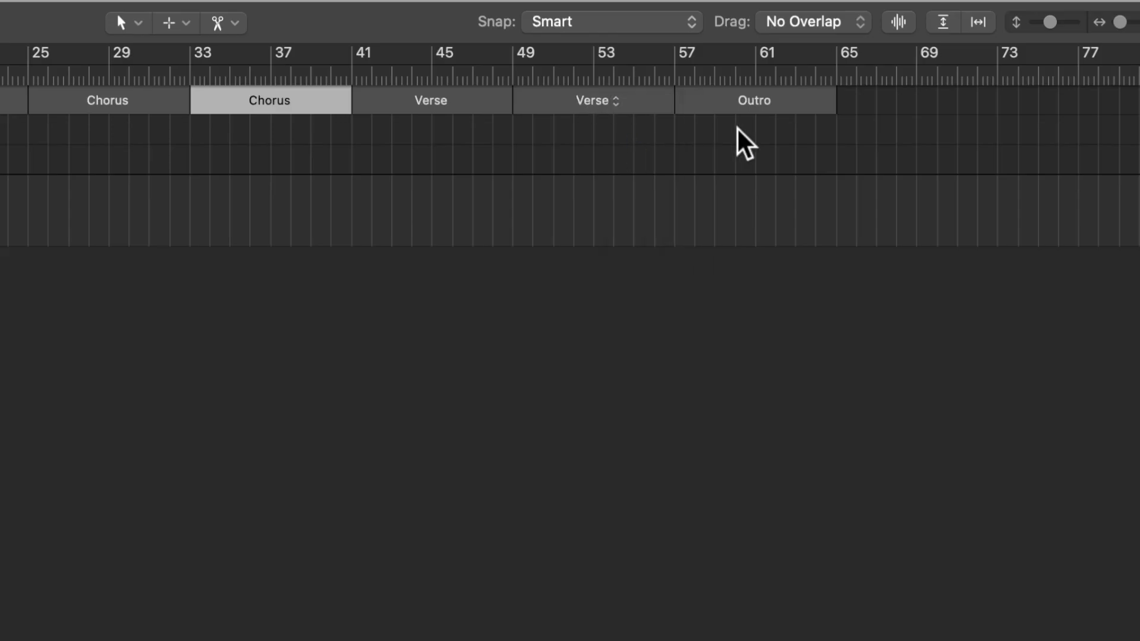
left_click(754, 100)
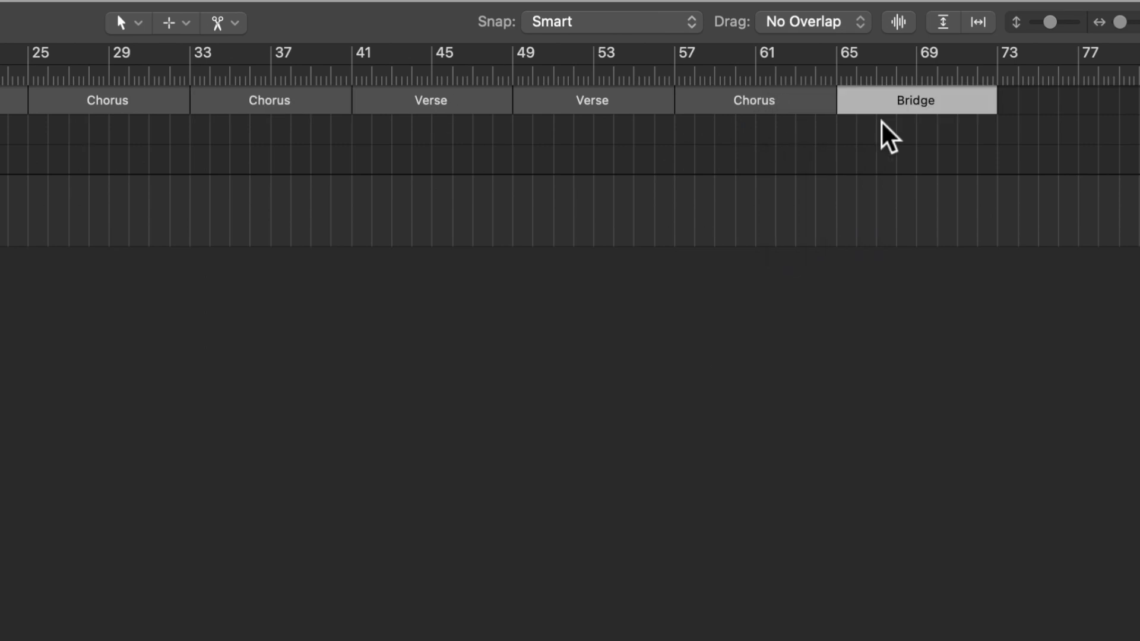
Rename the later Bridge and Outro markers to Choruses at bars 81 and 89, keeping the final Outro.
left_click(916, 100)
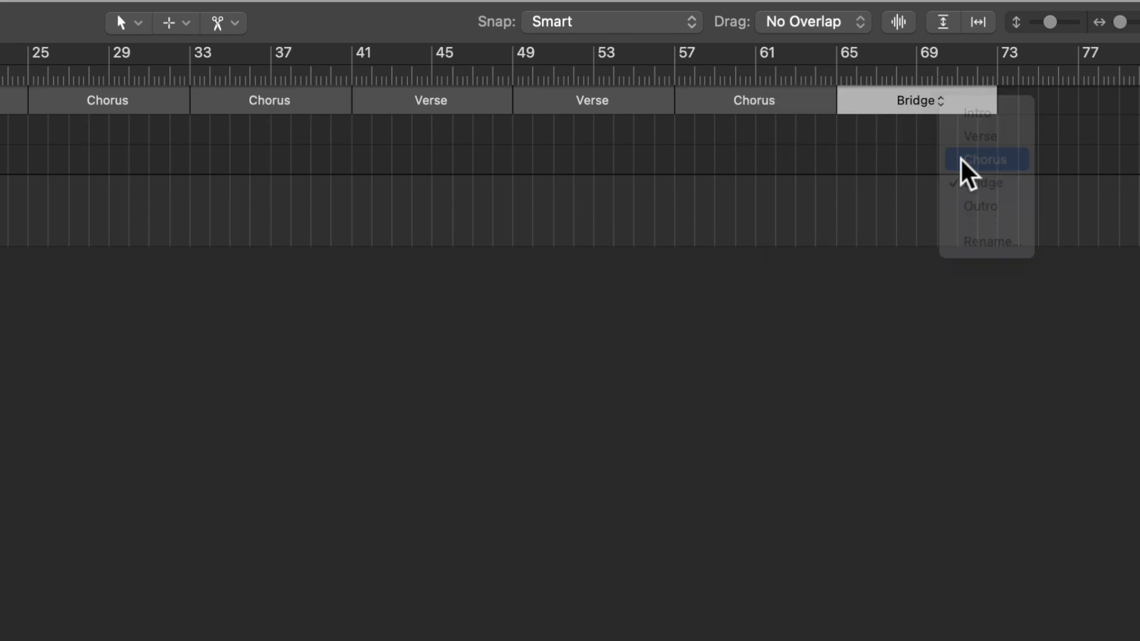
left_click(987, 159)
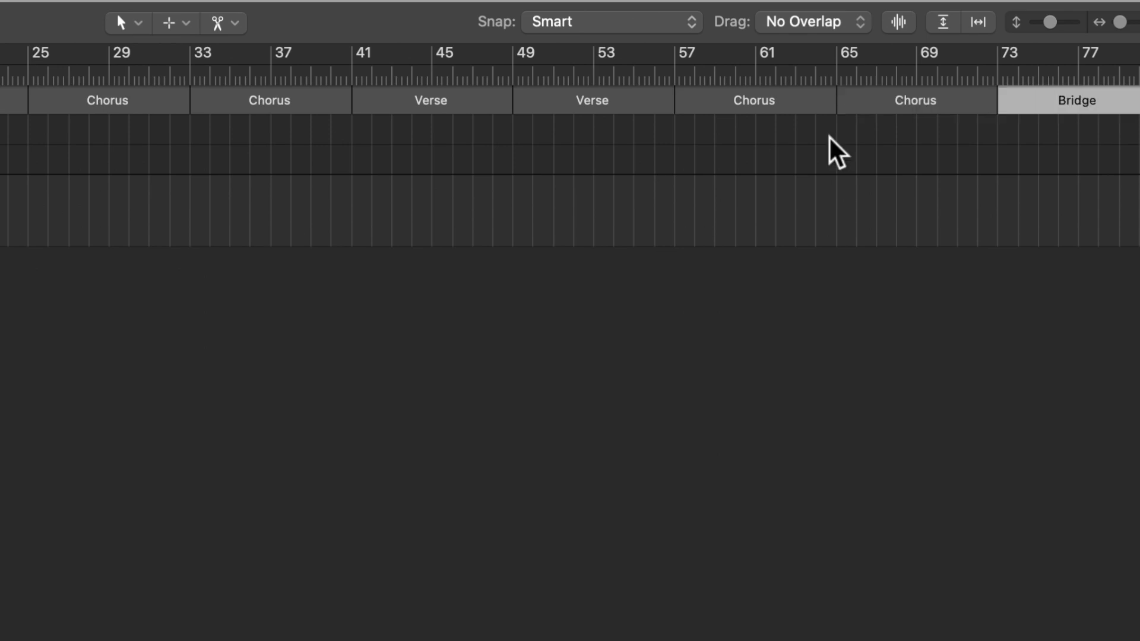
scroll("right", 3)
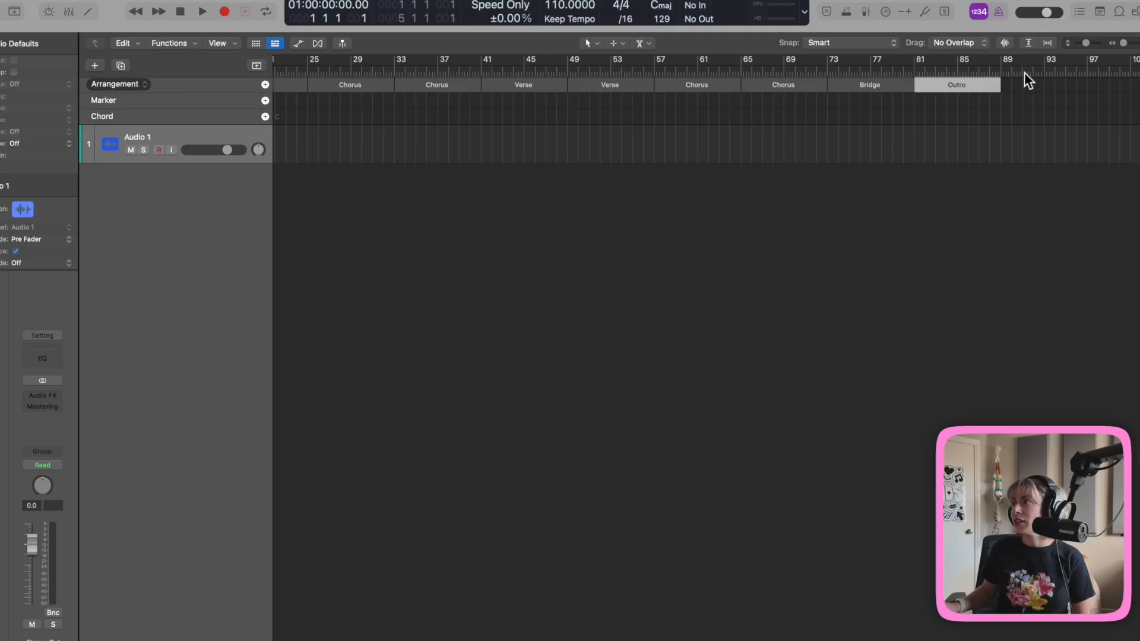
left_click(956, 85)
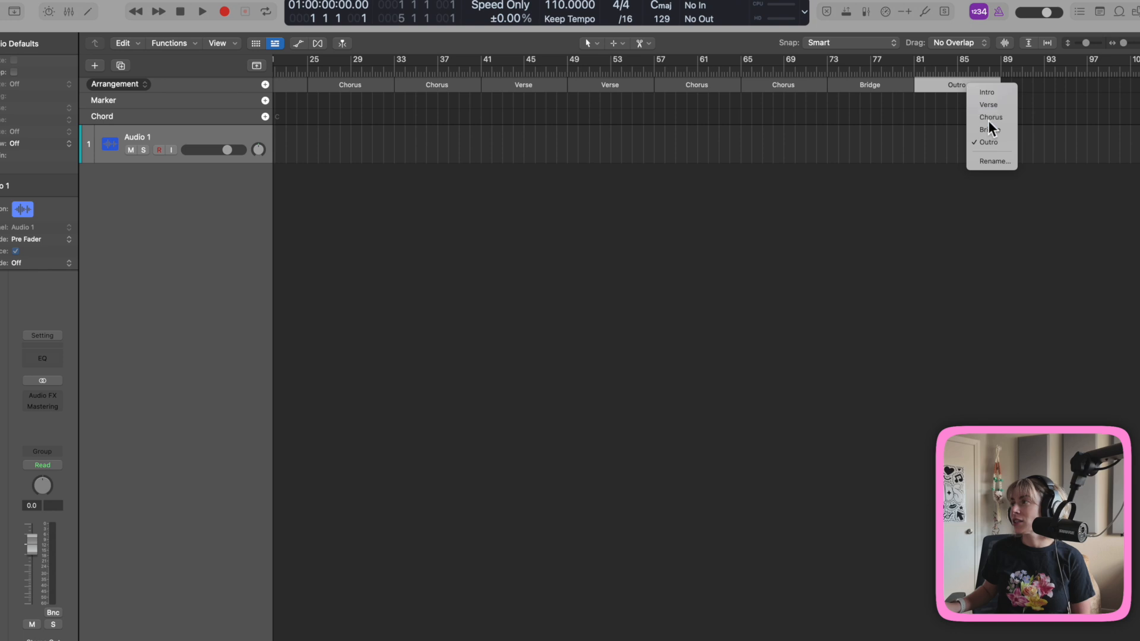
left_click(992, 117)
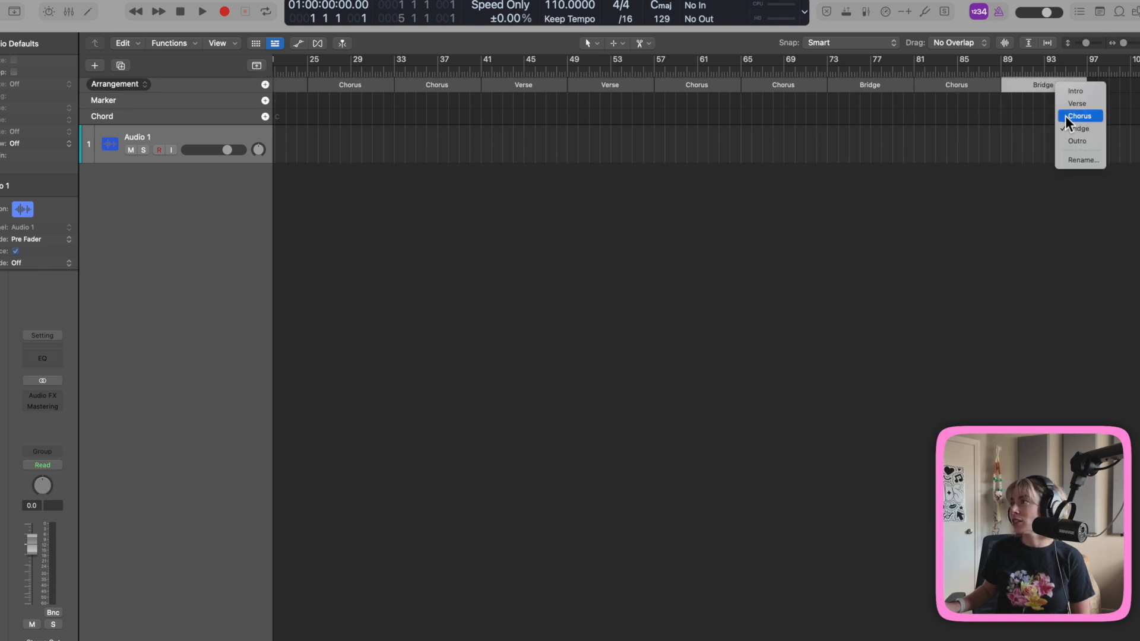
left_click(1082, 116)
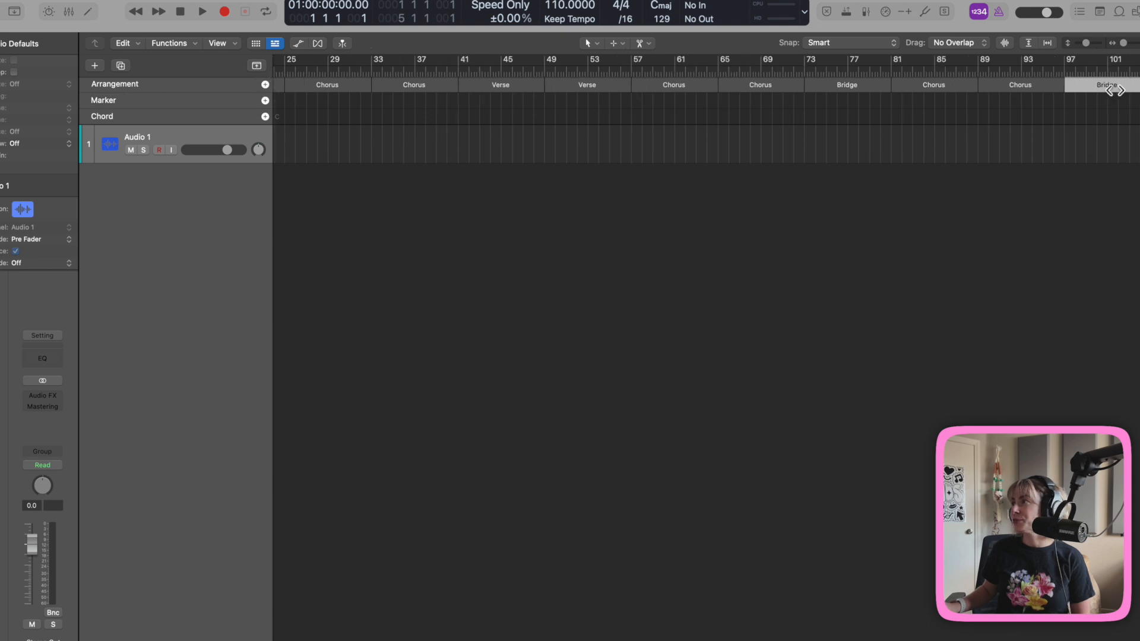
left_click(1101, 84)
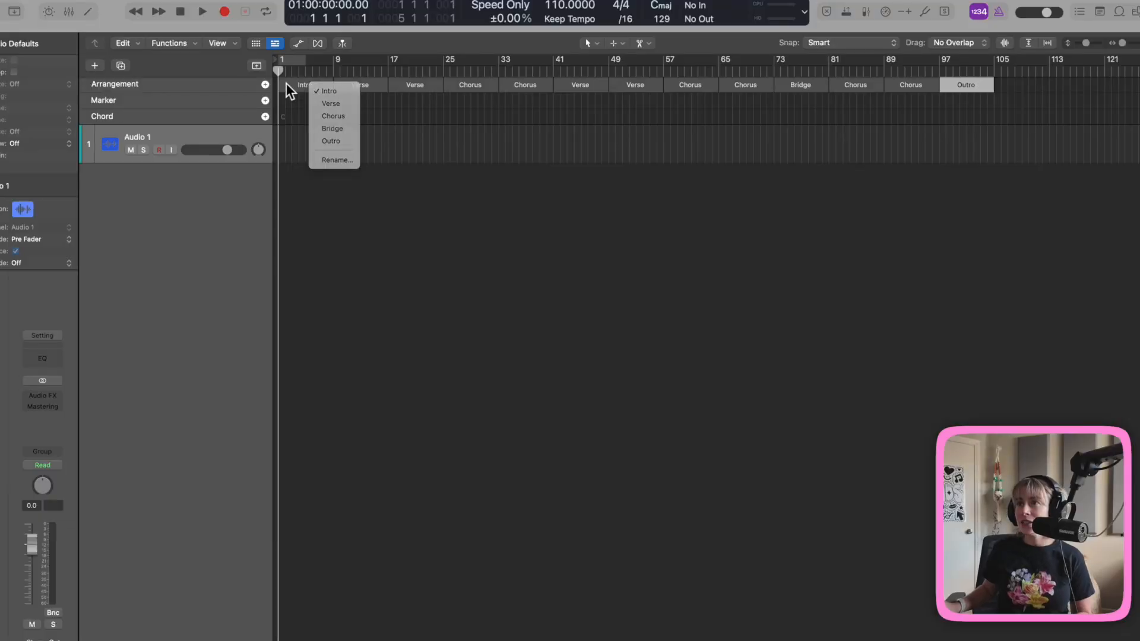
Colour the Intro red and all Verse sections green from the Color window, then close it.
left_click(328, 91)
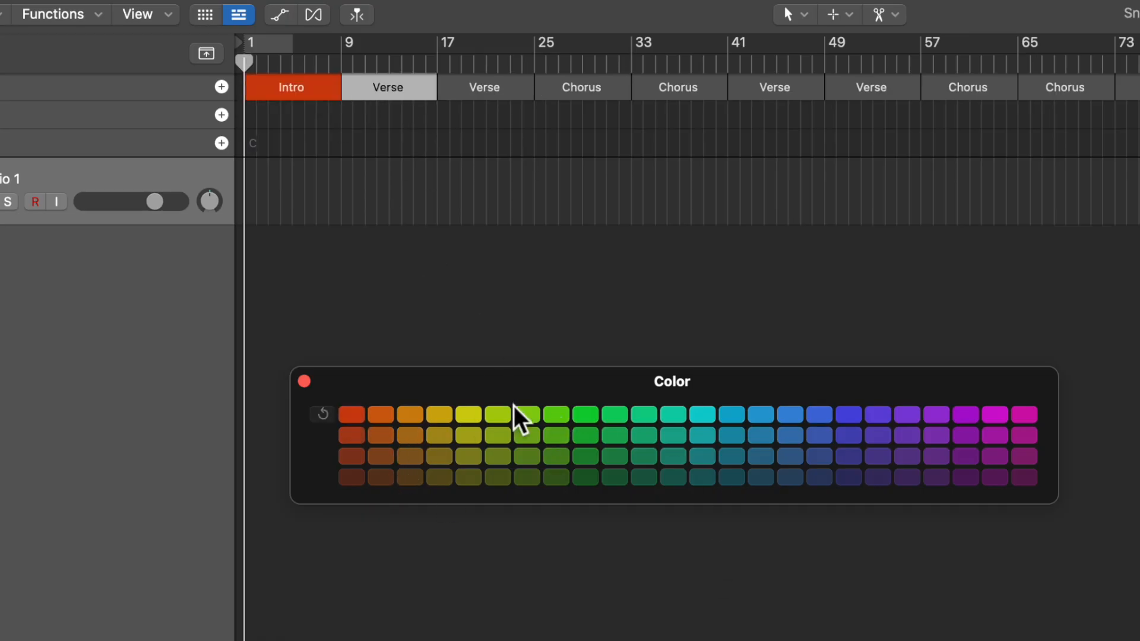
left_click(525, 415)
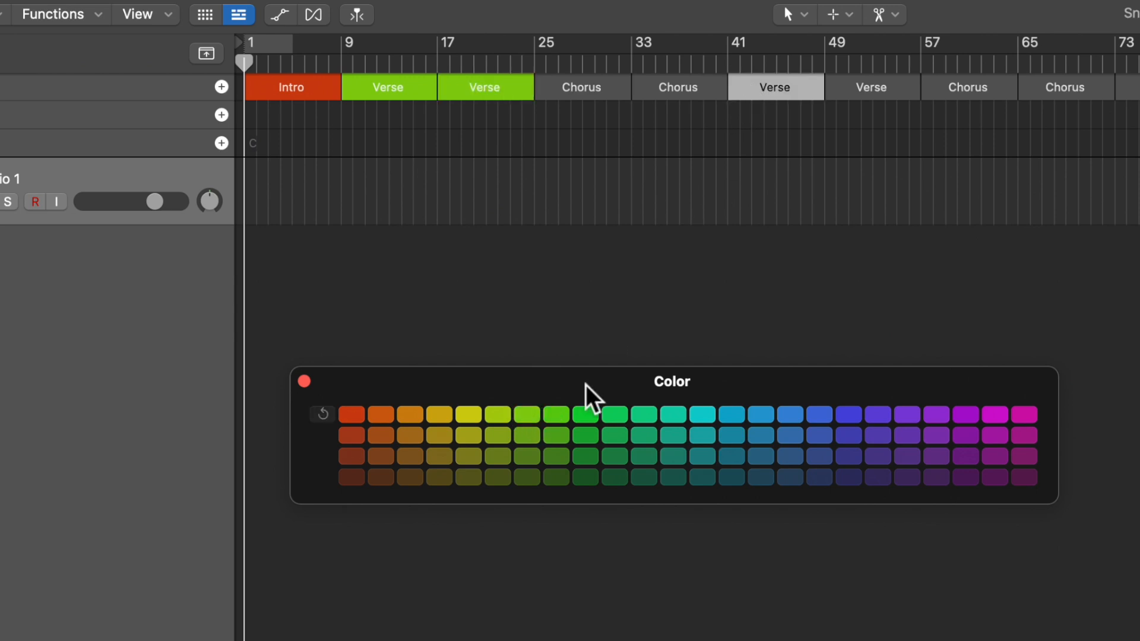
left_click(527, 415)
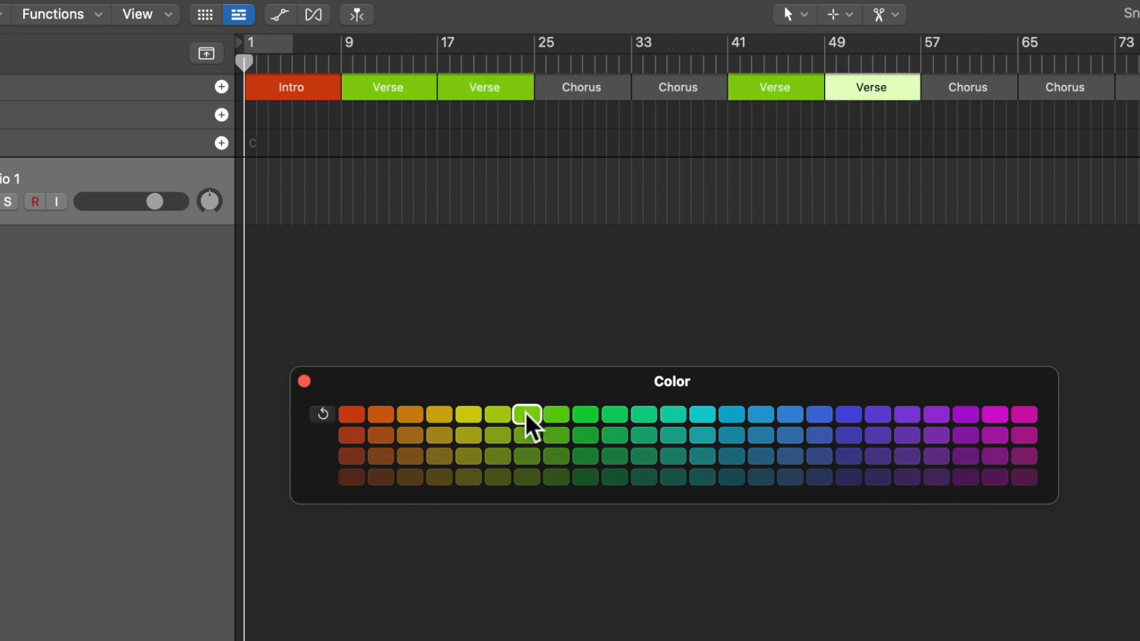
left_click(582, 87)
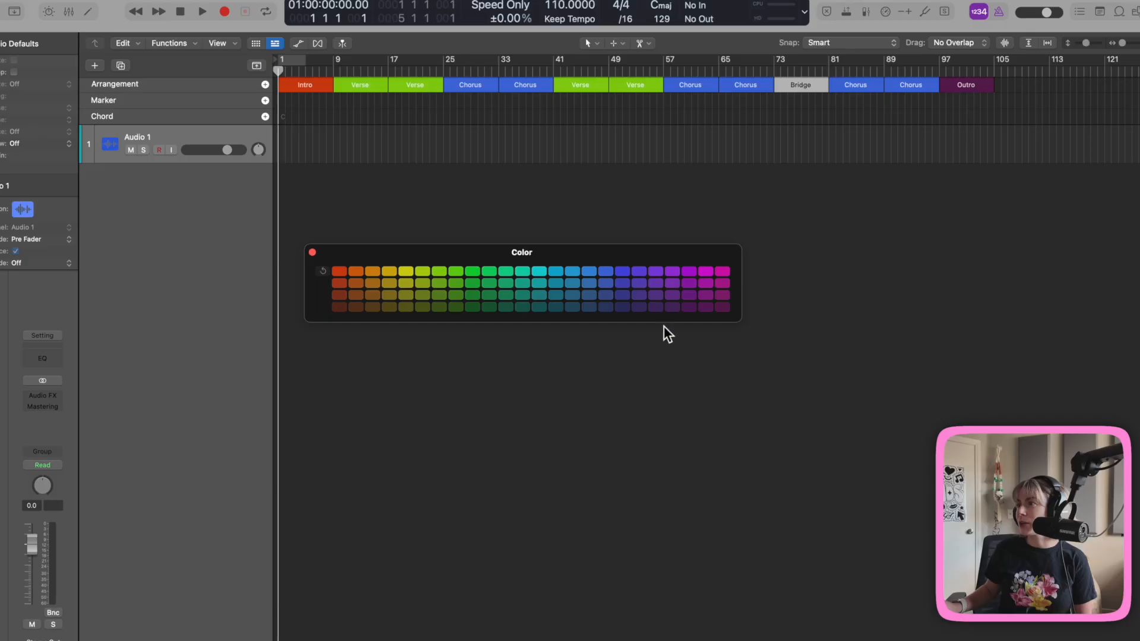
left_click(605, 284)
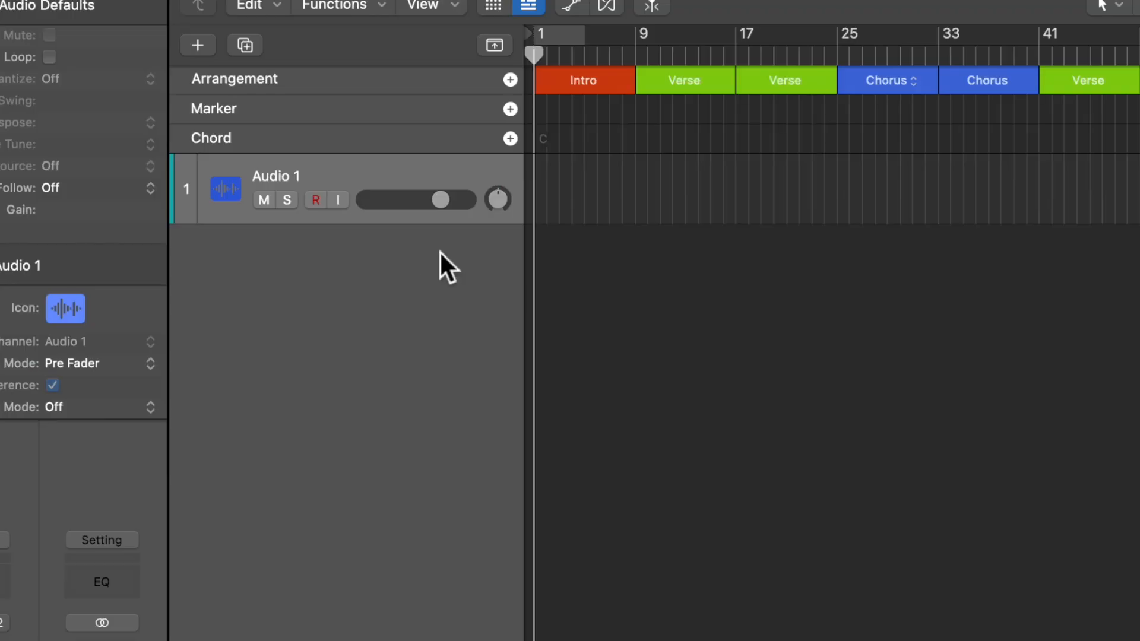
Create a Session Player Keyboard Player track using the Block Chords style.
right_click(447, 264)
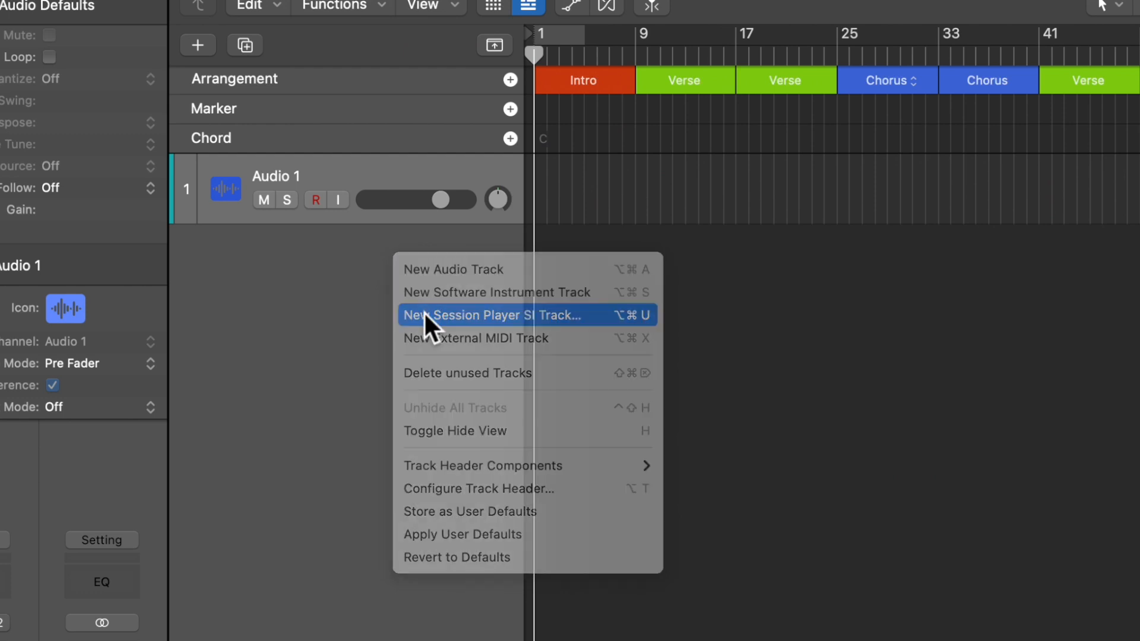
left_click(493, 315)
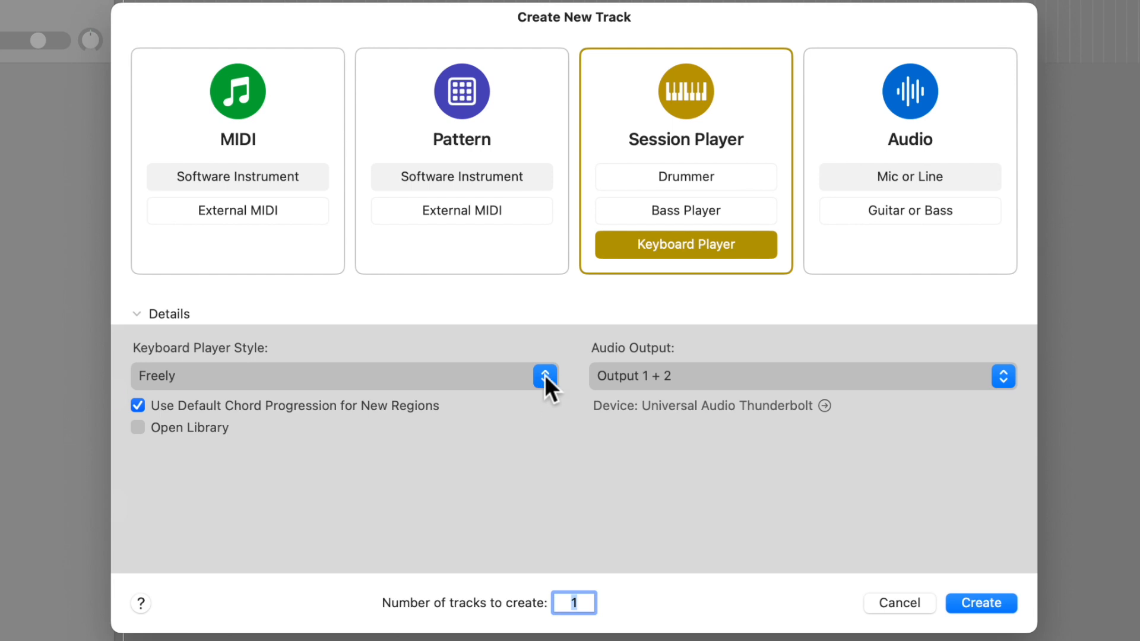
left_click(544, 376)
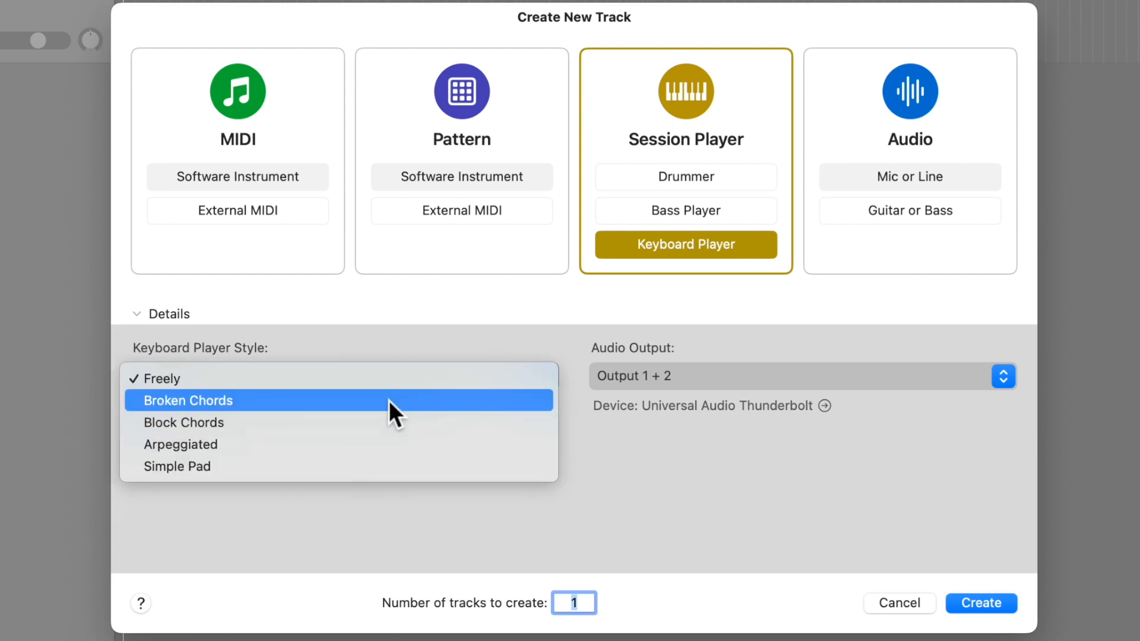
mouse_move(379, 444)
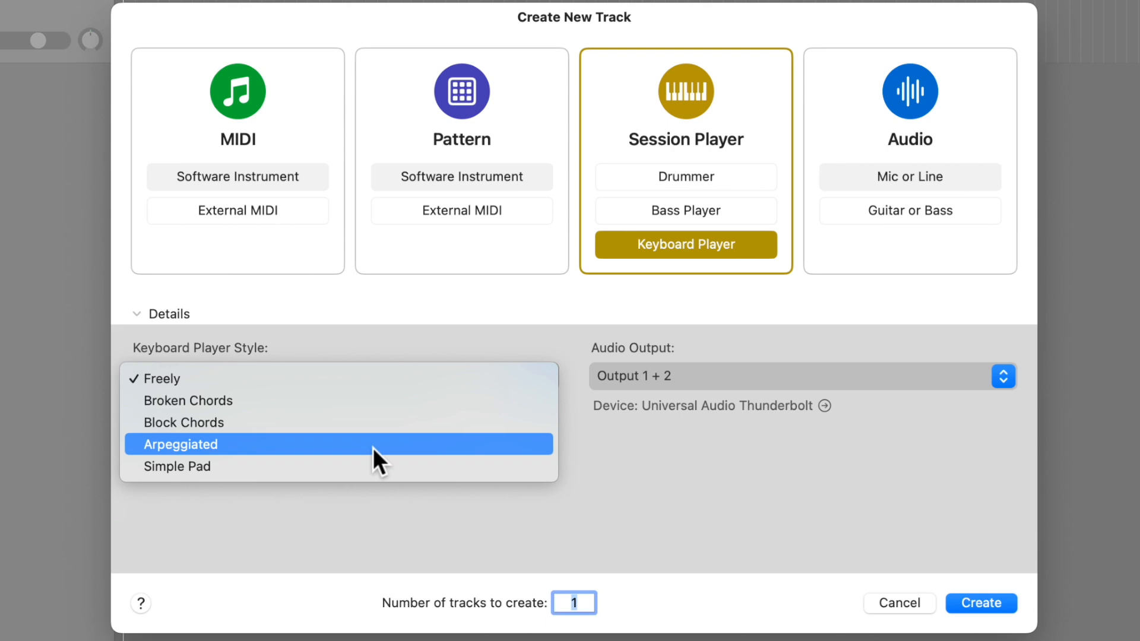
mouse_move(371, 466)
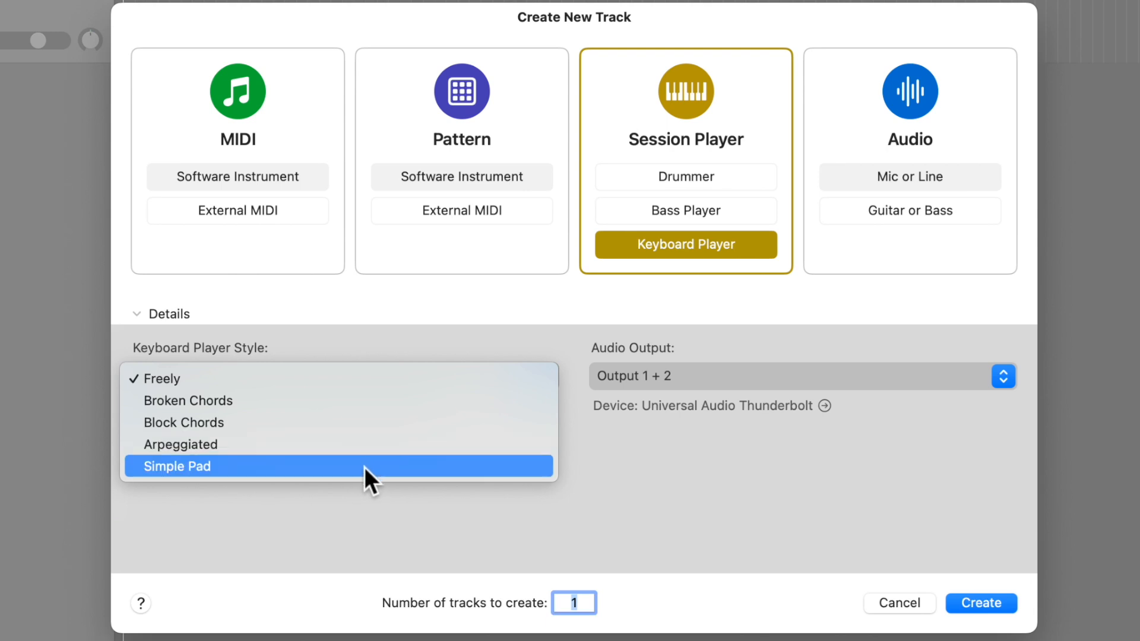
left_click(184, 422)
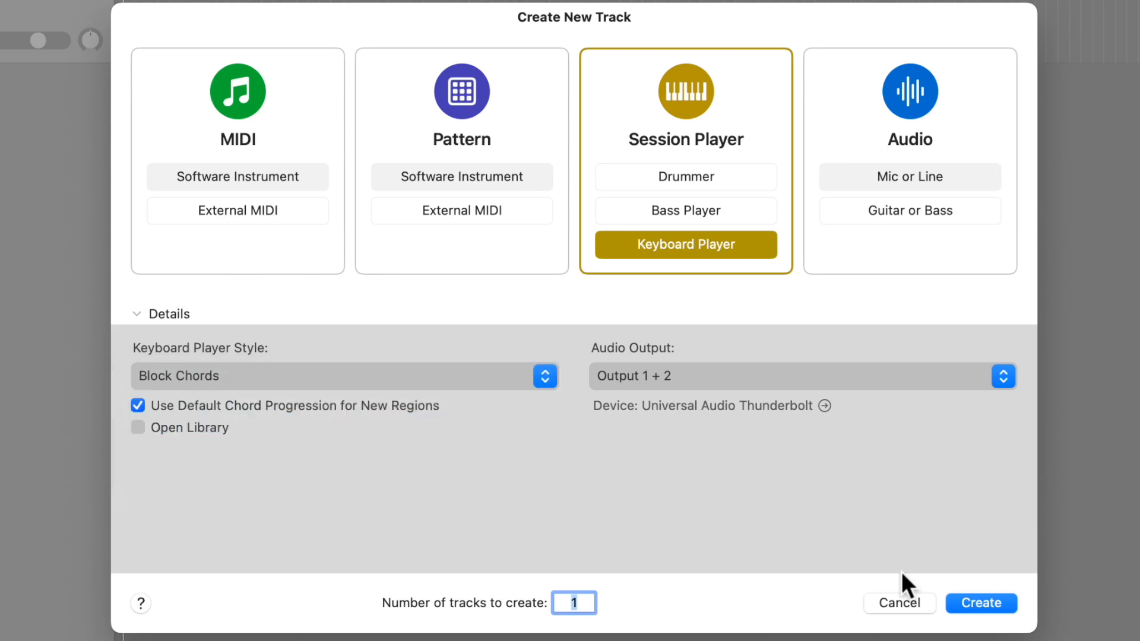
left_click(981, 603)
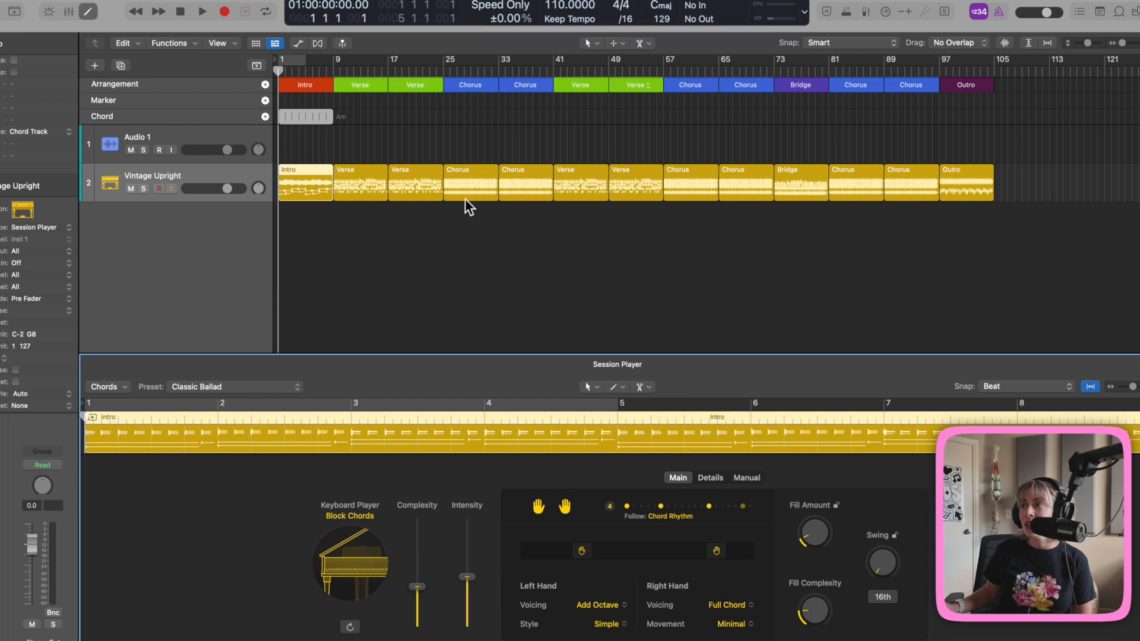
mouse_move(512, 202)
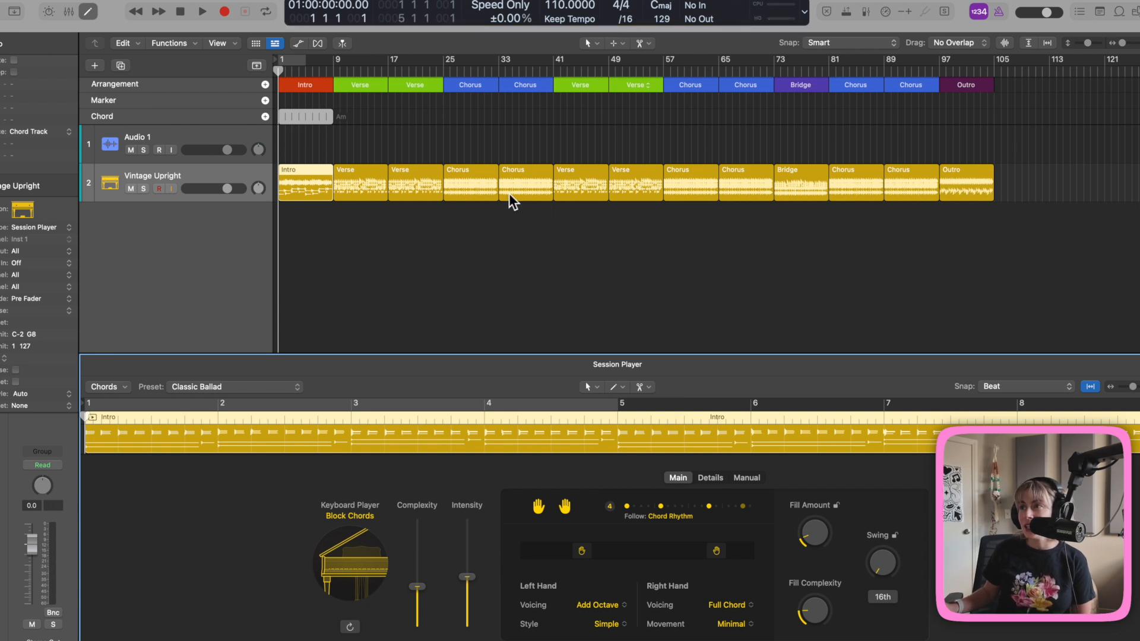
mouse_move(328, 202)
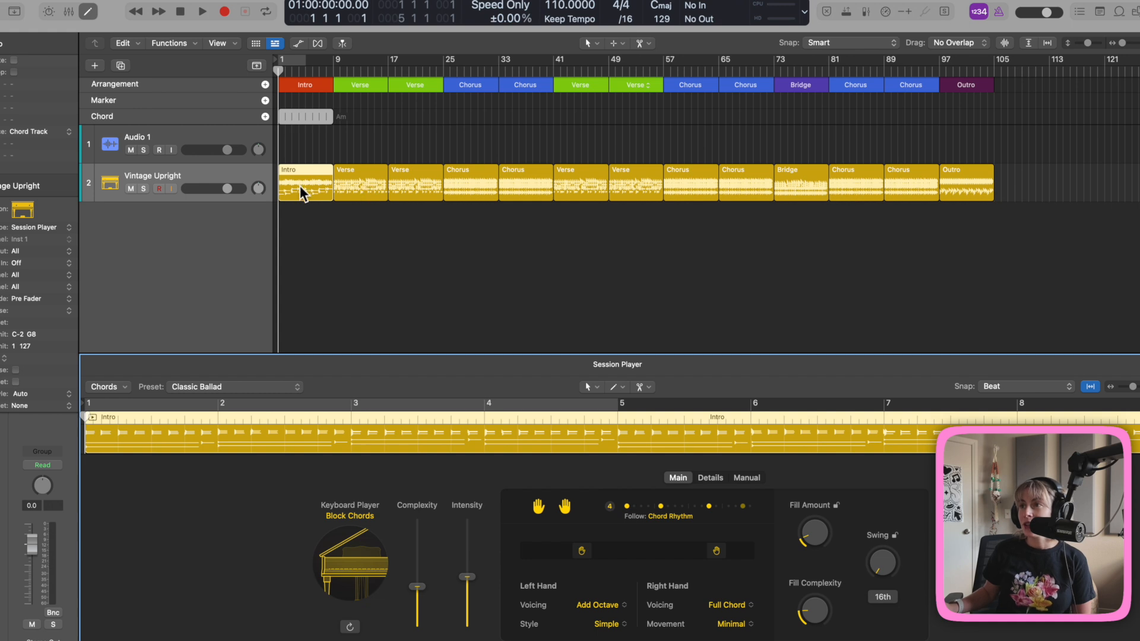
mouse_move(728, 205)
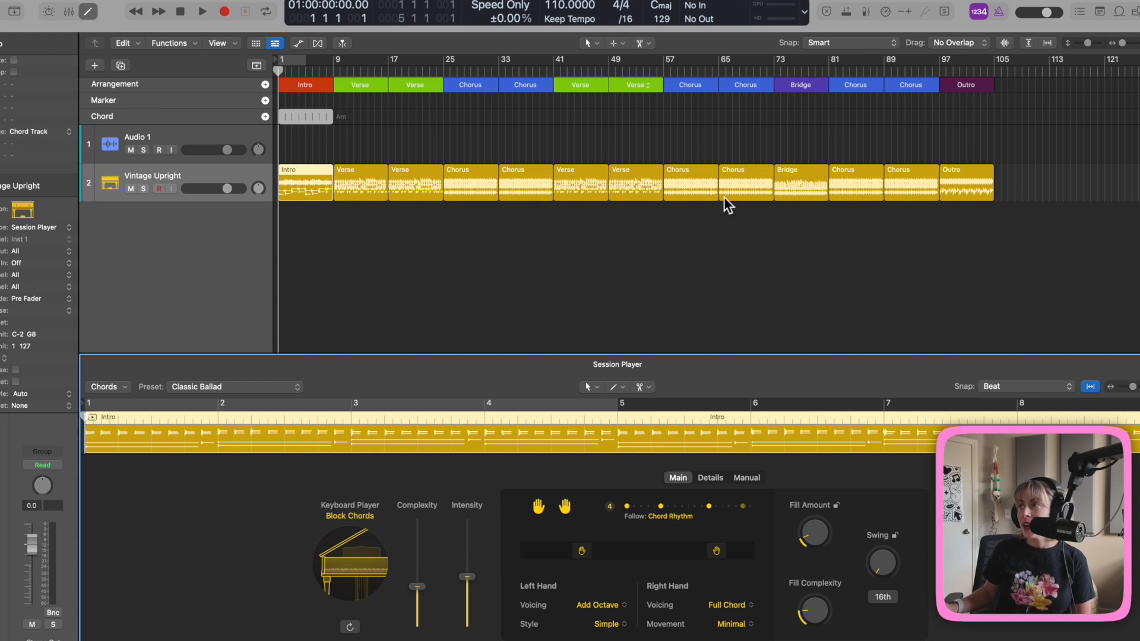
mouse_move(1007, 204)
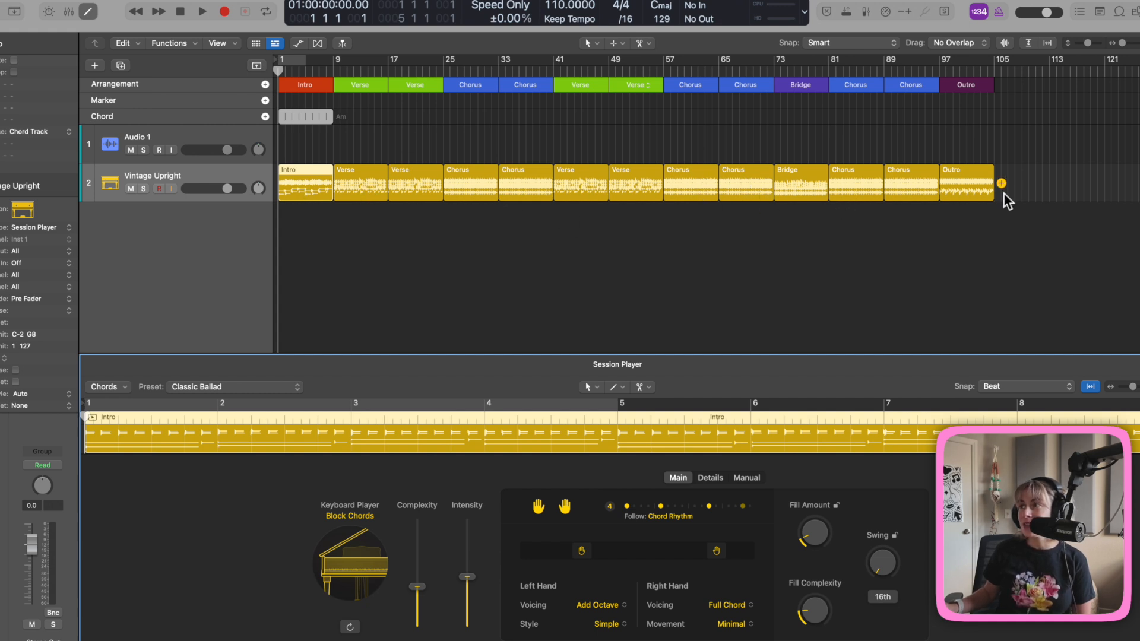
mouse_move(440, 203)
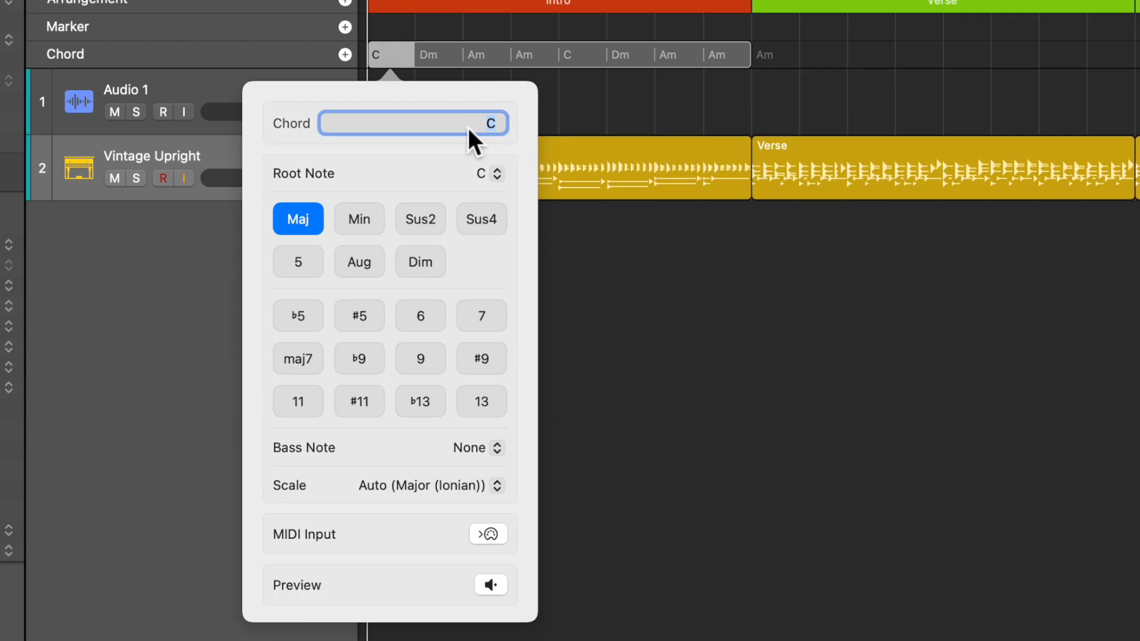
mouse_move(506, 240)
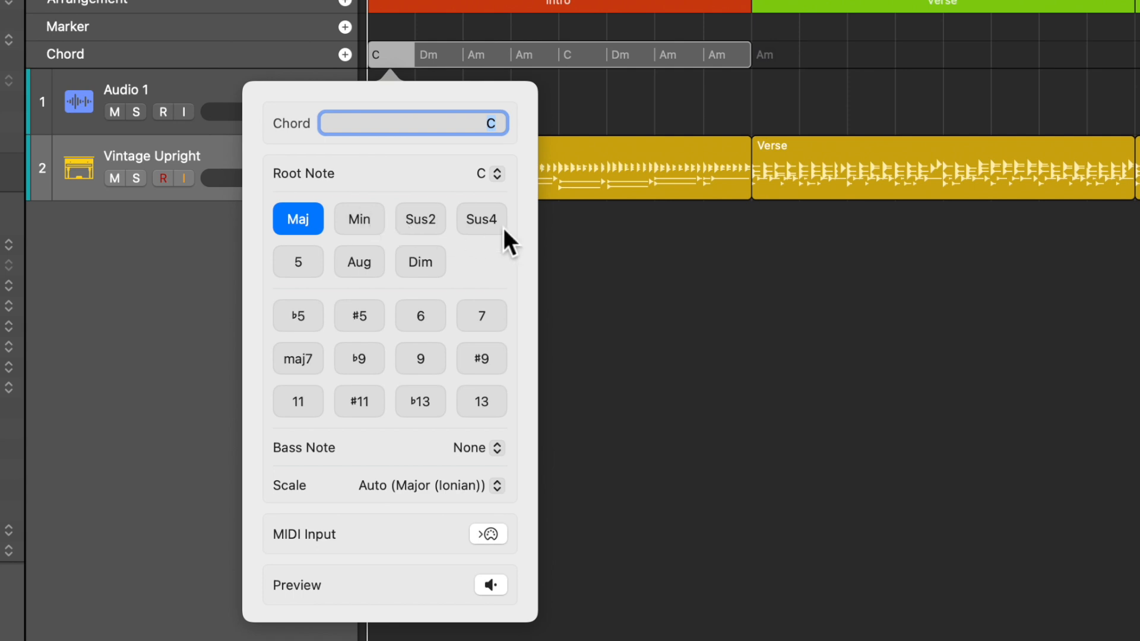
Make the first chord Csus4 and play the song to audition the chord progression.
left_click(481, 219)
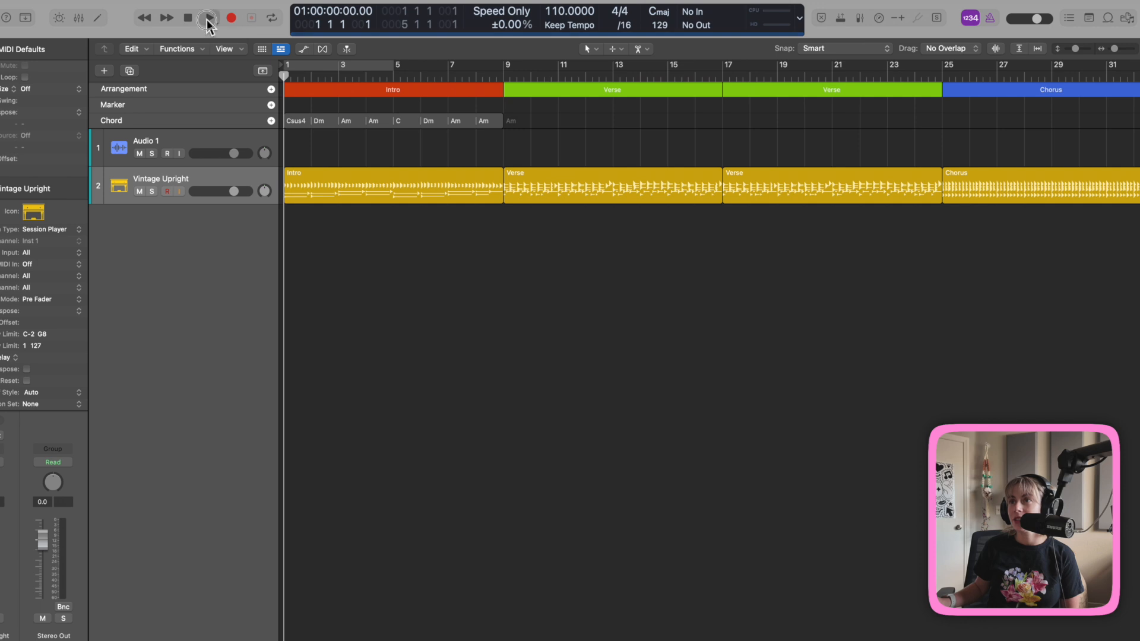
left_click(209, 17)
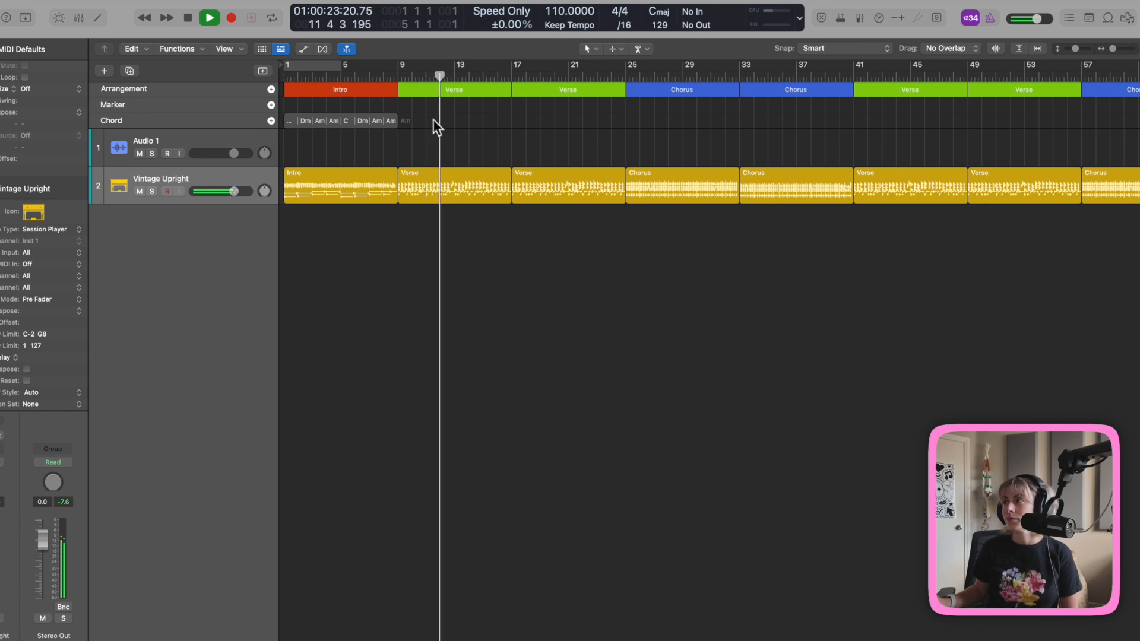
left_click(210, 18)
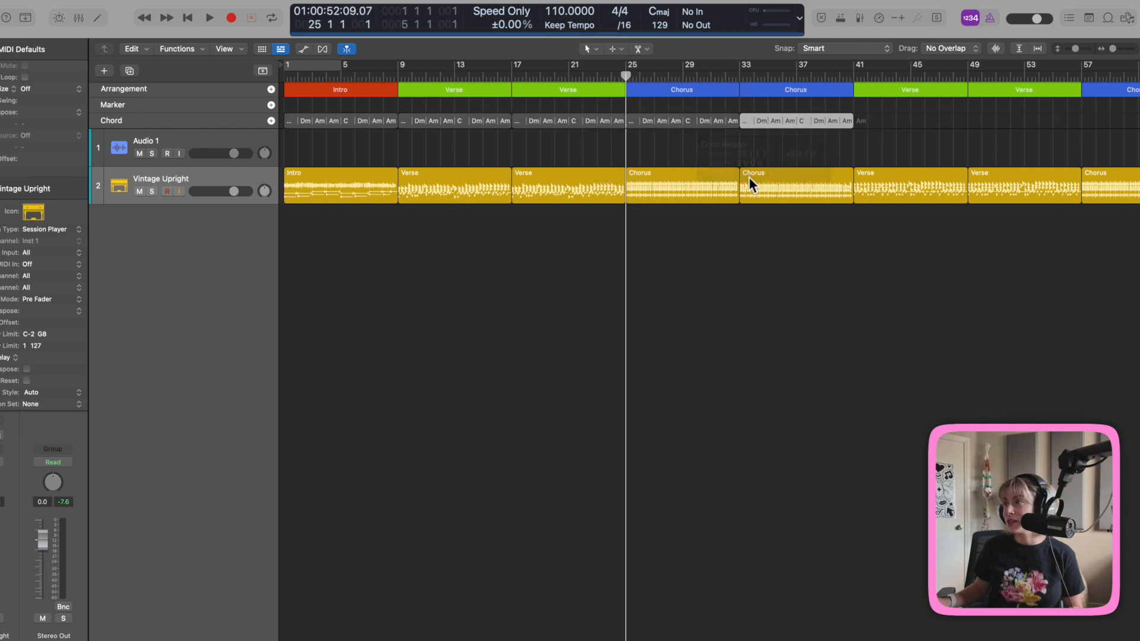
left_click(209, 17)
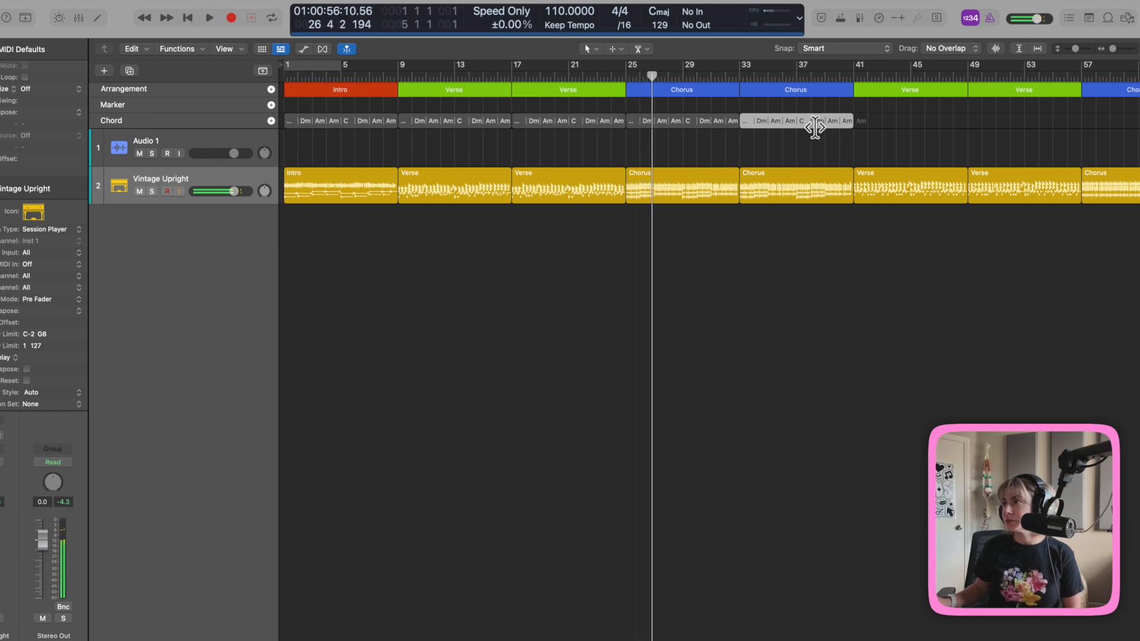
Apply the I–V–vi–IV progression to the chorus chords and listen back.
right_click(814, 120)
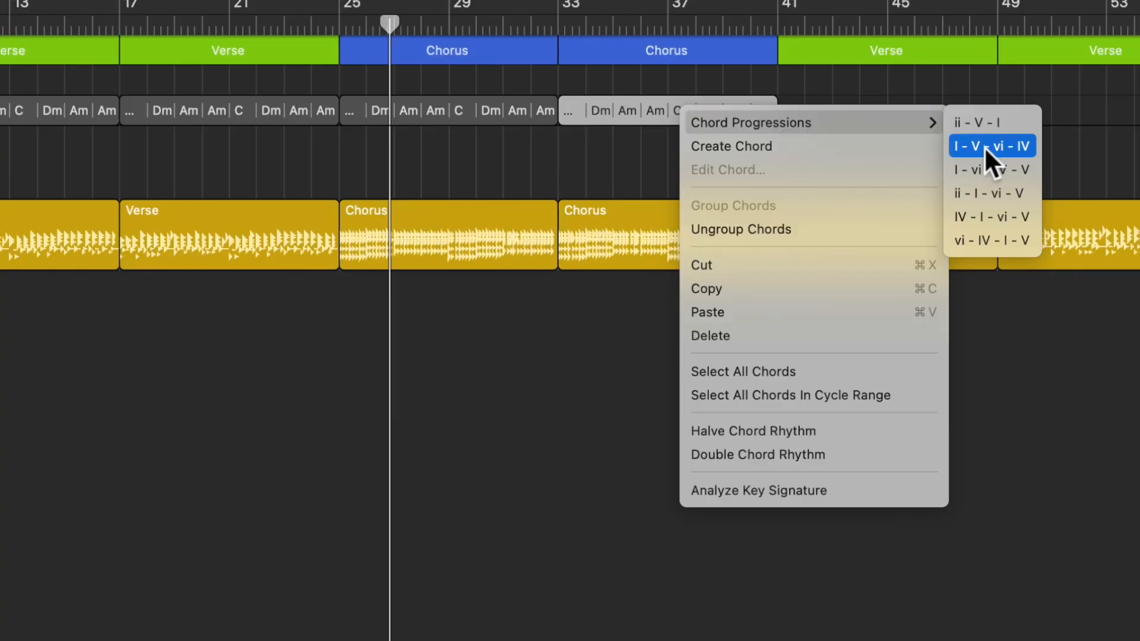
left_click(992, 145)
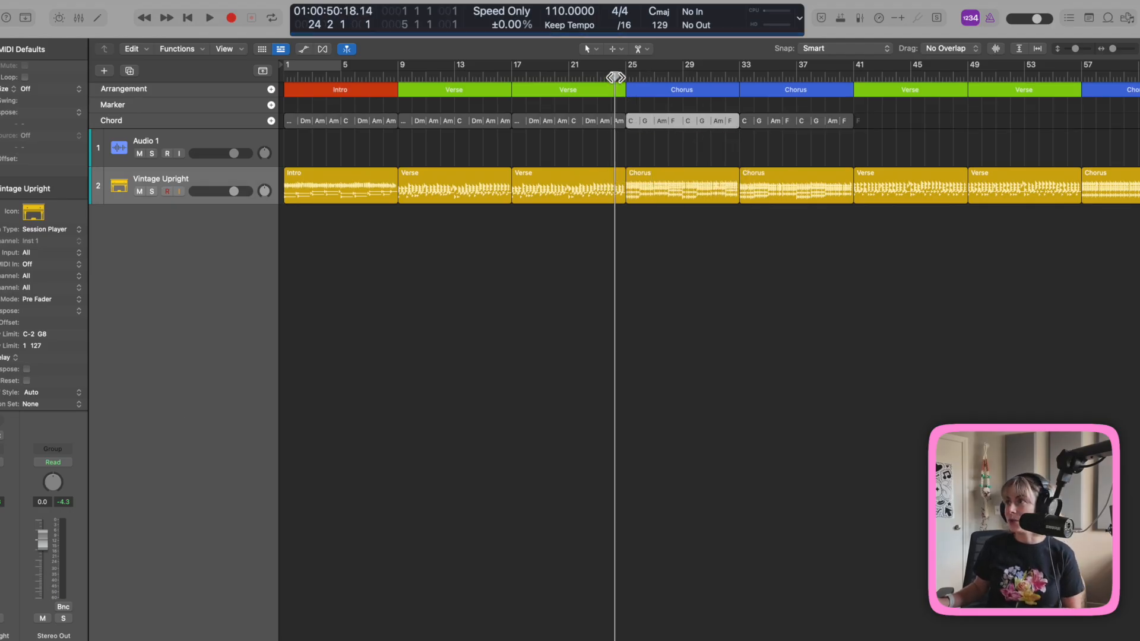
left_click(210, 18)
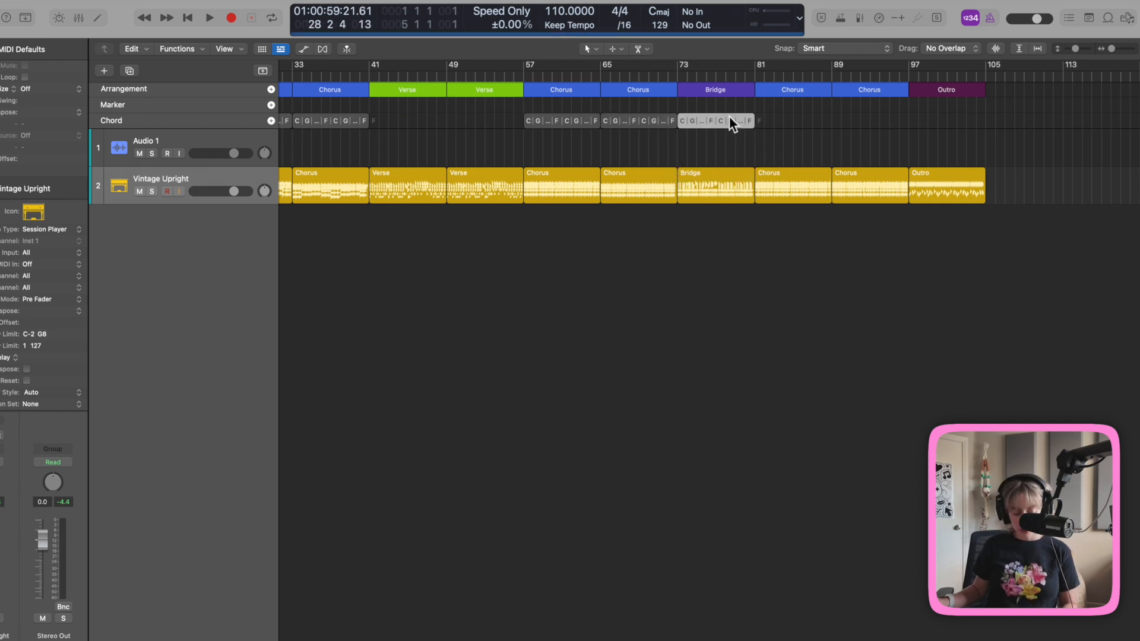
Give the bridge chords an Am–F–C–G progression and select the Bridge keyboard region.
right_click(731, 123)
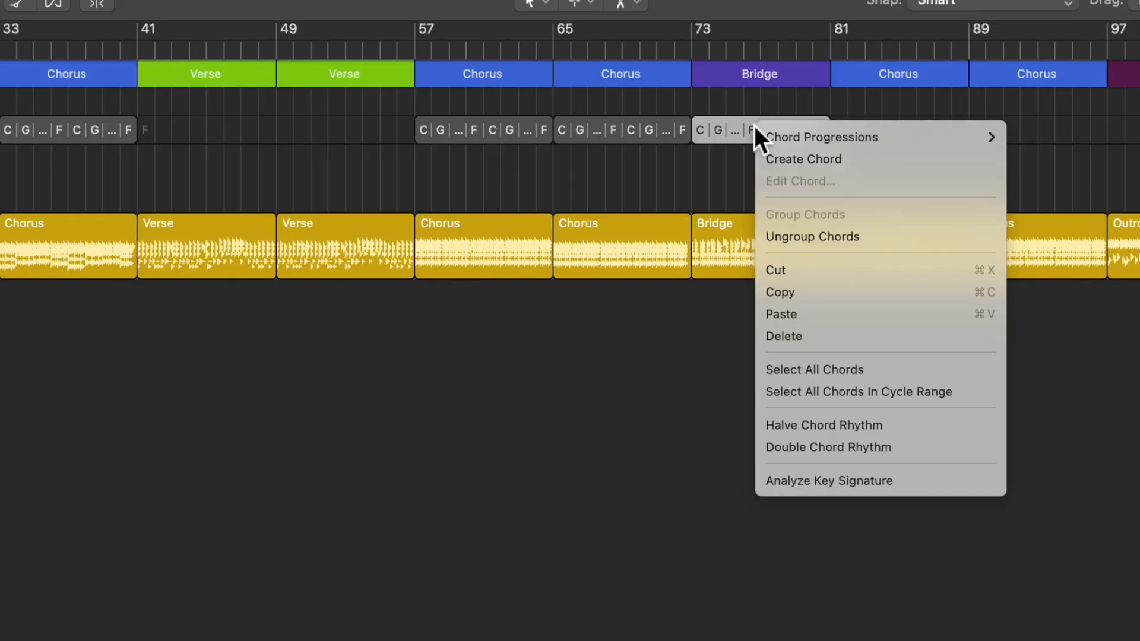
mouse_move(822, 136)
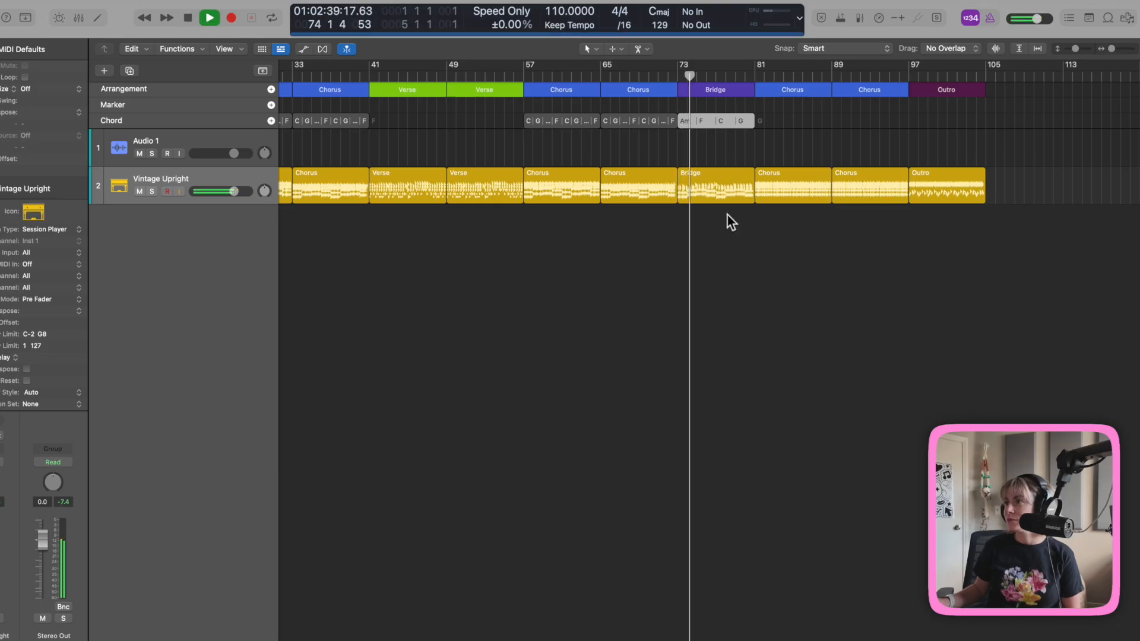
left_click(188, 17)
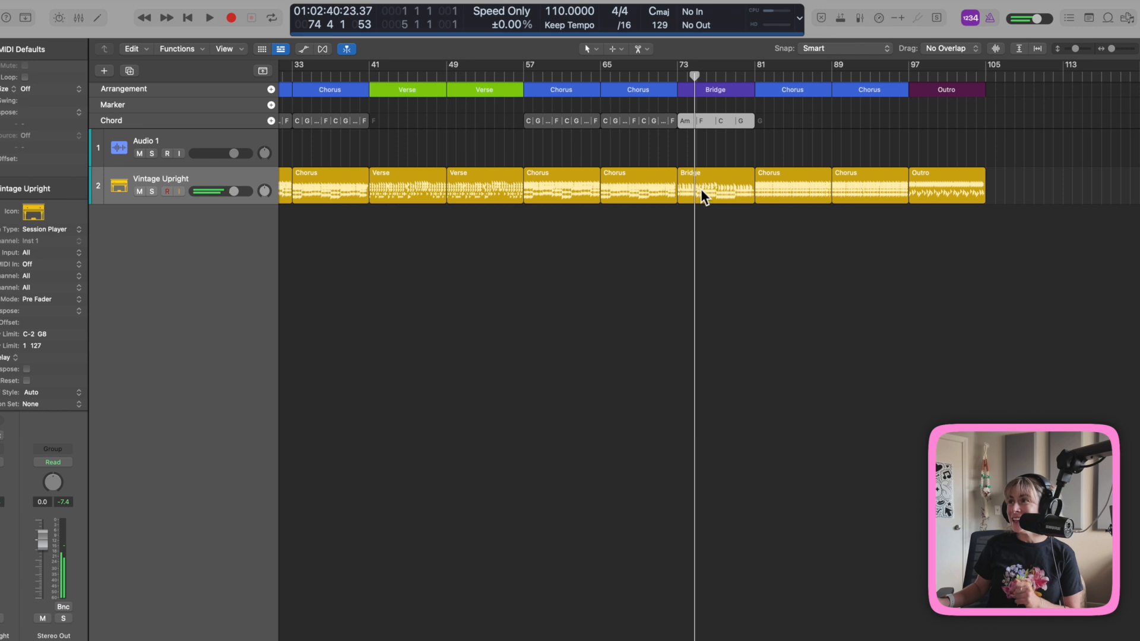
left_click(715, 186)
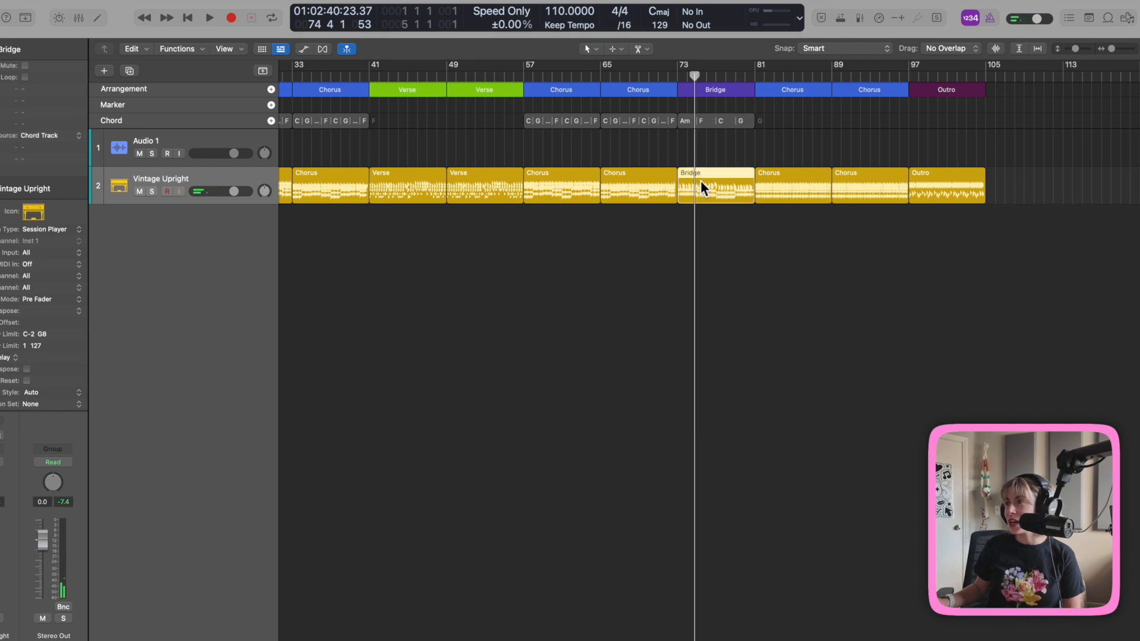
Set the Bridge region's Left Hand Style to Moderate and show the Details settings.
double_click(715, 185)
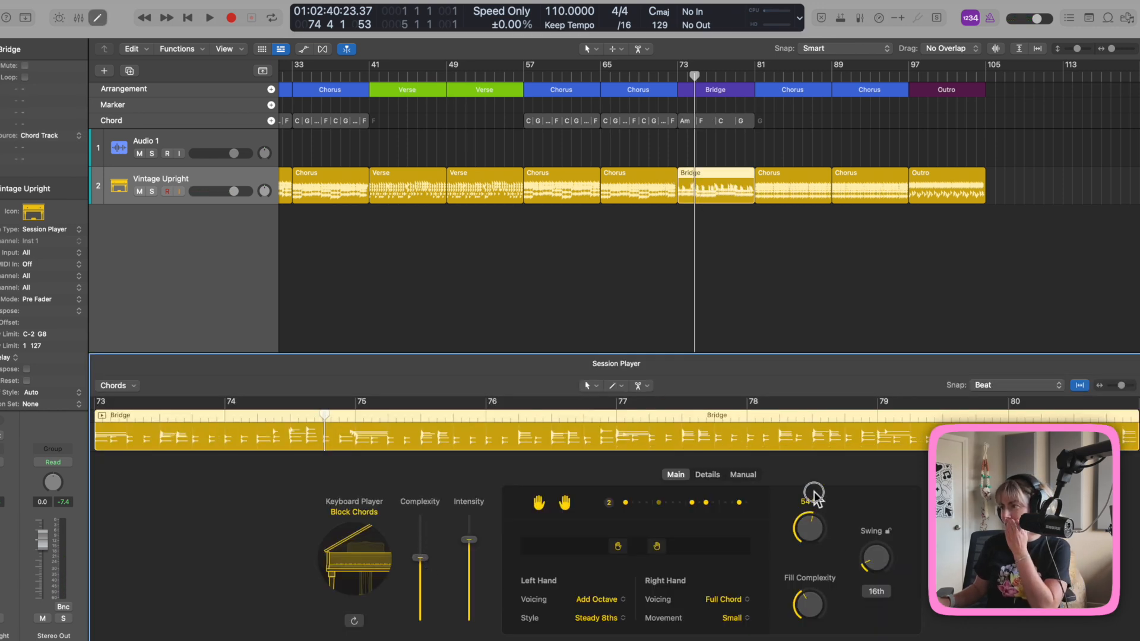
left_click(608, 502)
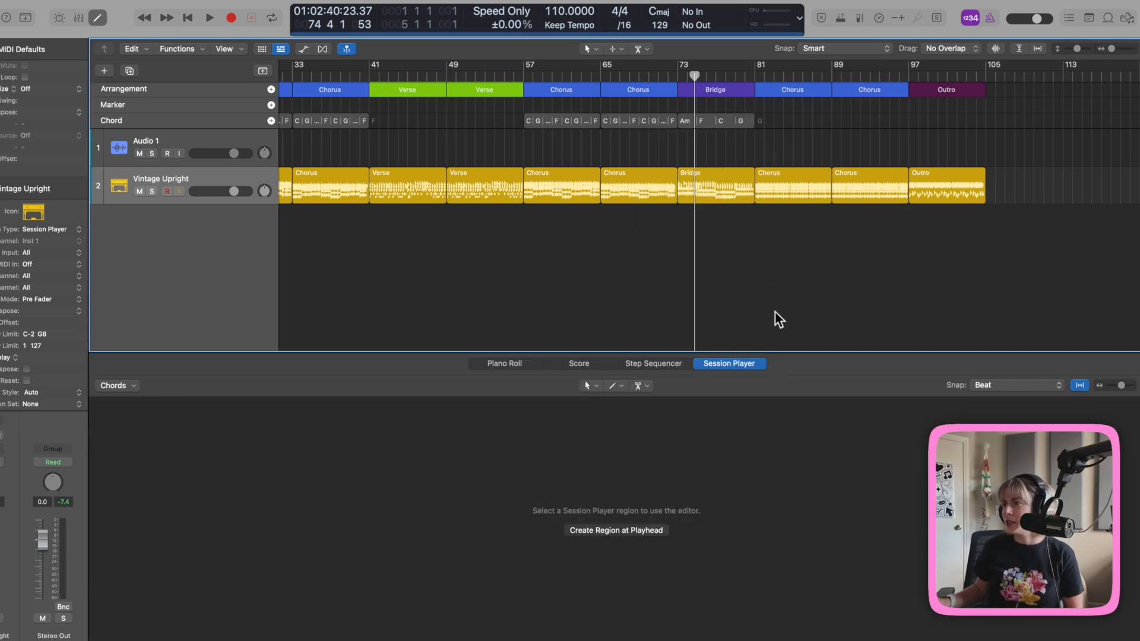
left_click(616, 531)
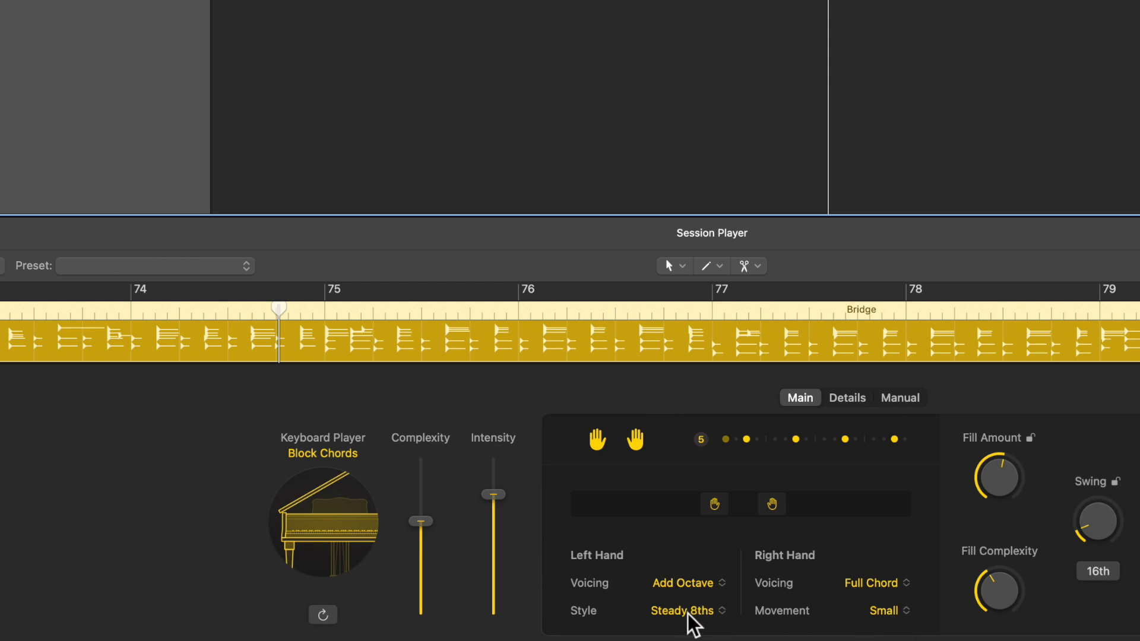
mouse_move(778, 622)
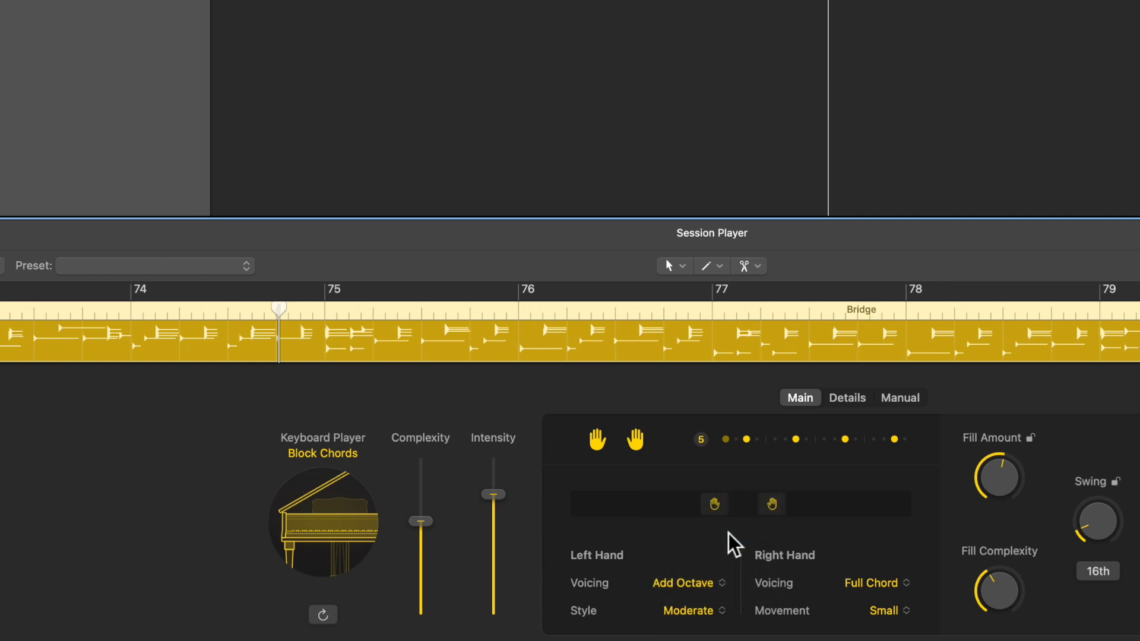
left_click(846, 398)
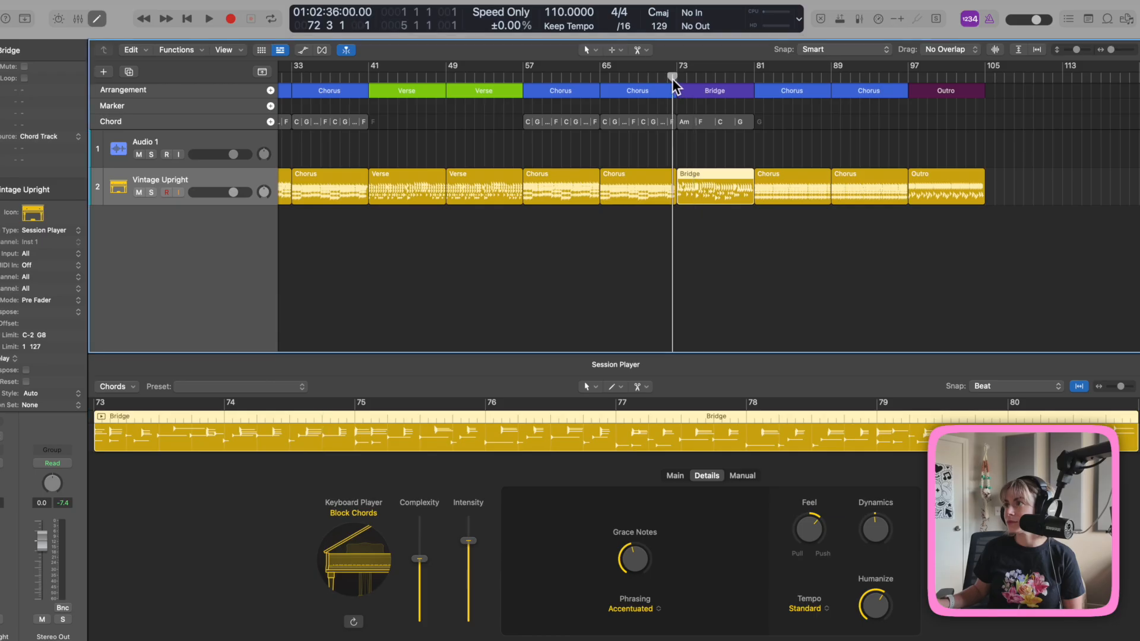
Play the song, then copy a chord progression onto the later verse at bar 42.
left_click(208, 19)
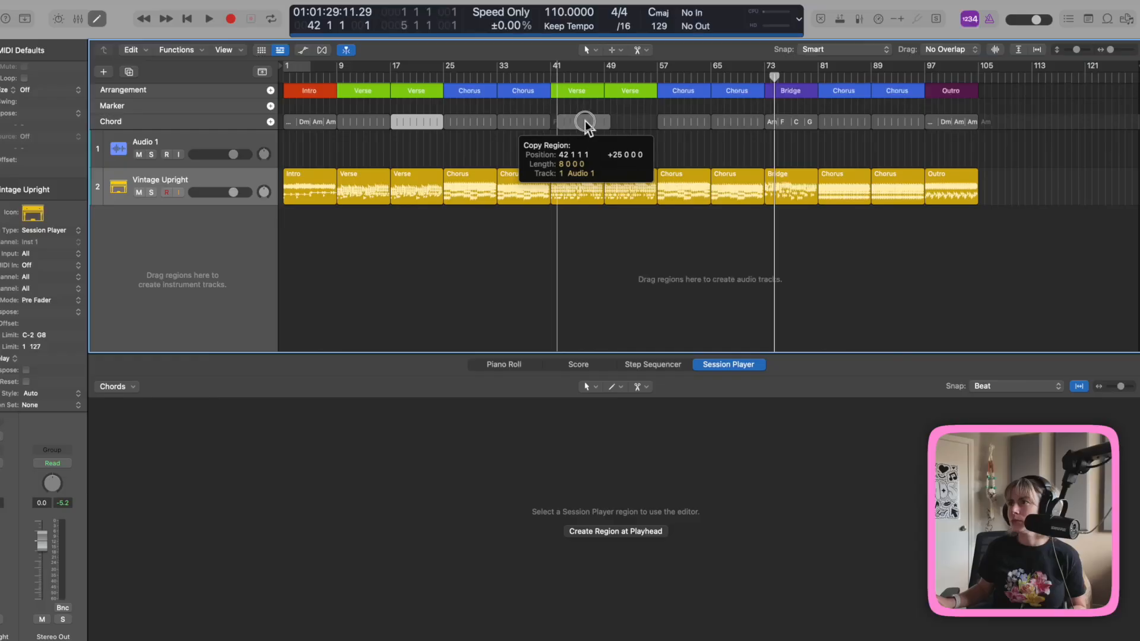
left_click_drag(585, 121, 630, 121)
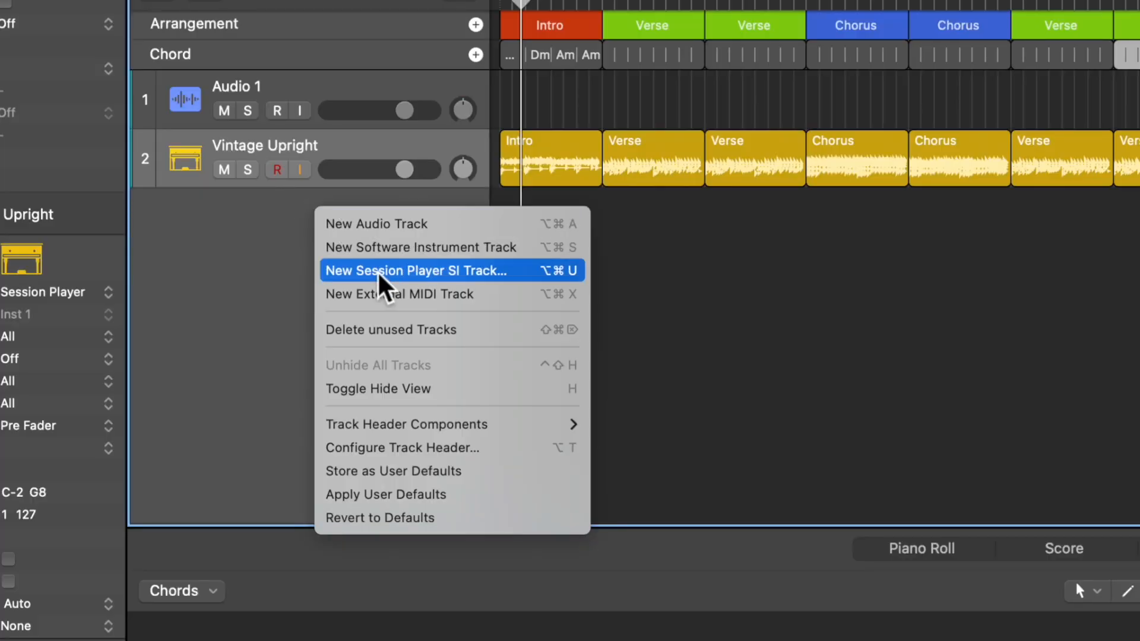
Create an Arpeggiated Keyboard Player track and set its rhythm to follow Vintage Upright.
left_click(414, 271)
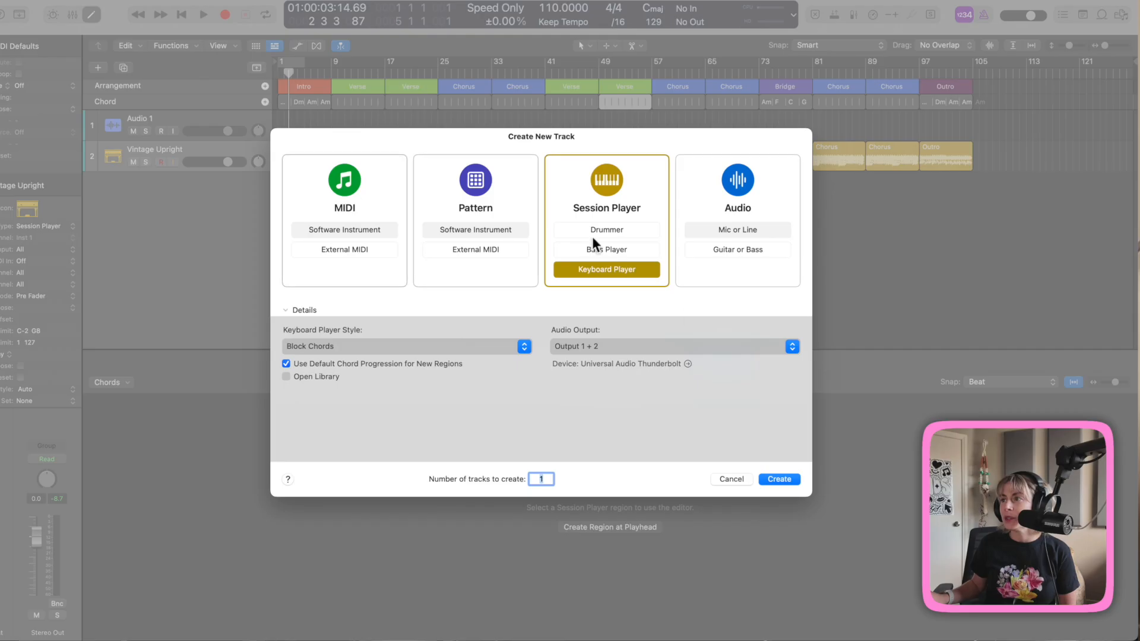
left_click(407, 346)
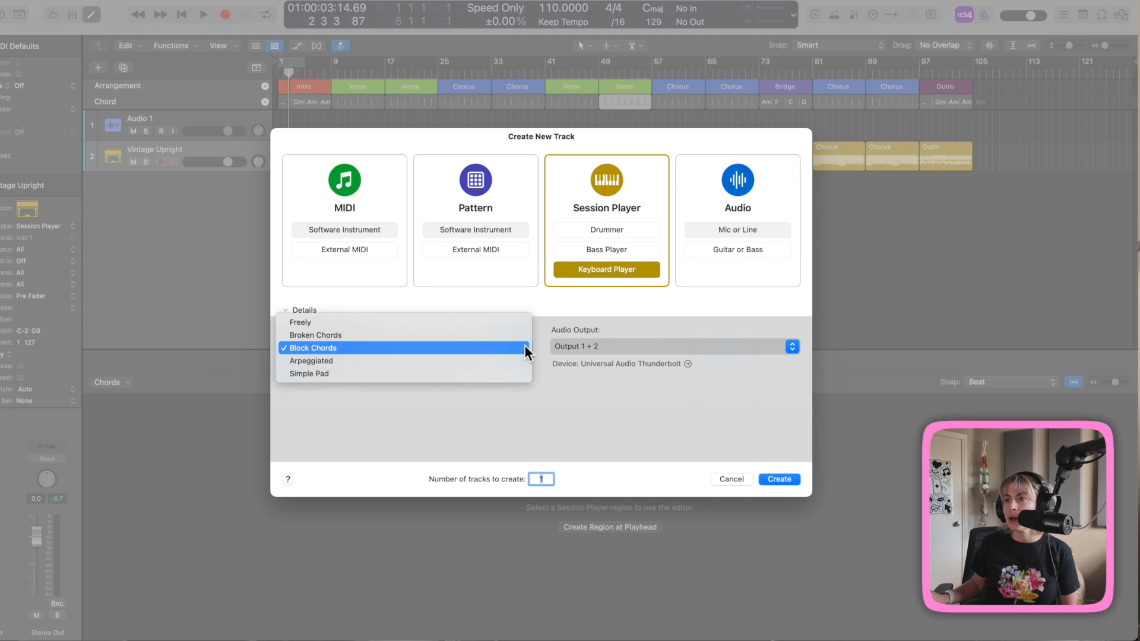
left_click(310, 361)
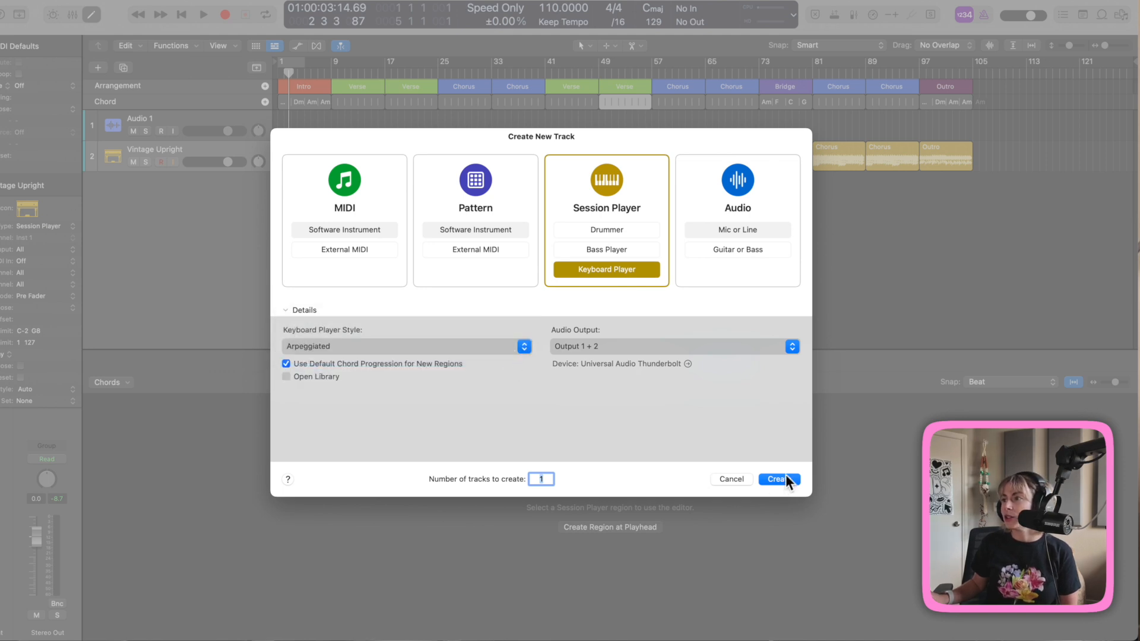
left_click(777, 480)
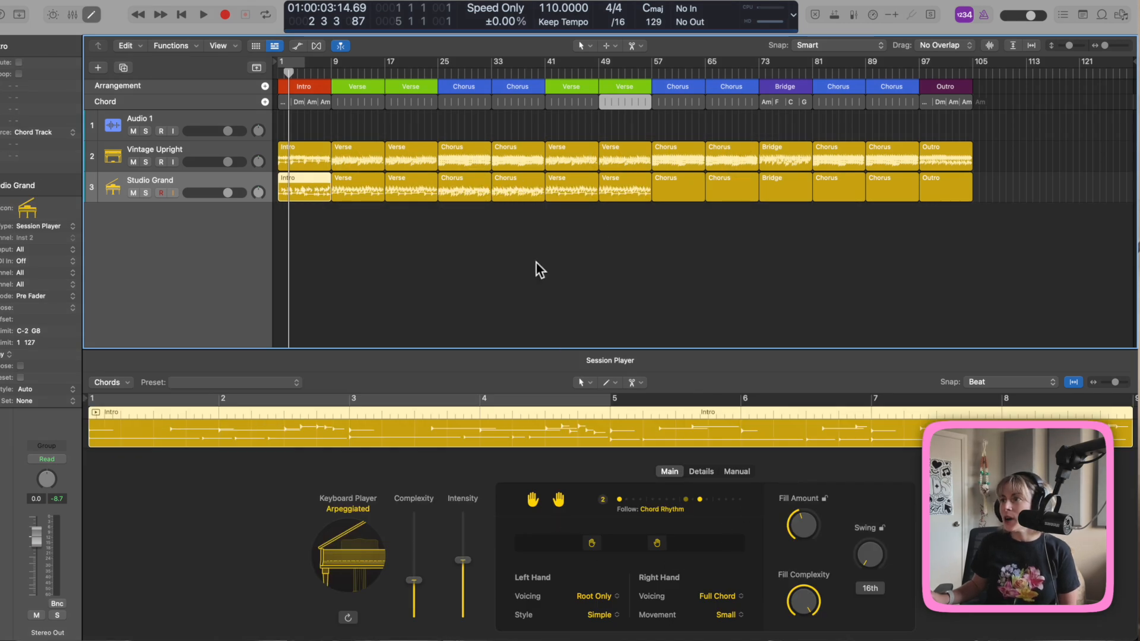
left_click(304, 187)
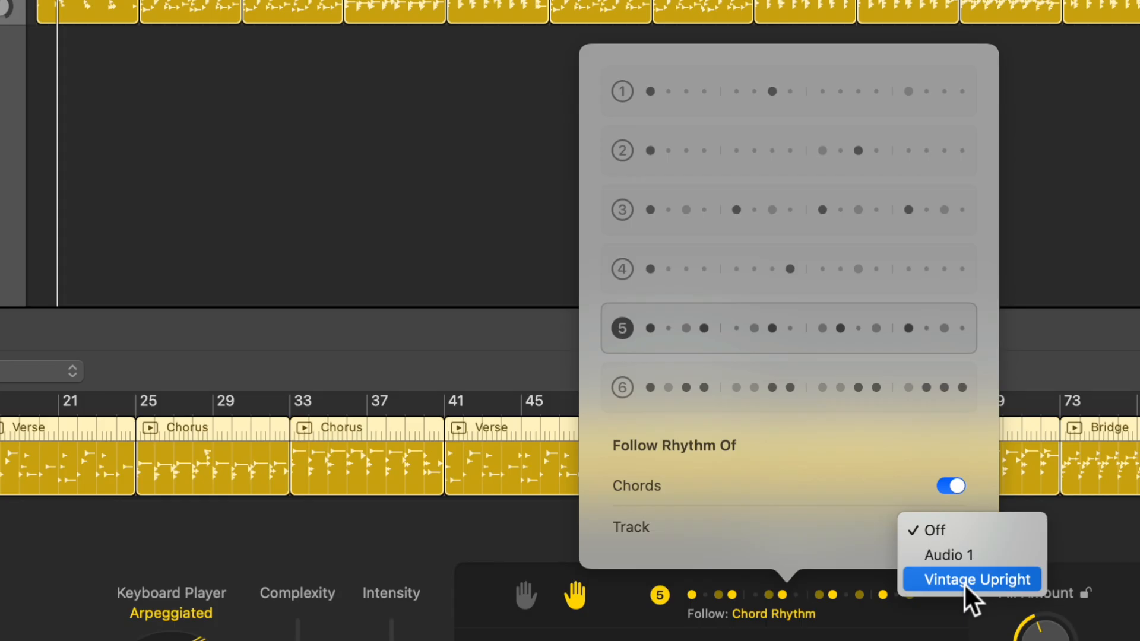
left_click(972, 579)
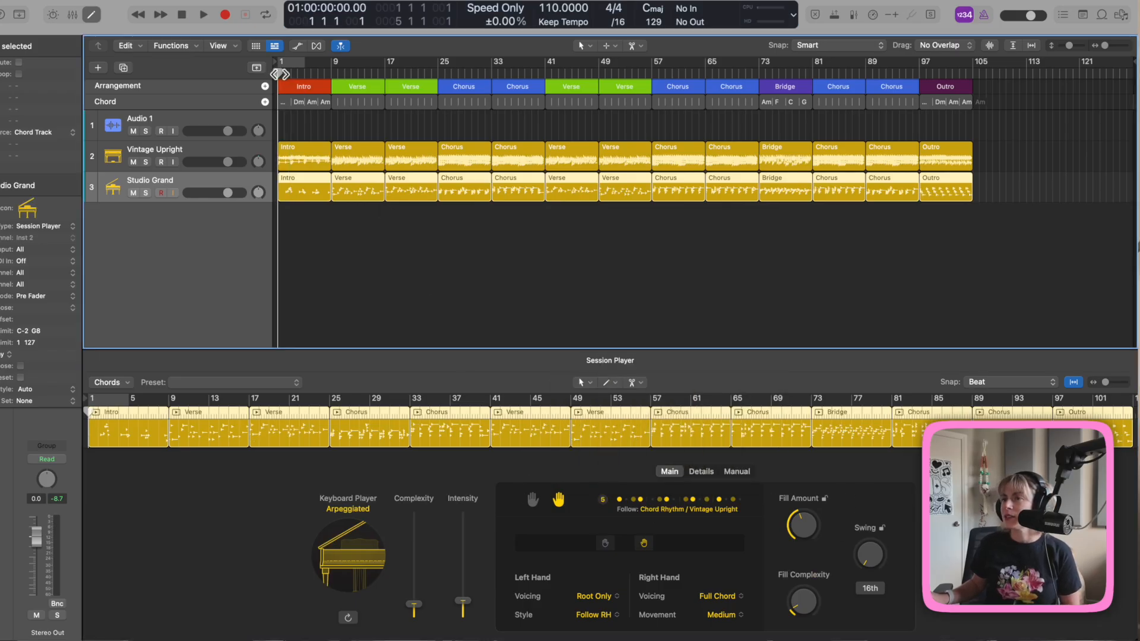
Search Alchemy presets for 'gen' and load Gentle Sine Bells on the arpeggiated track.
left_click(205, 14)
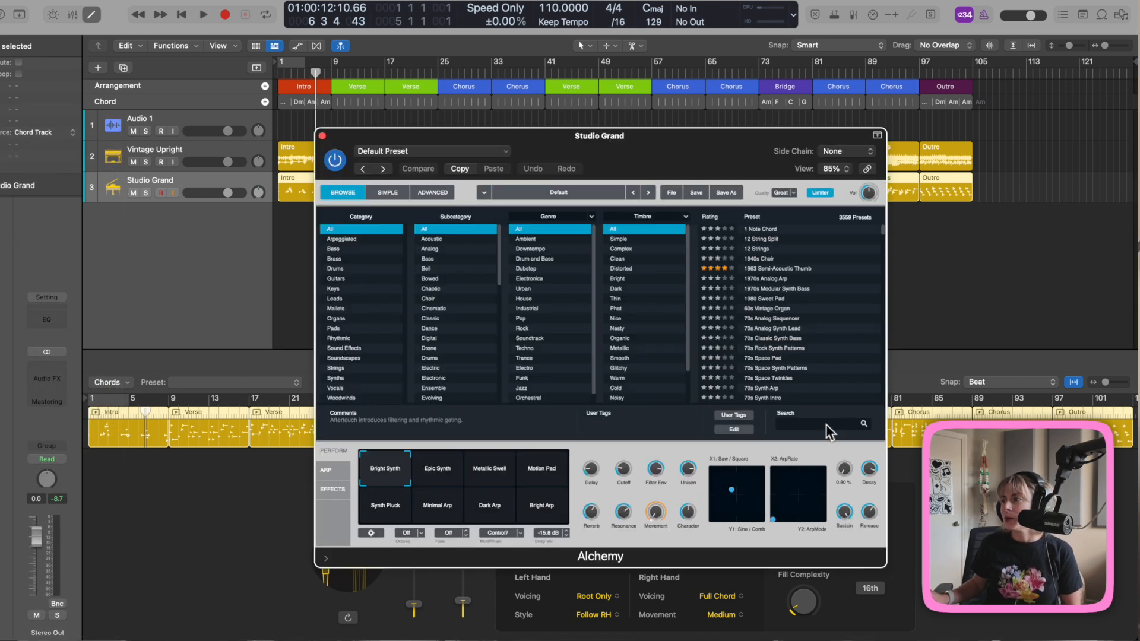
type("gen")
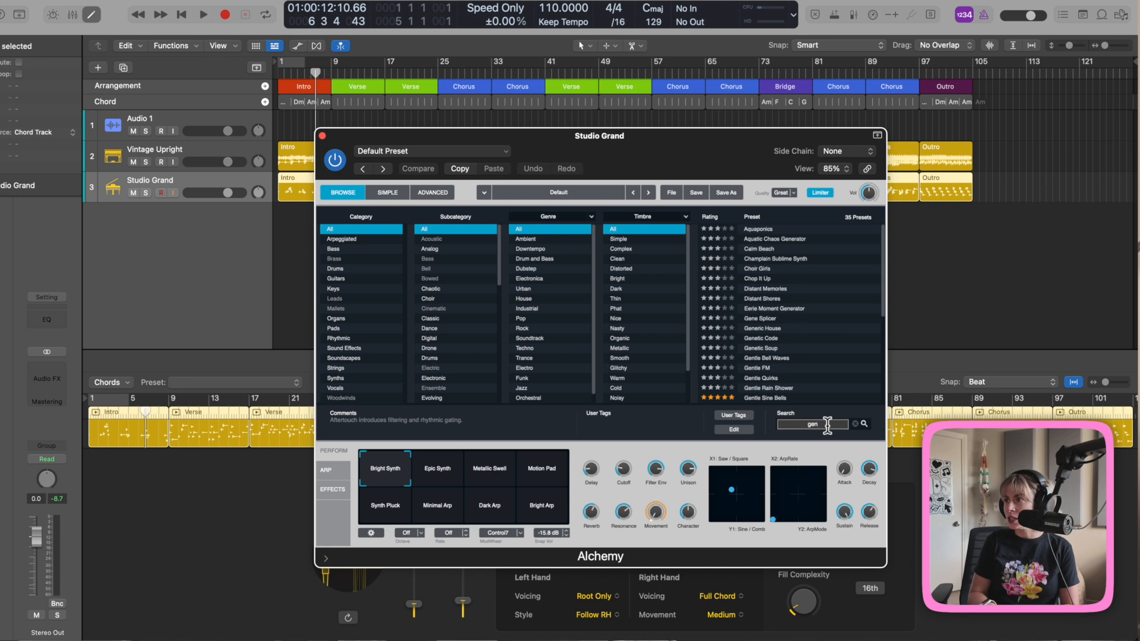
left_click(769, 228)
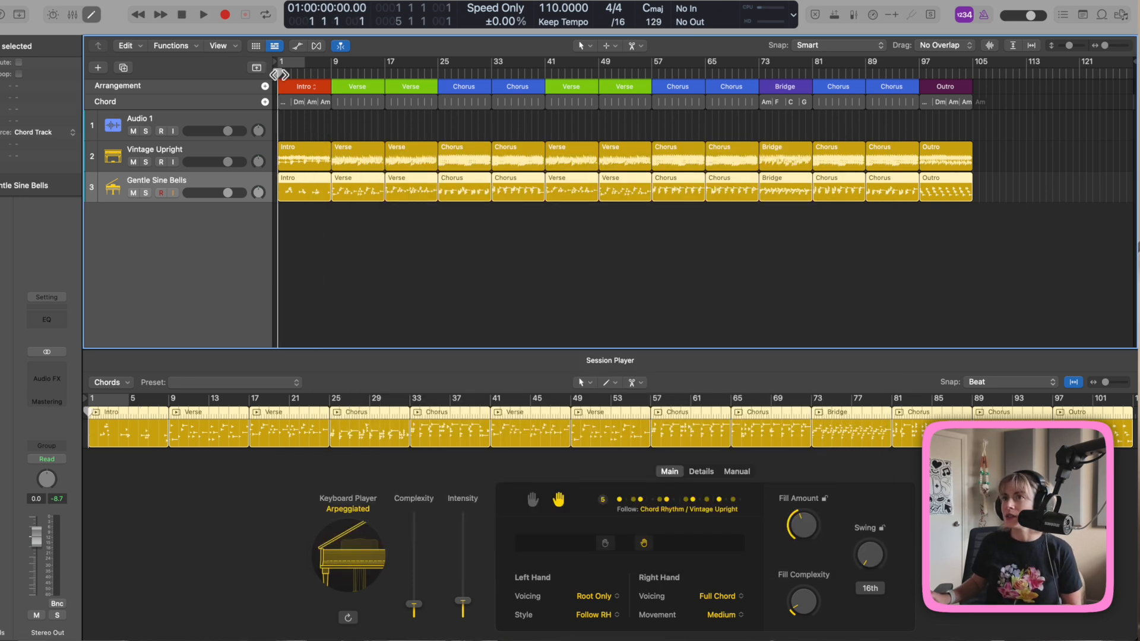
left_click(203, 13)
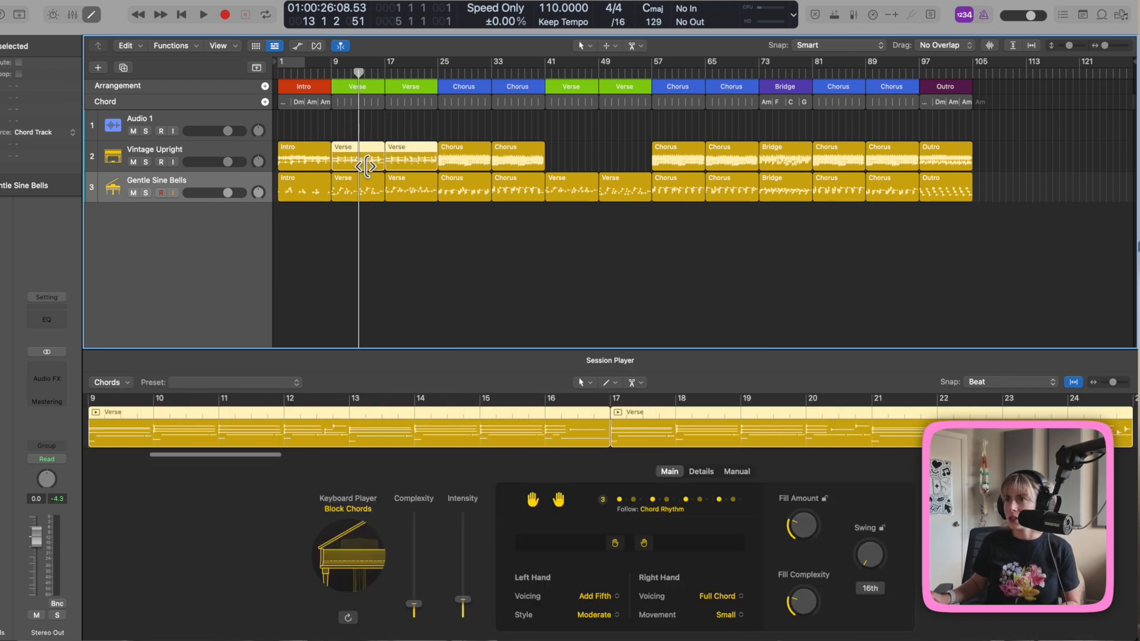
Option-drag the two edited verse regions to bars 41 and 49 and start playback.
left_click_drag(356, 156, 578, 156)
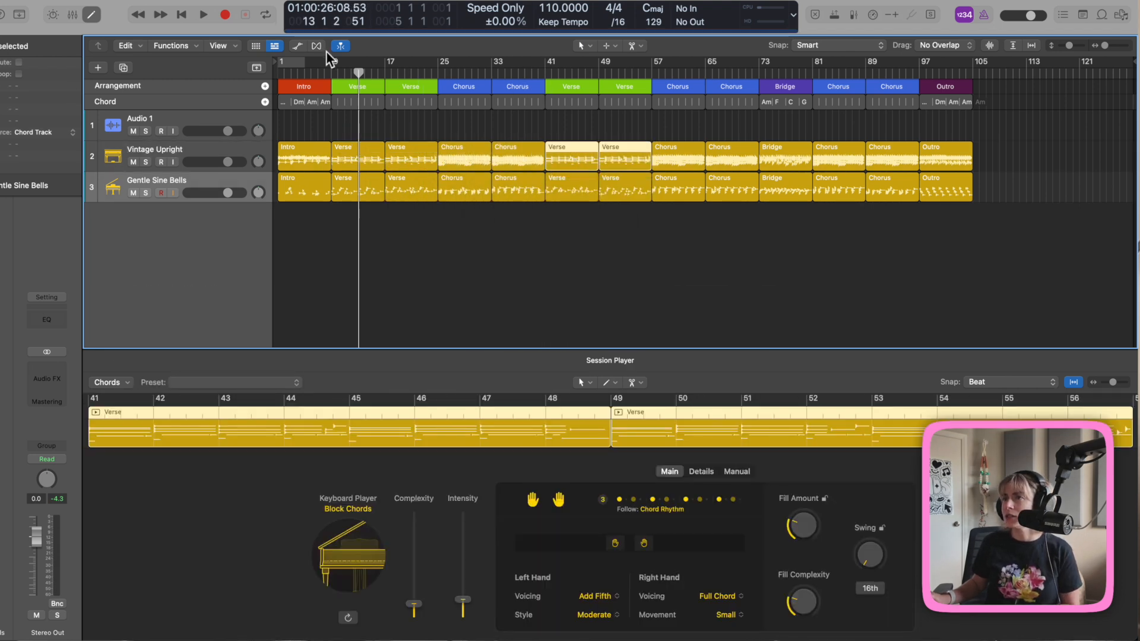
left_click(204, 14)
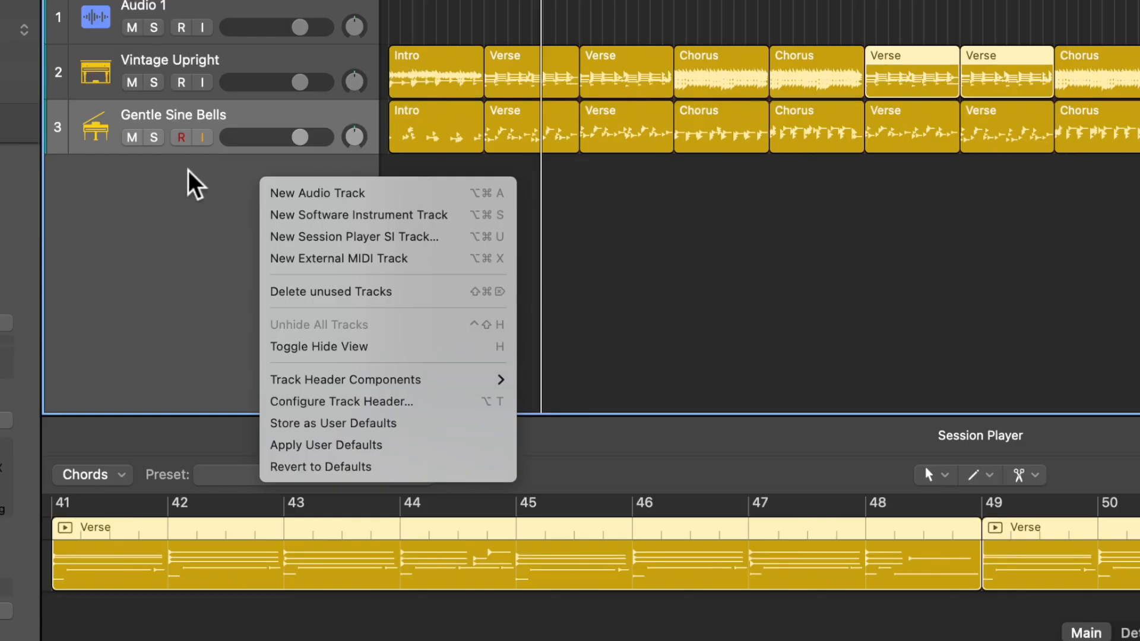
Create a new Session Player bass track in the Modern R&B style.
left_click(354, 236)
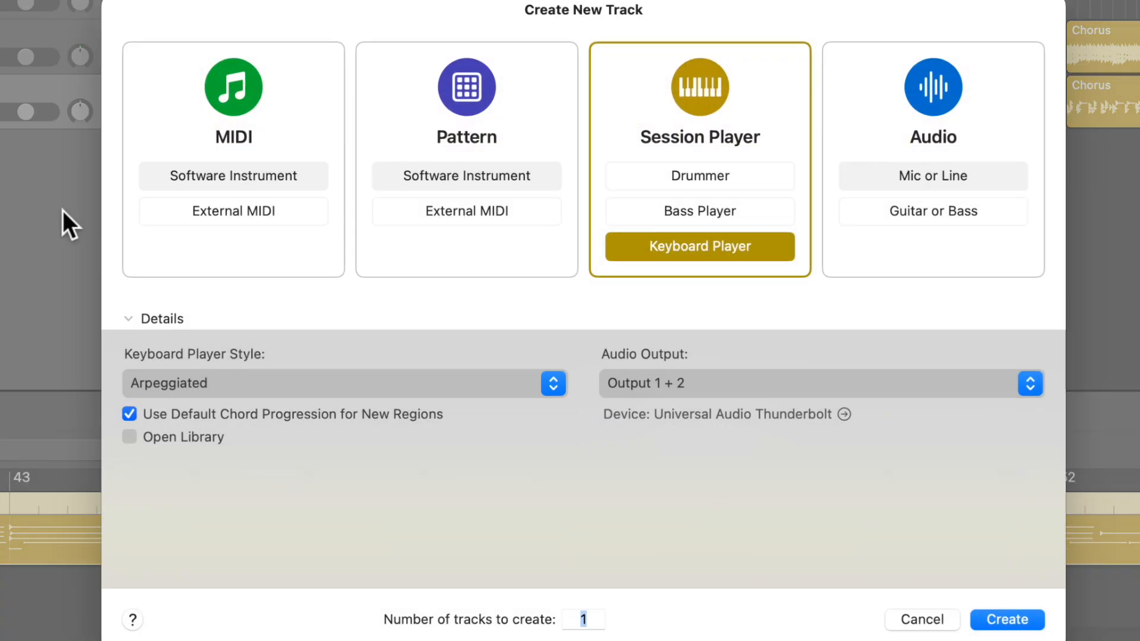
left_click(699, 213)
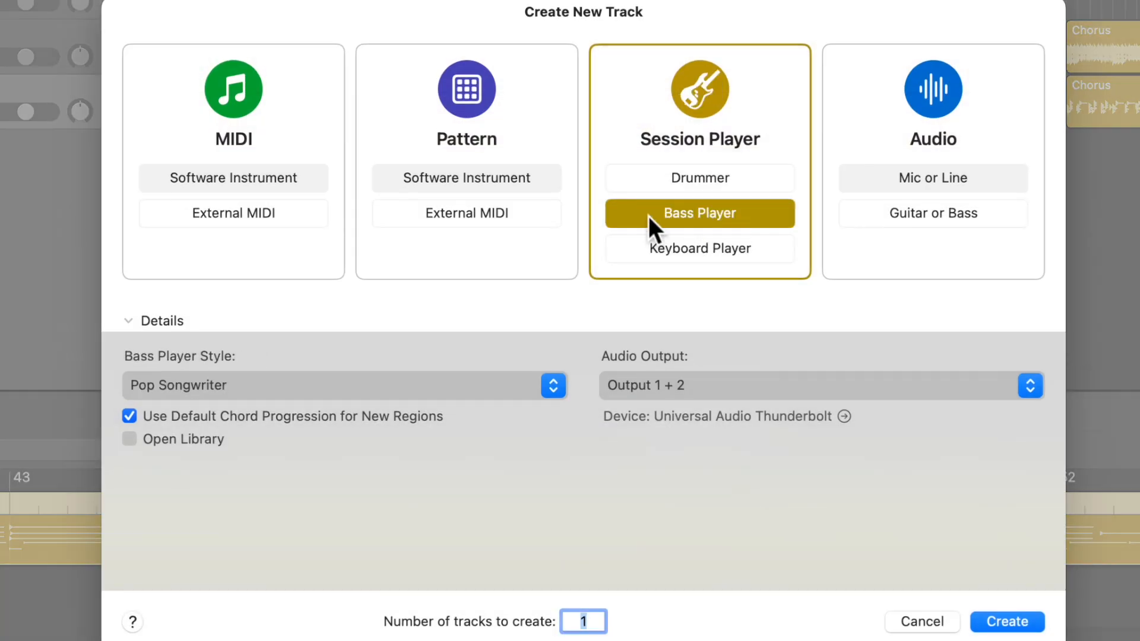
left_click(335, 385)
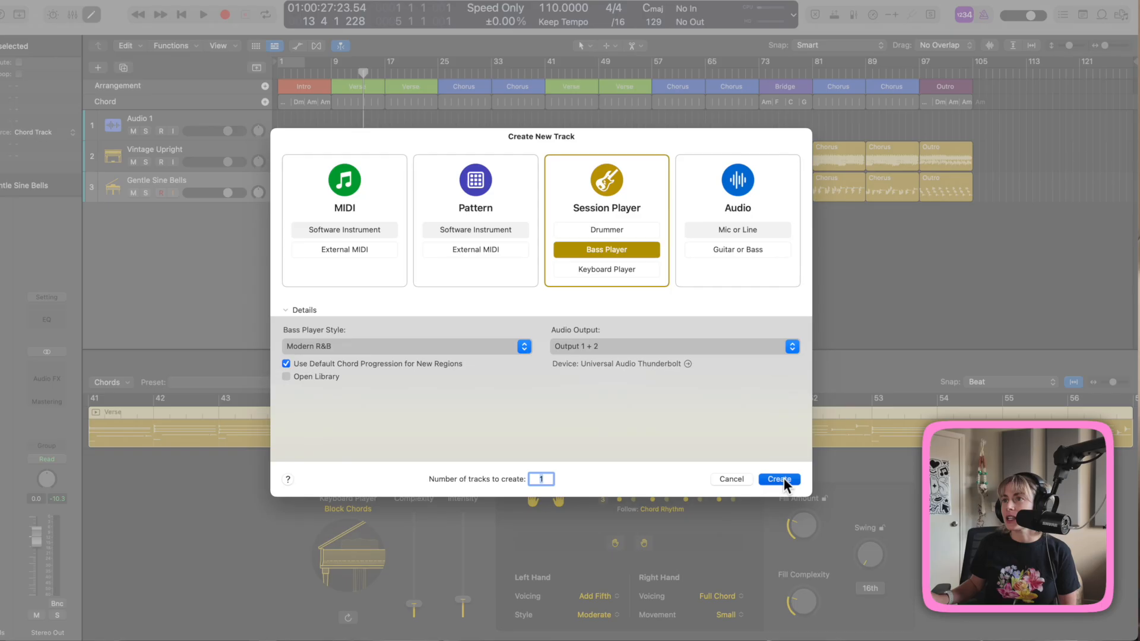
left_click(778, 479)
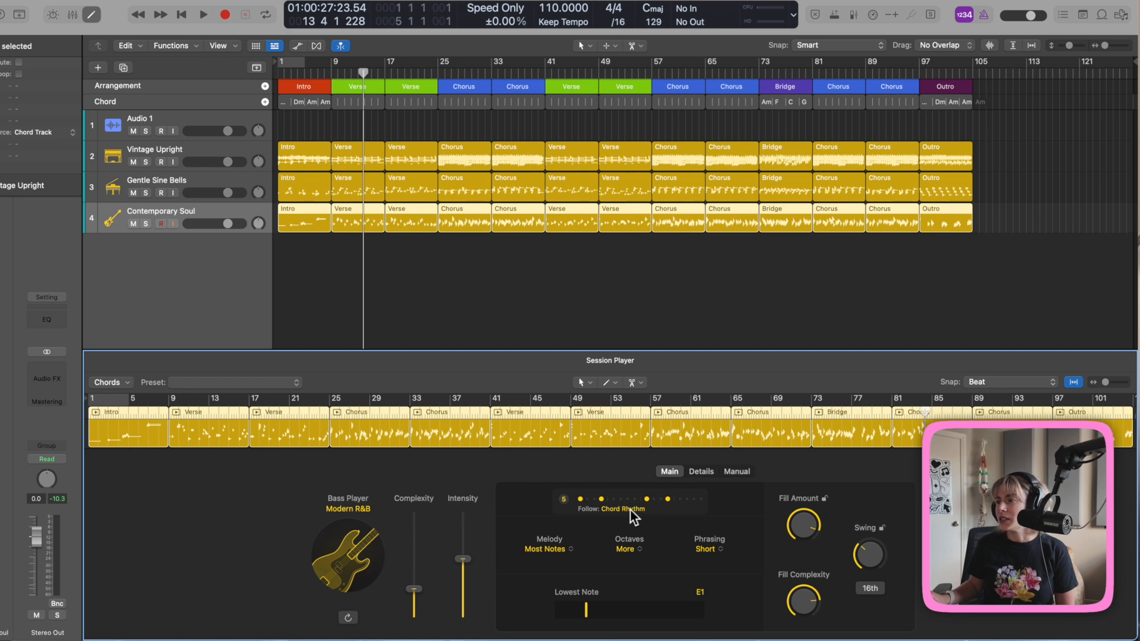
mouse_move(712, 516)
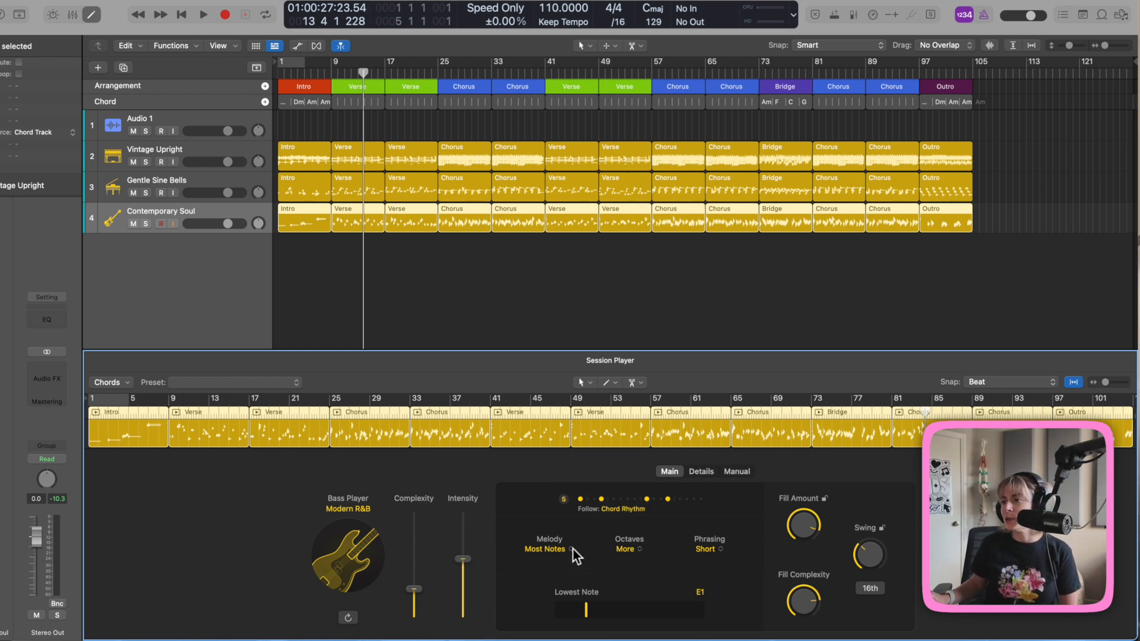
Set the bass Melody to Some Notes and Octaves to Some, then show its Details settings.
left_click(546, 548)
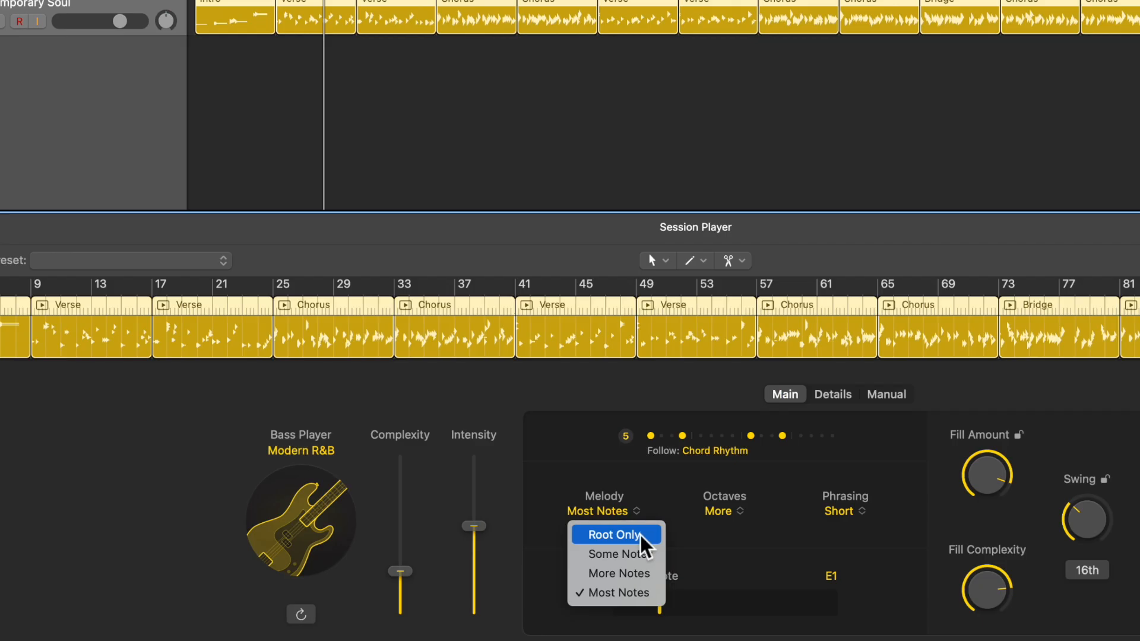
left_click(616, 554)
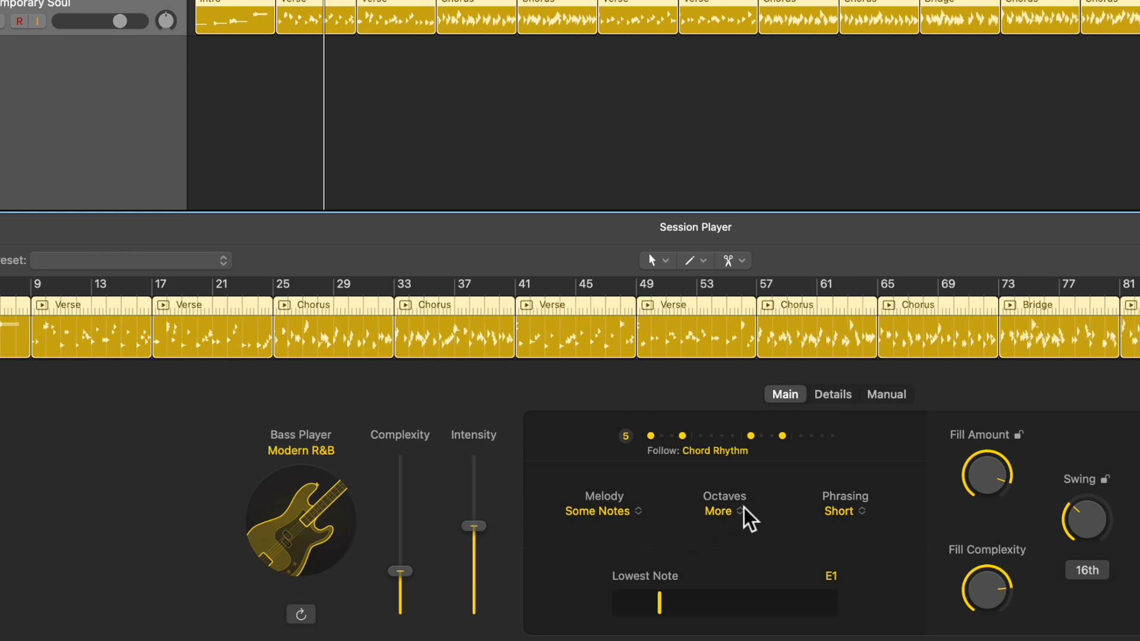
left_click(723, 511)
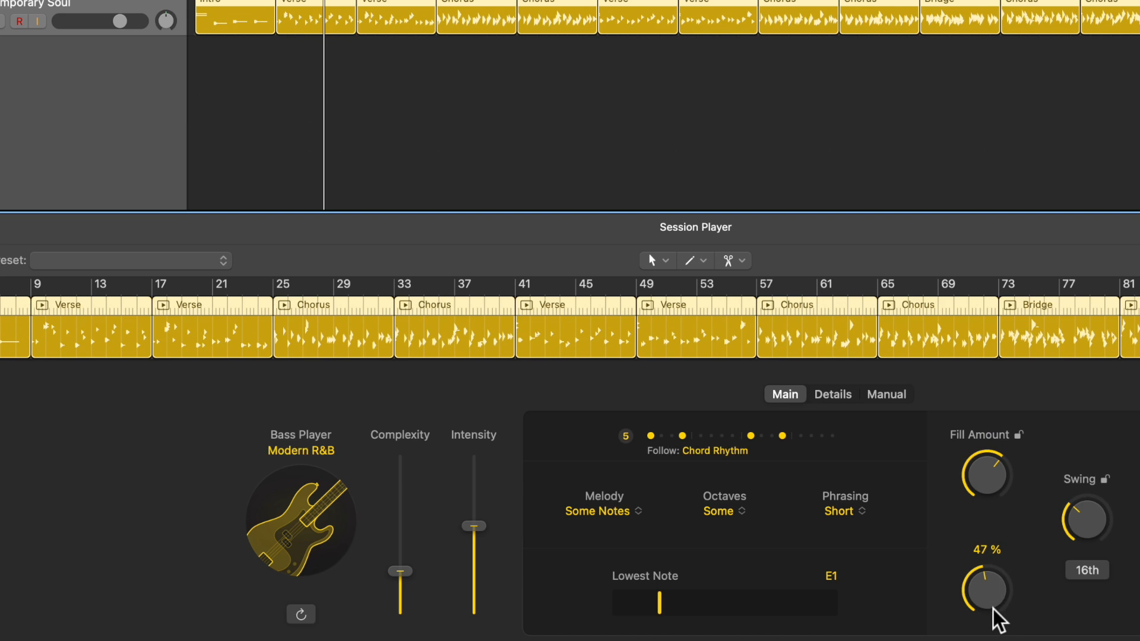
mouse_move(858, 396)
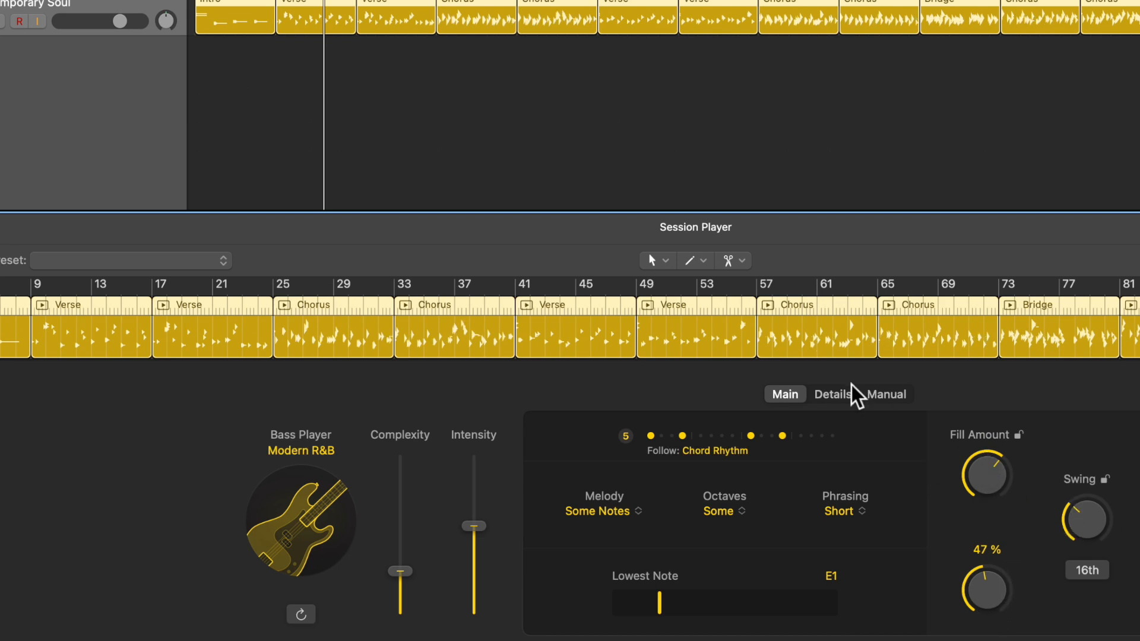
left_click(832, 394)
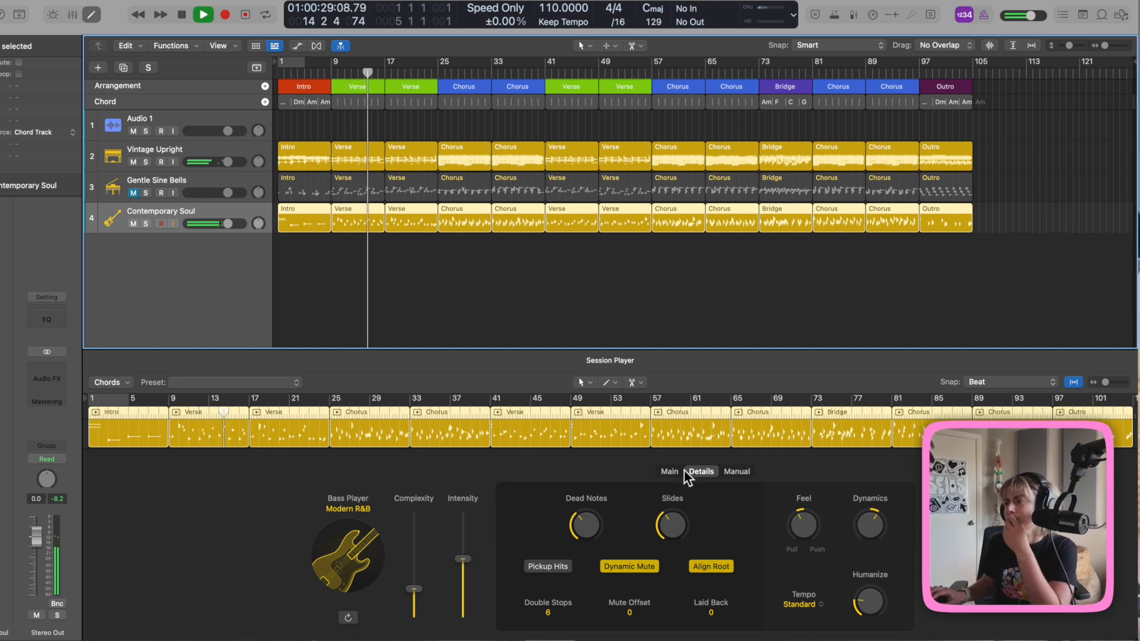
Restart playback from the first chorus and switch the bass to the Pop Songwriter style.
left_click(203, 13)
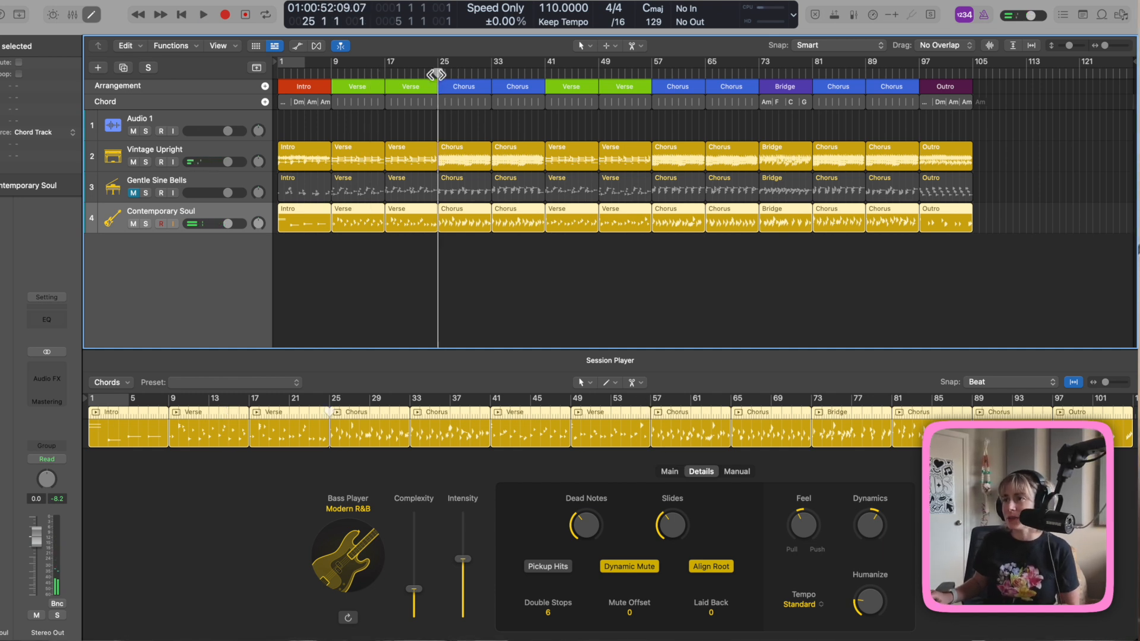
left_click(203, 14)
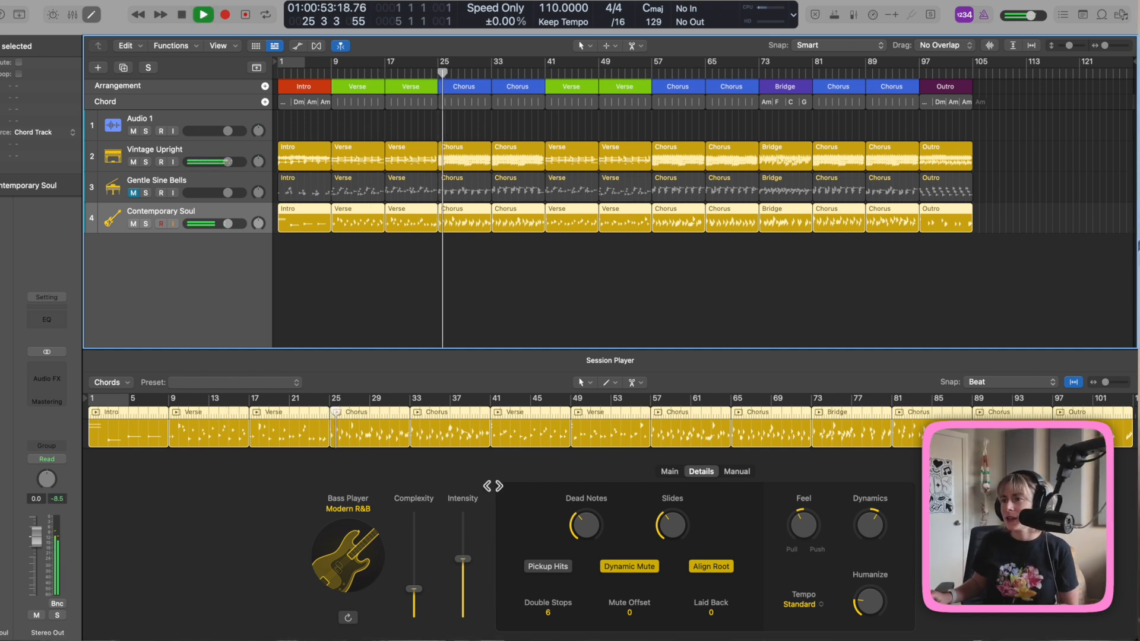
left_click(348, 504)
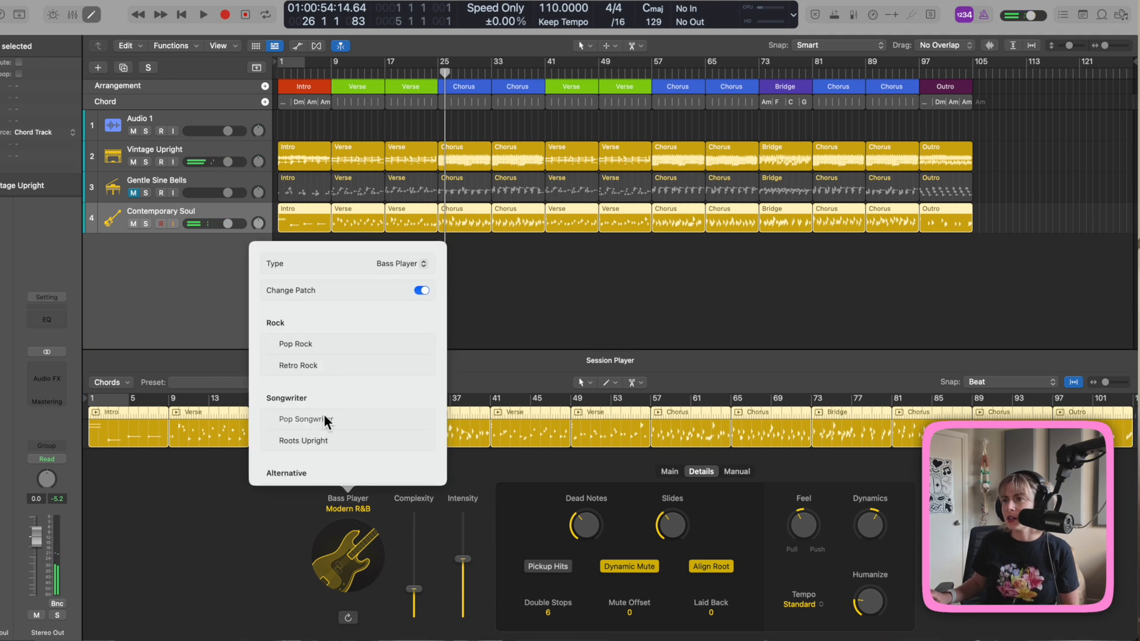
left_click(300, 419)
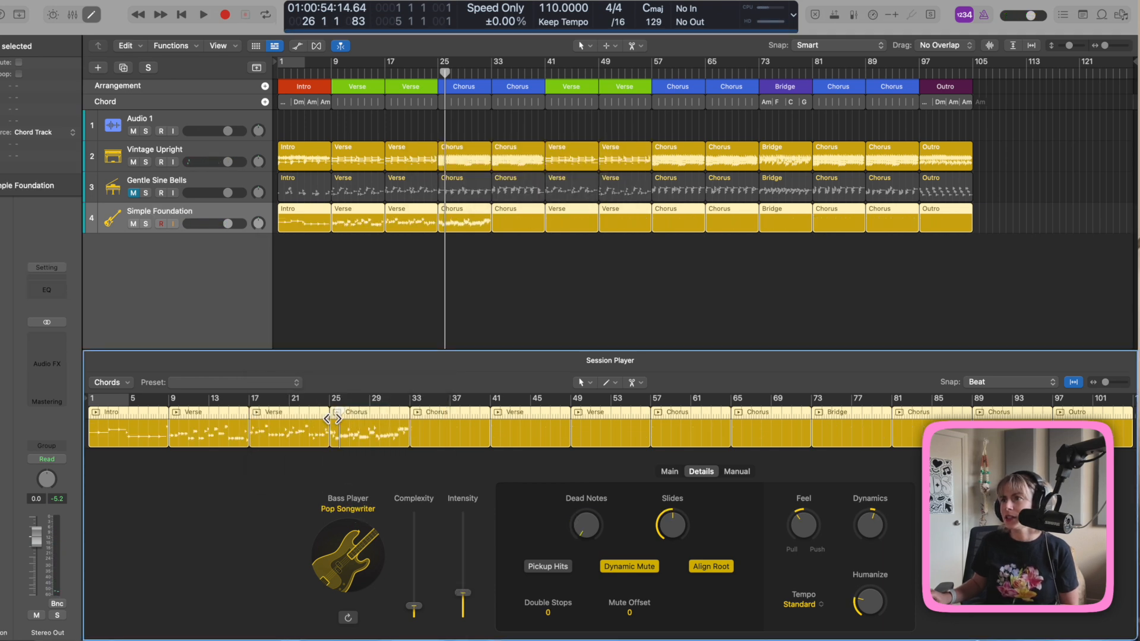
Resume playback and unmute the Gentle Sine Bells track.
left_click(203, 13)
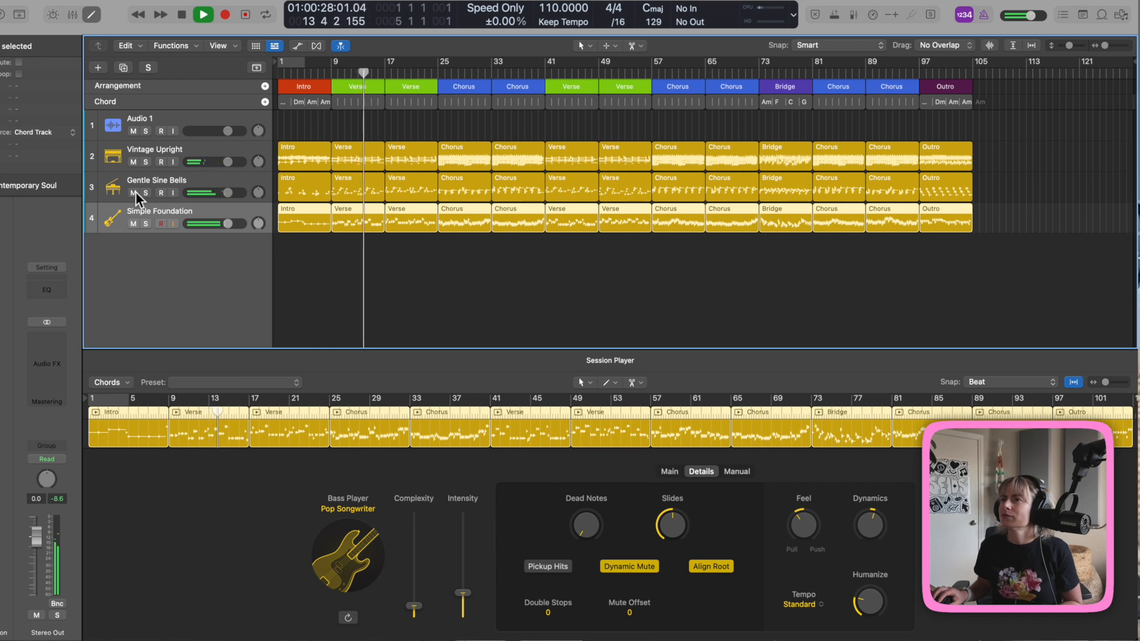
left_click_drag(204, 193, 214, 193)
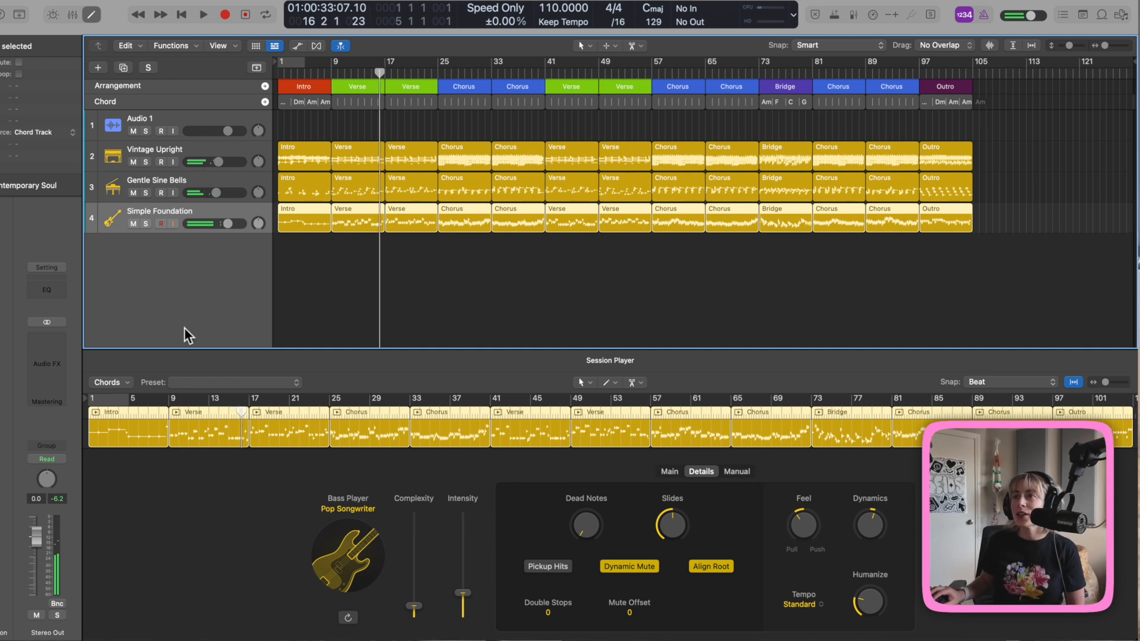
Add a new Session Player track with a Drummer chosen and create it.
right_click(185, 334)
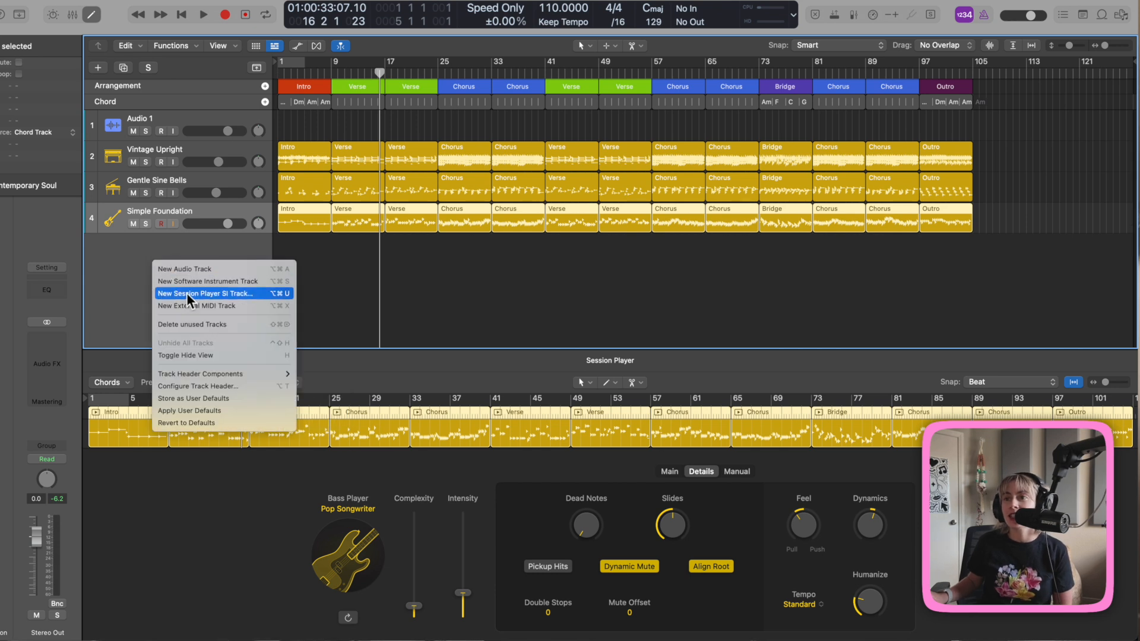
left_click(205, 292)
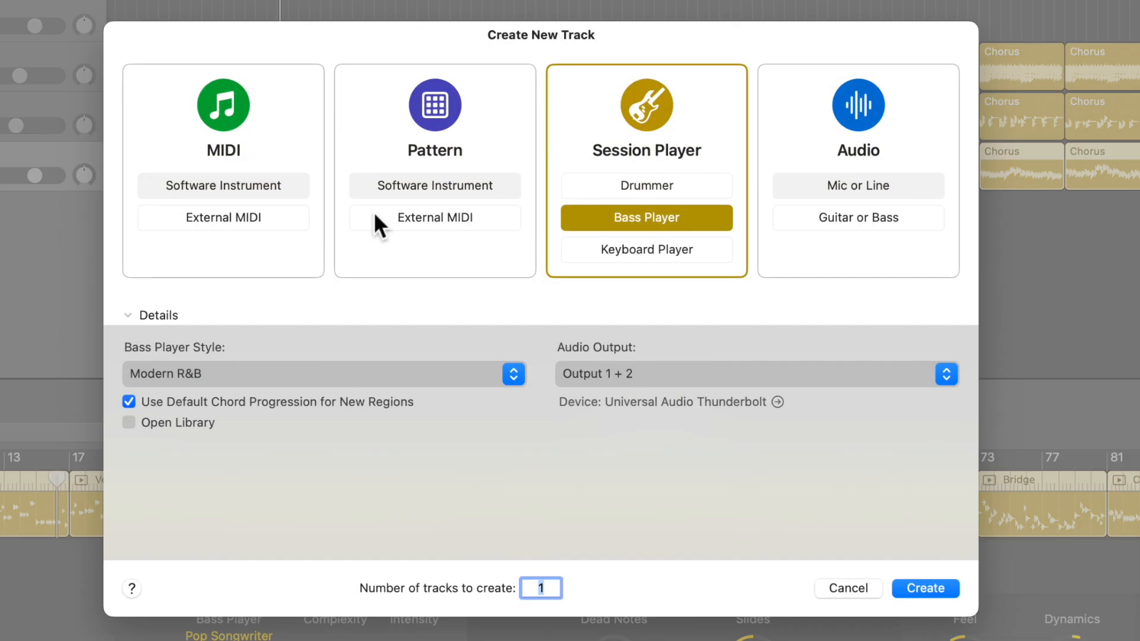
left_click(646, 185)
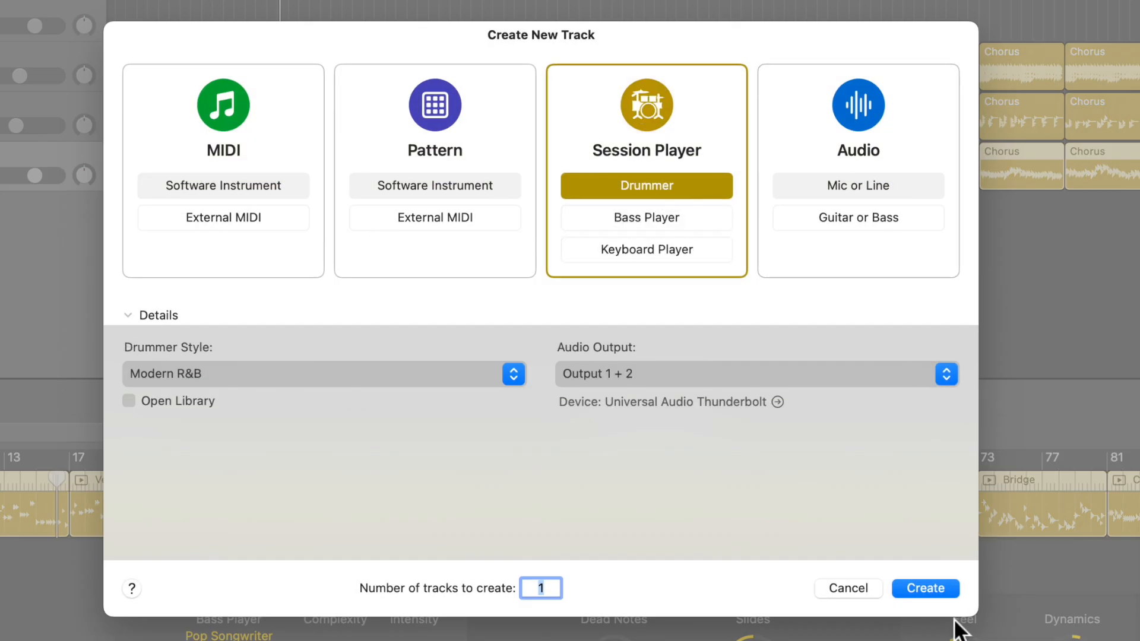
left_click(924, 589)
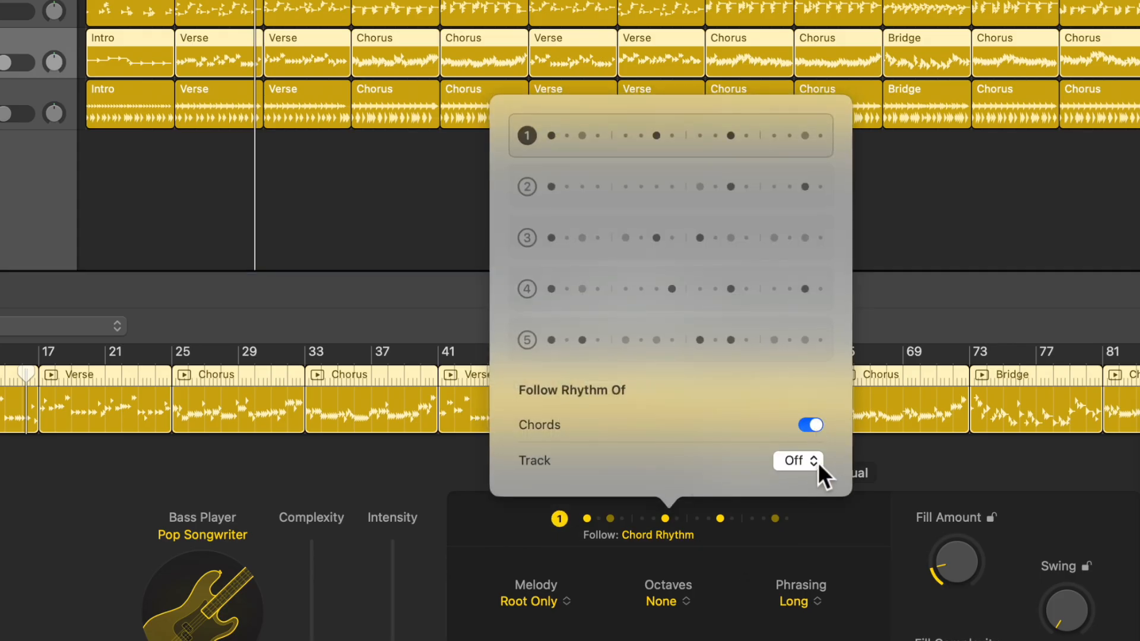
Set the bass Follow Rhythm Of Track to the Slow Jam drummer.
left_click(798, 461)
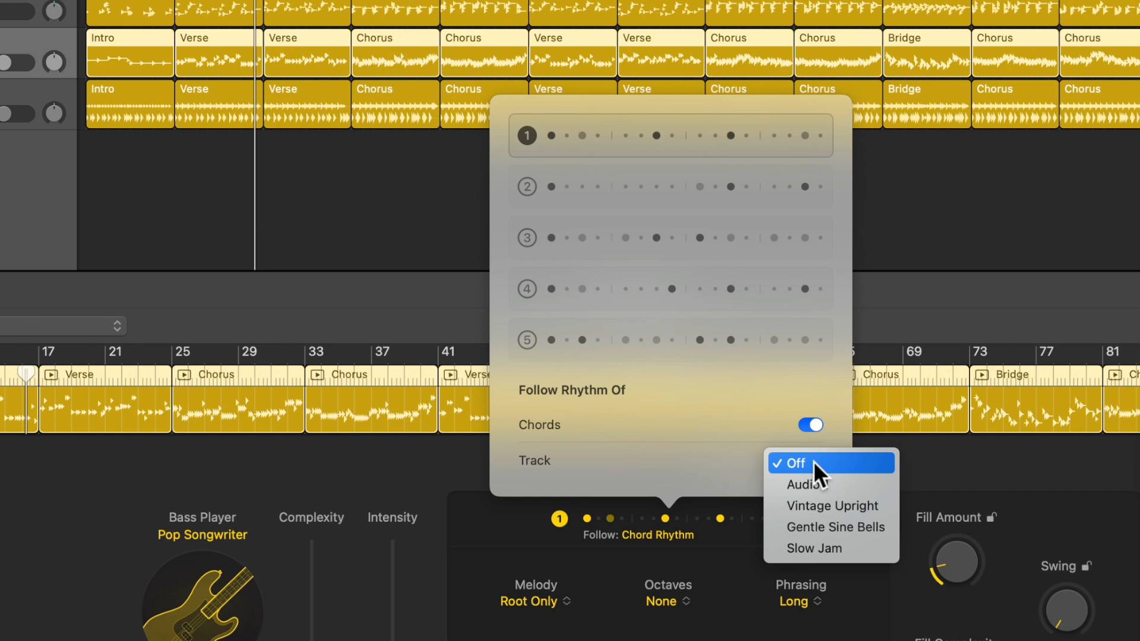
mouse_move(843, 553)
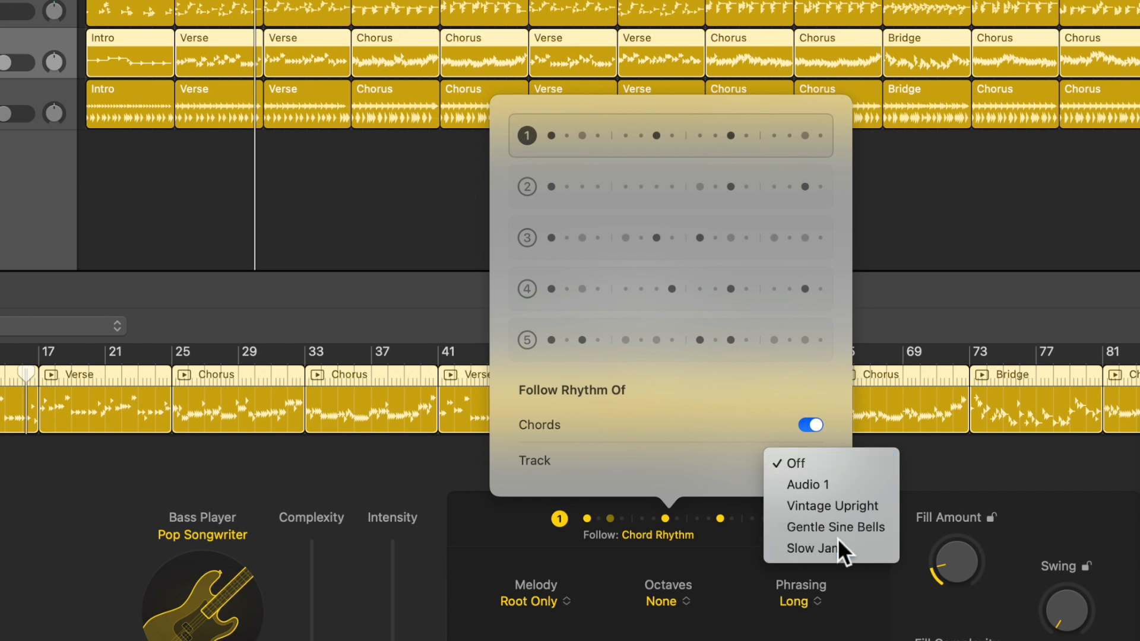
left_click(808, 548)
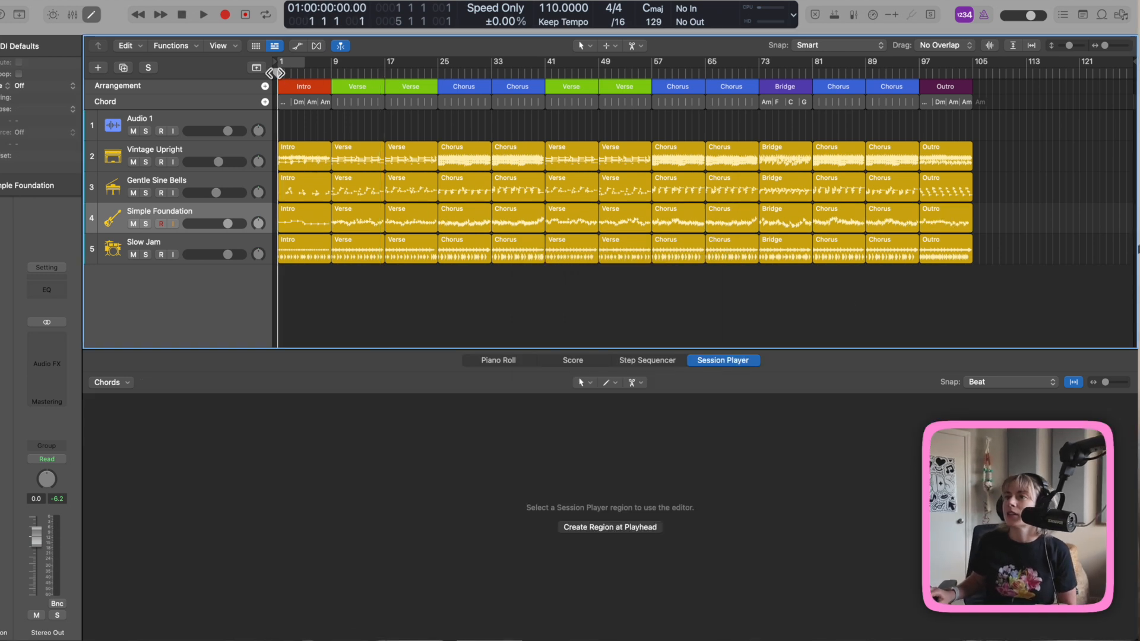
Audition the drummer Intro with the kick pad toggled off and on, then show the bass Intro Details.
left_click(204, 14)
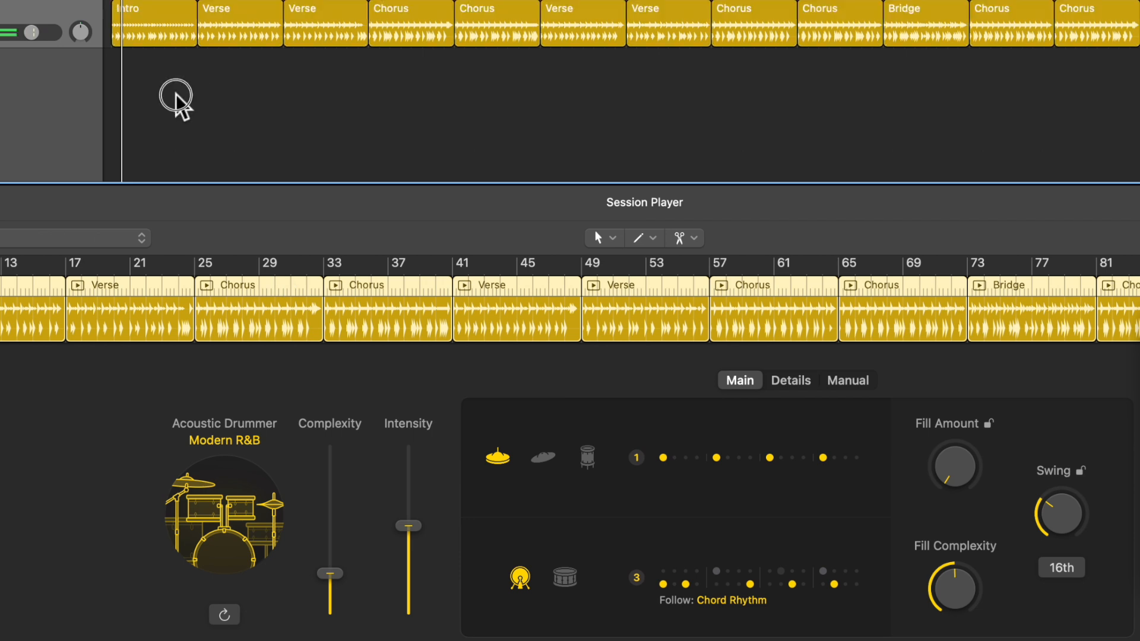
left_click(152, 23)
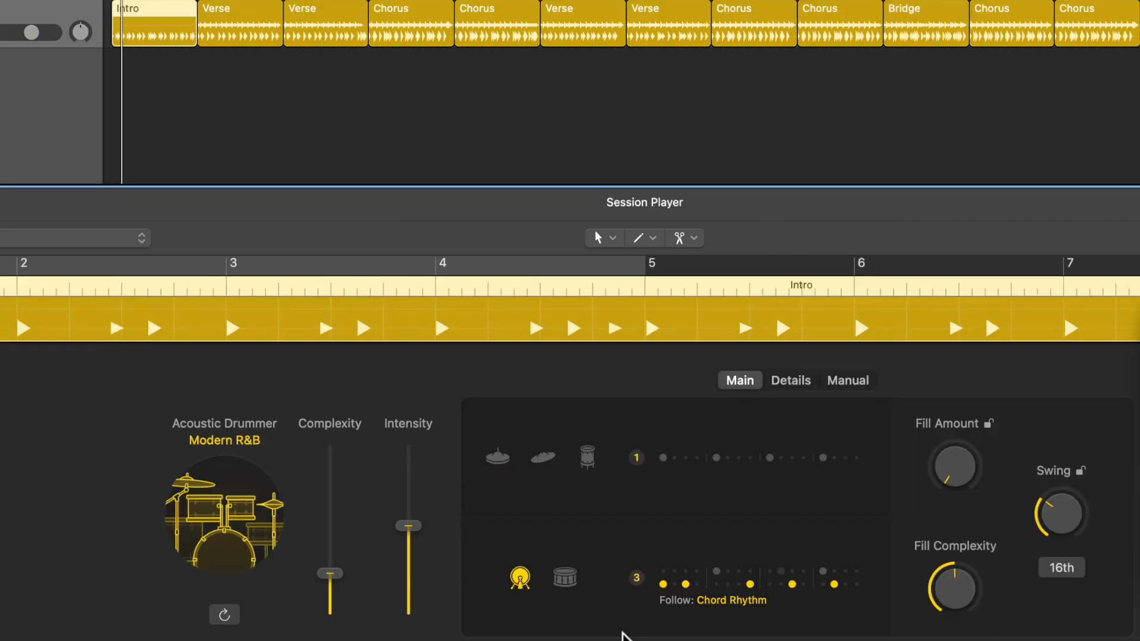
left_click(520, 578)
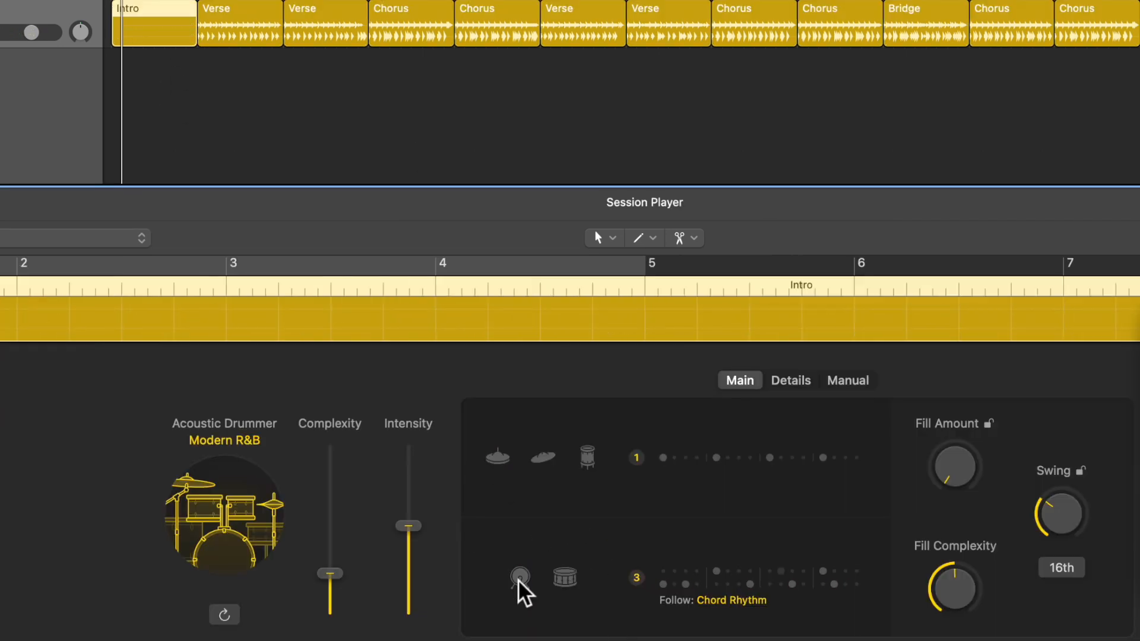
left_click(520, 578)
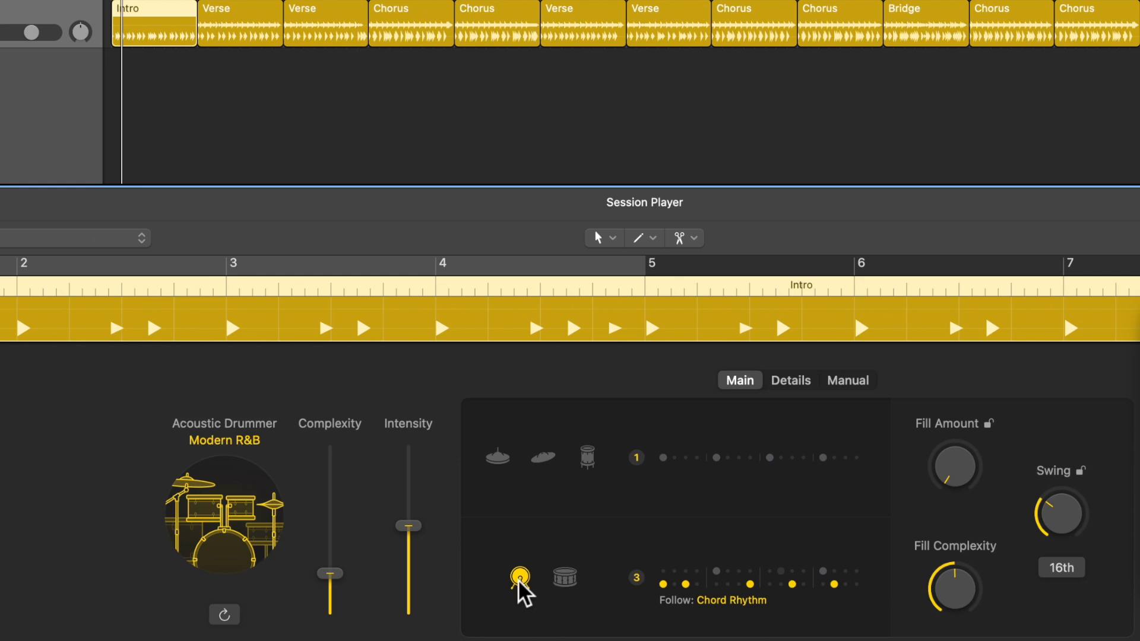
left_click(791, 379)
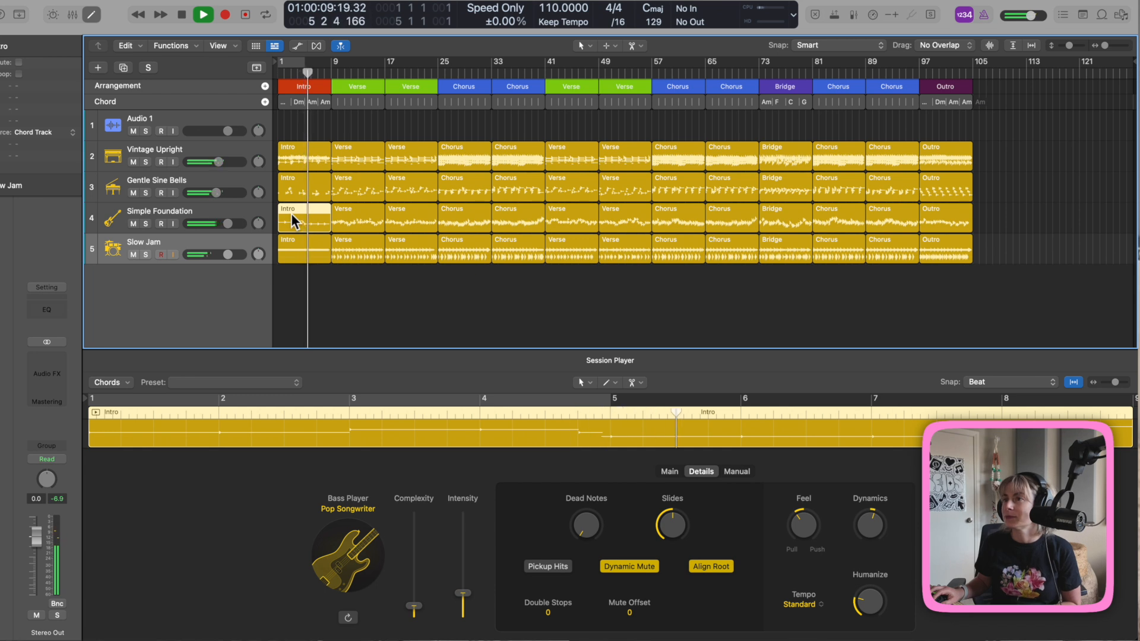
Raise Ghost Notes on the drummer's Verse regions and return to its Main settings.
left_click(356, 247)
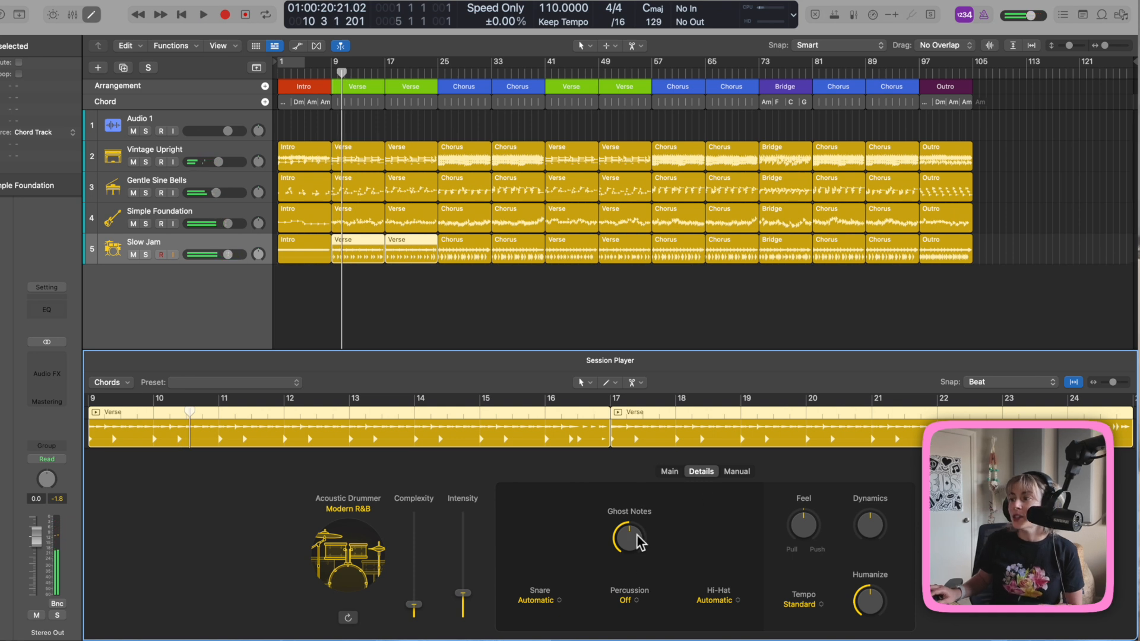
left_click_drag(869, 533, 806, 529)
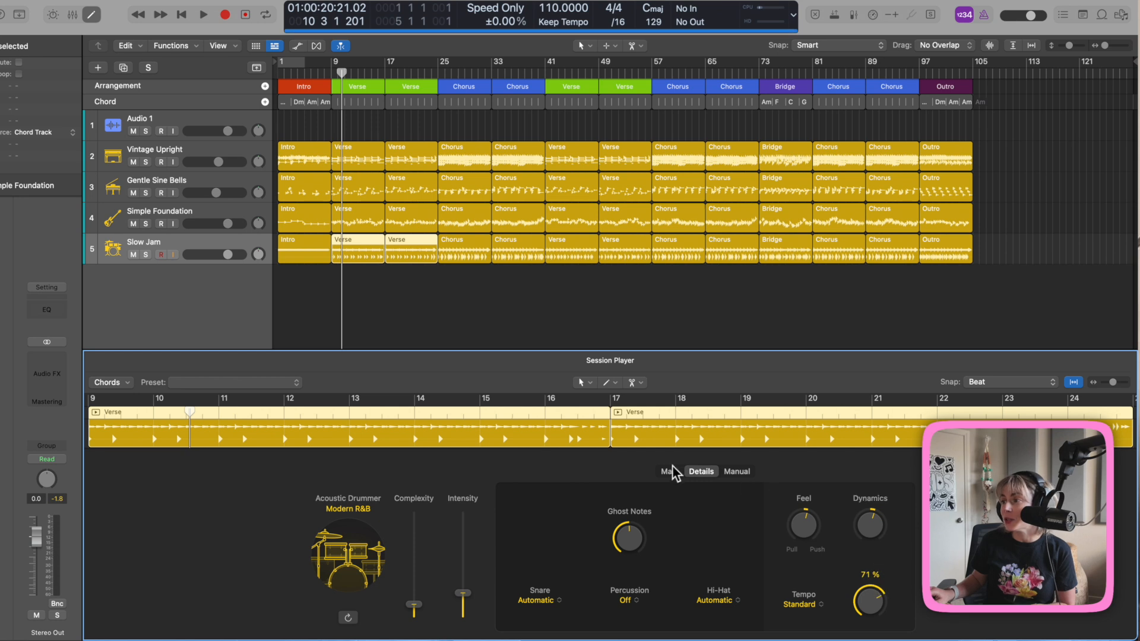
left_click(668, 471)
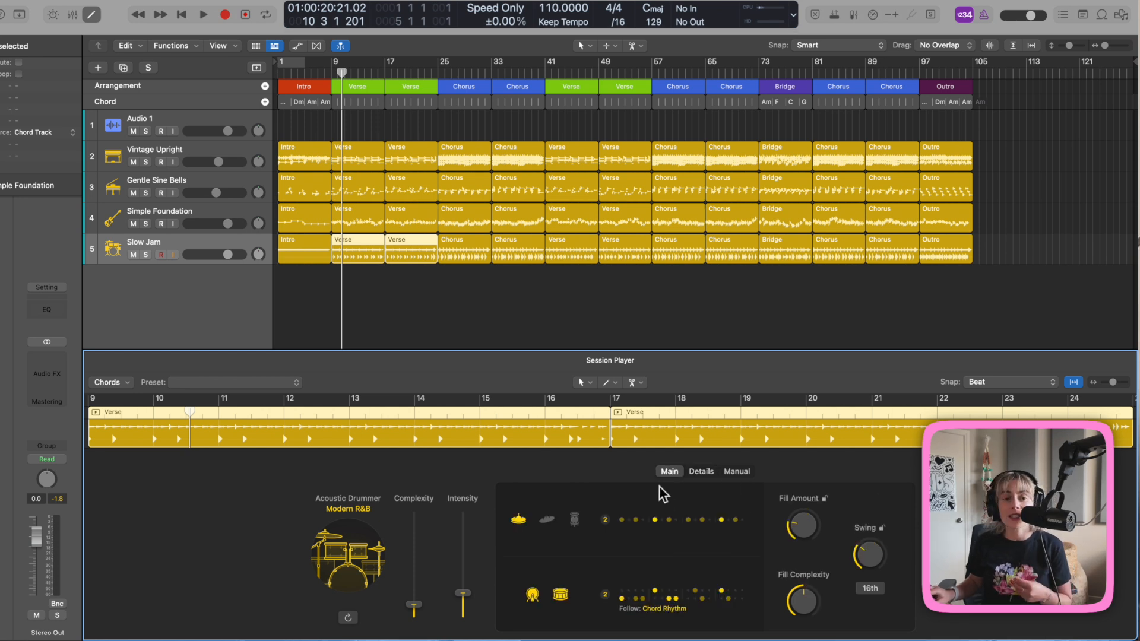
Convert the Slow Jam drummer regions to MIDI and load the Heavy drum kit.
left_click(203, 14)
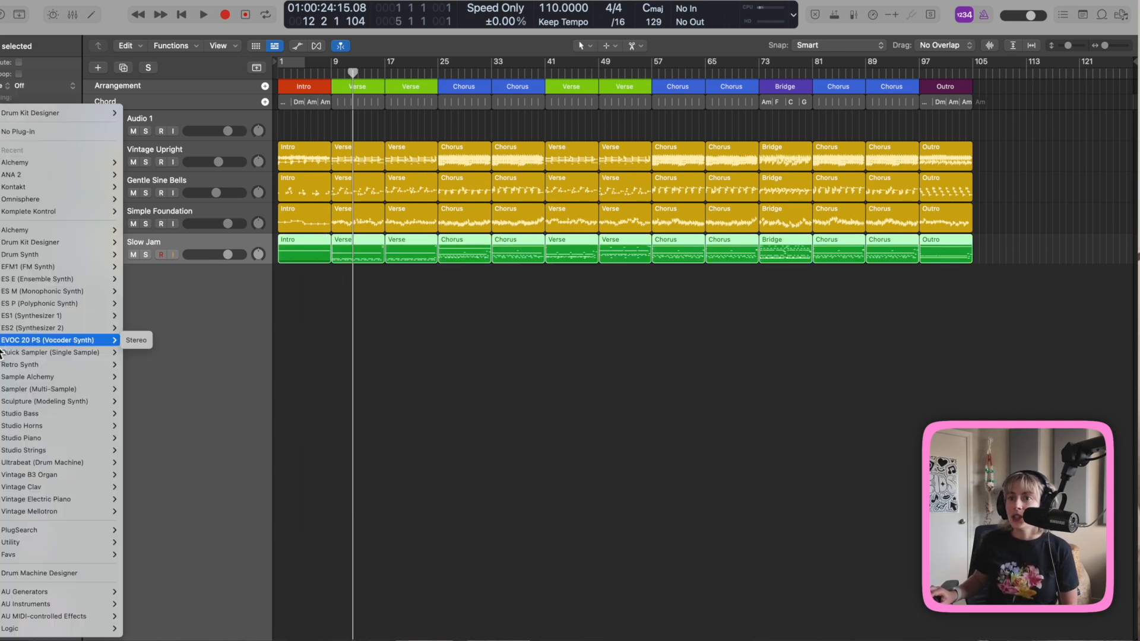
mouse_move(51, 315)
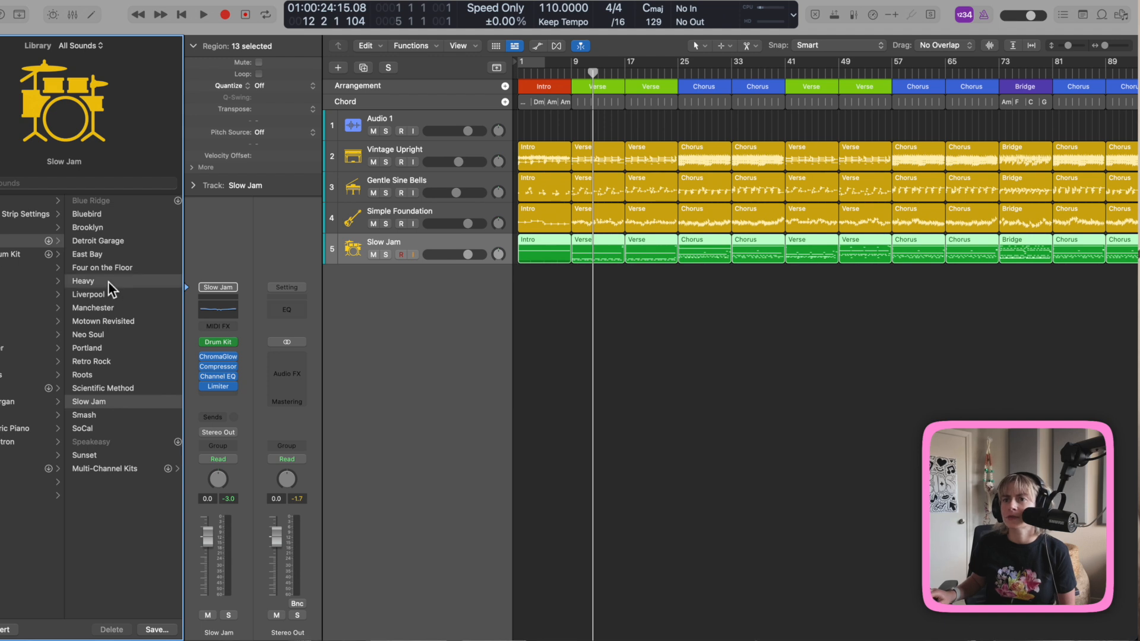
left_click(84, 281)
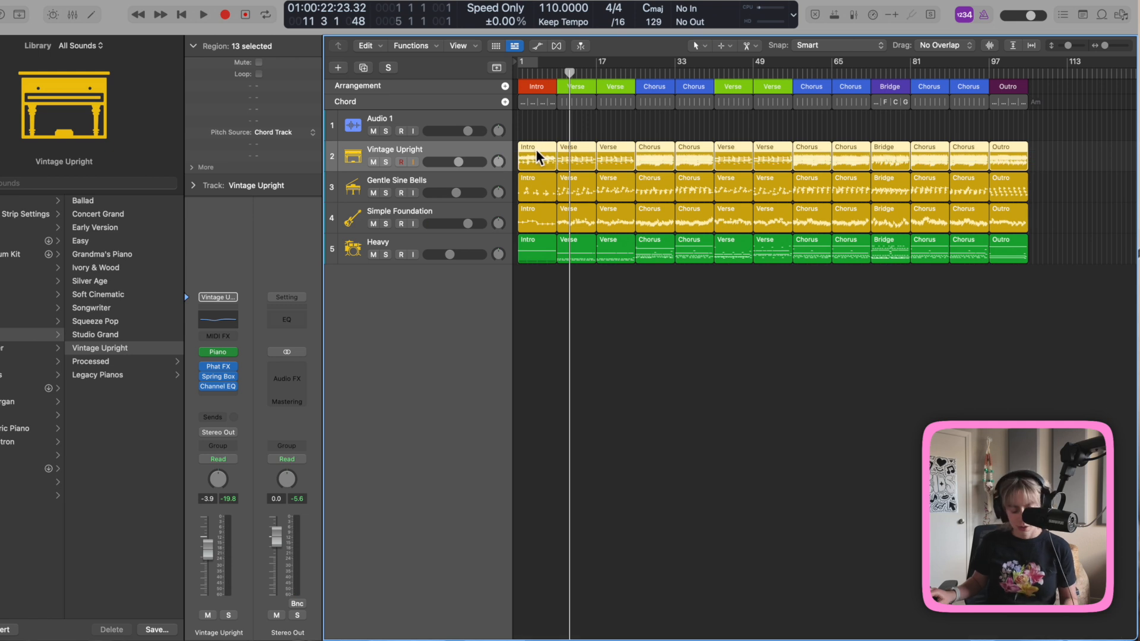
Bring up the region options for the Vintage Upright keyboard regions to convert them to MIDI.
right_click(541, 156)
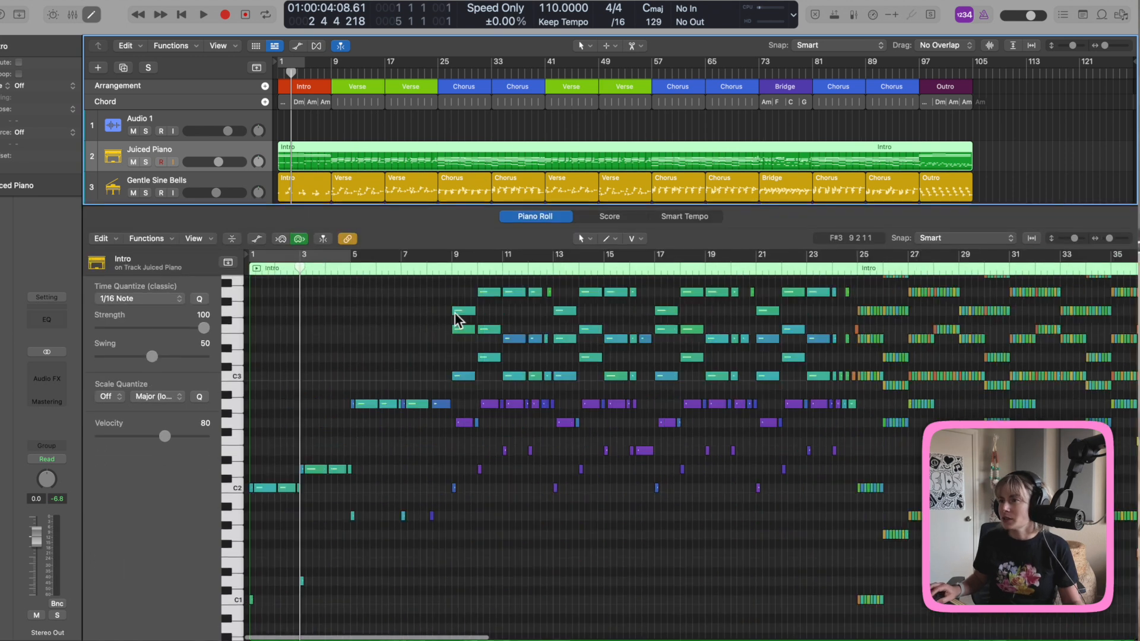
Select the 189 repeated Juiced Piano intro notes, audition them from the start and show their velocities.
left_click(204, 14)
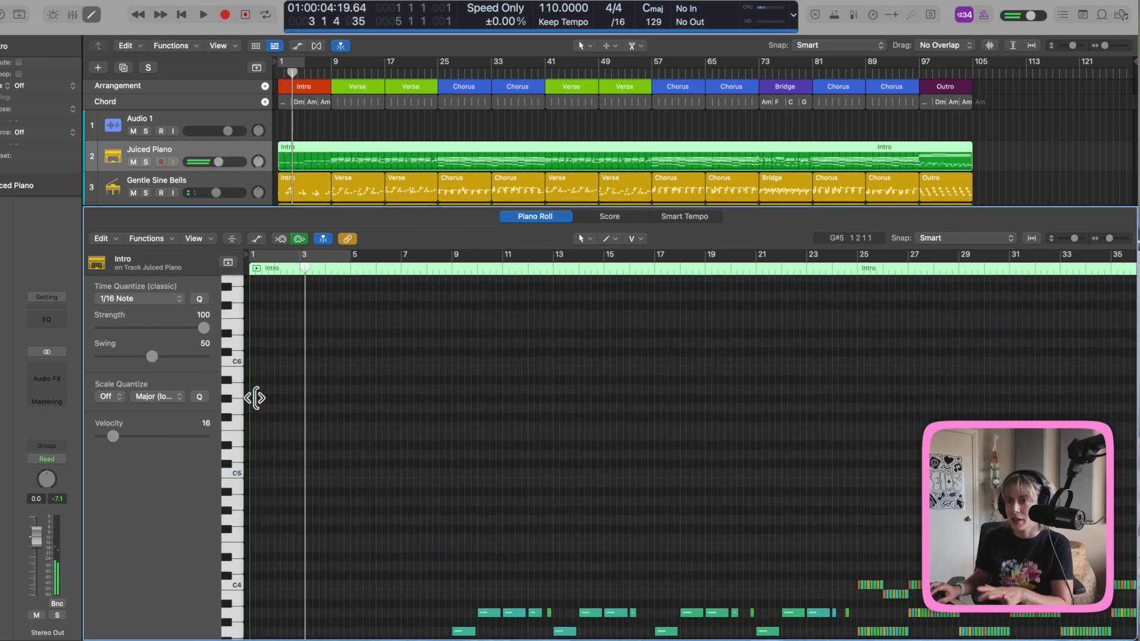
left_click(204, 14)
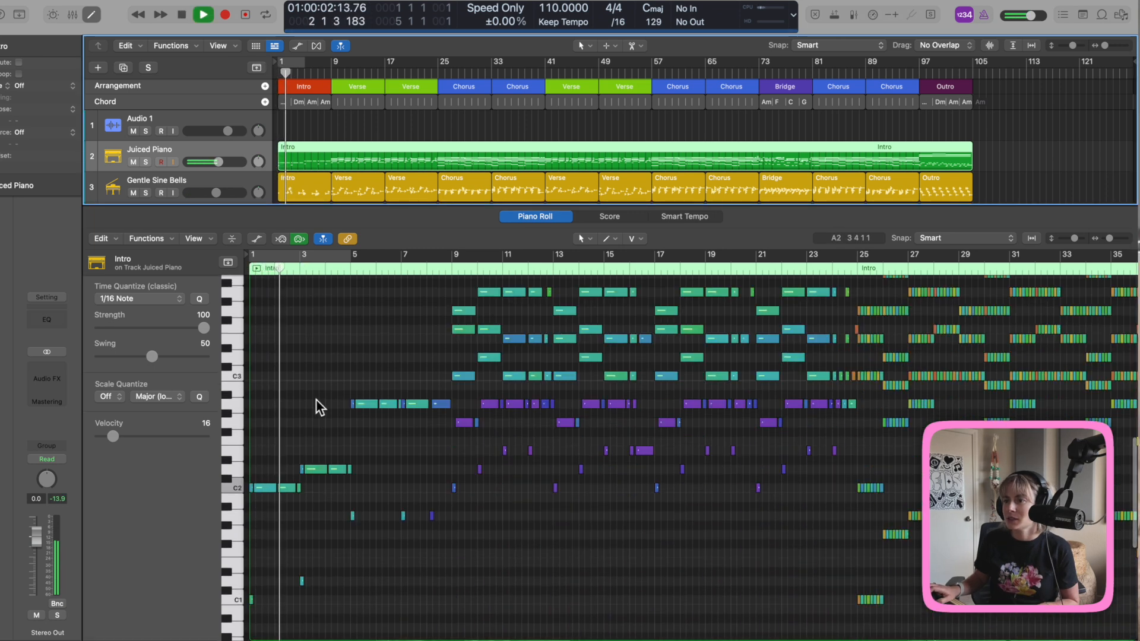
left_click(203, 13)
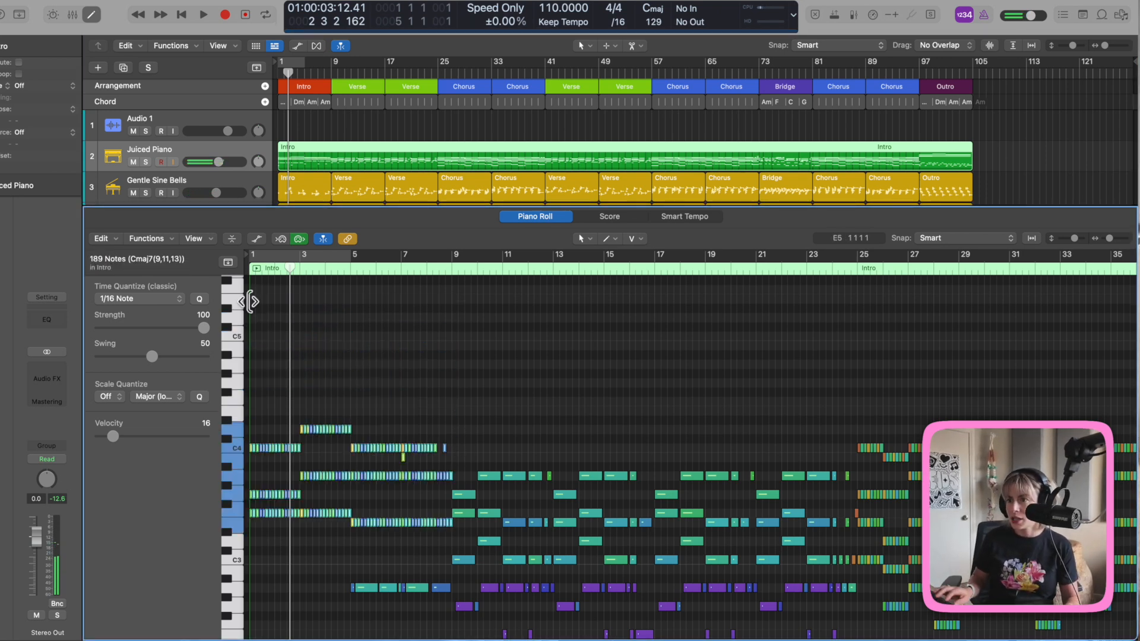
left_click(204, 13)
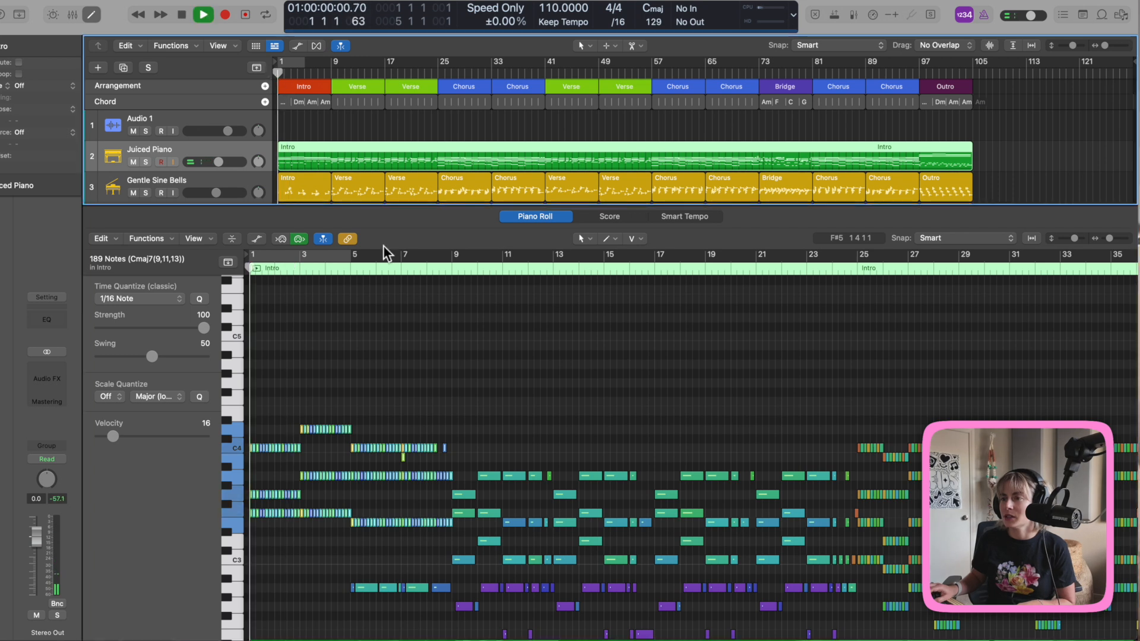
left_click(203, 15)
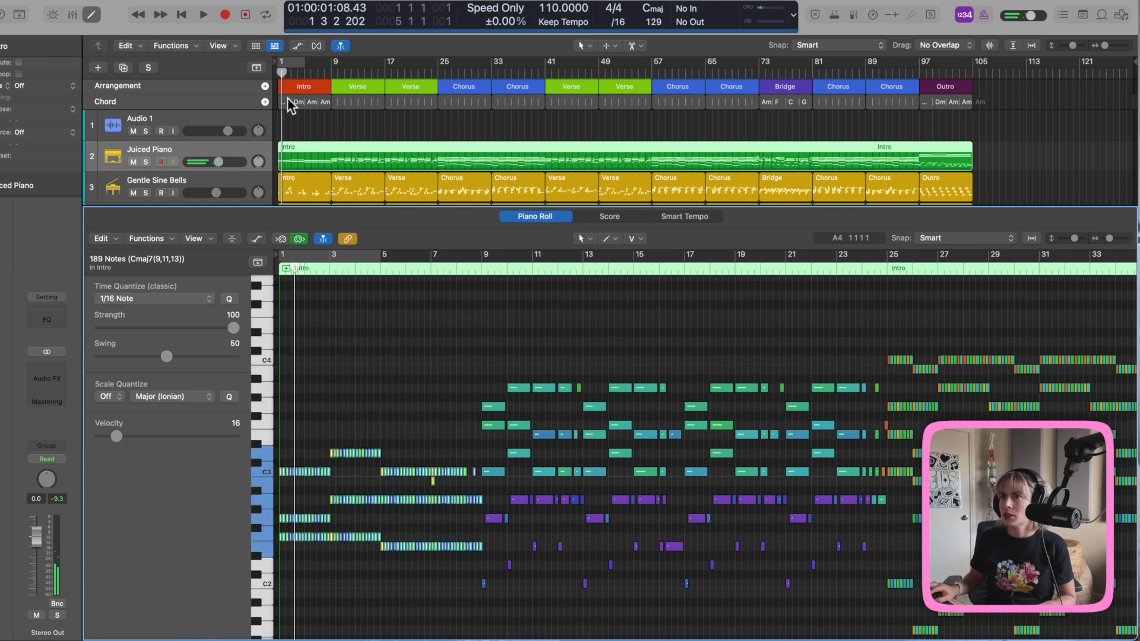
left_click(203, 13)
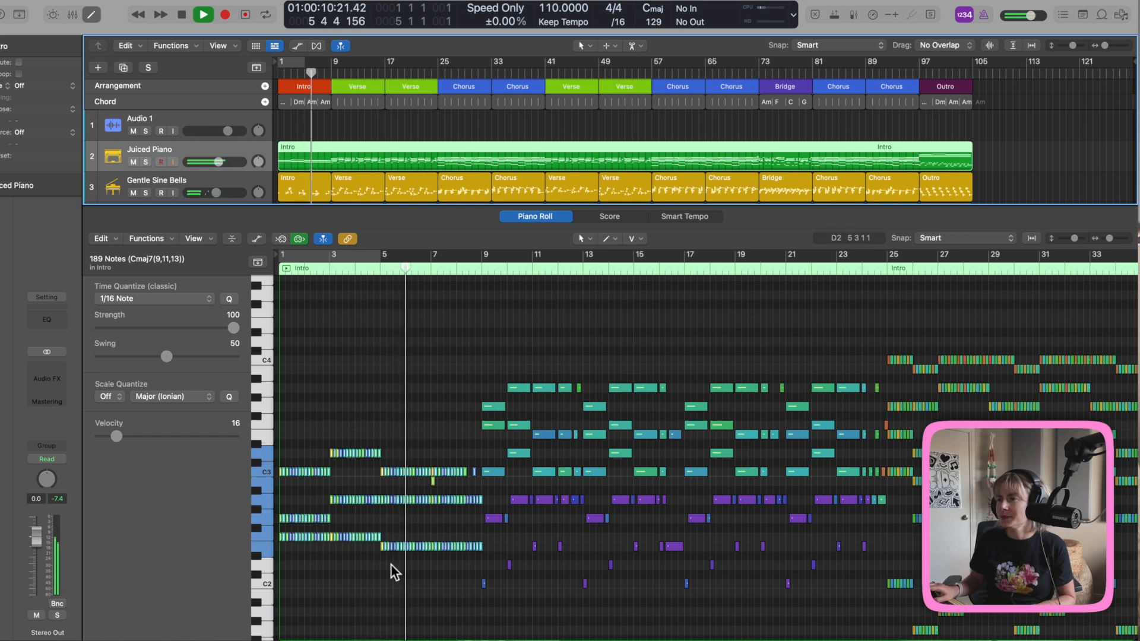
left_click(181, 13)
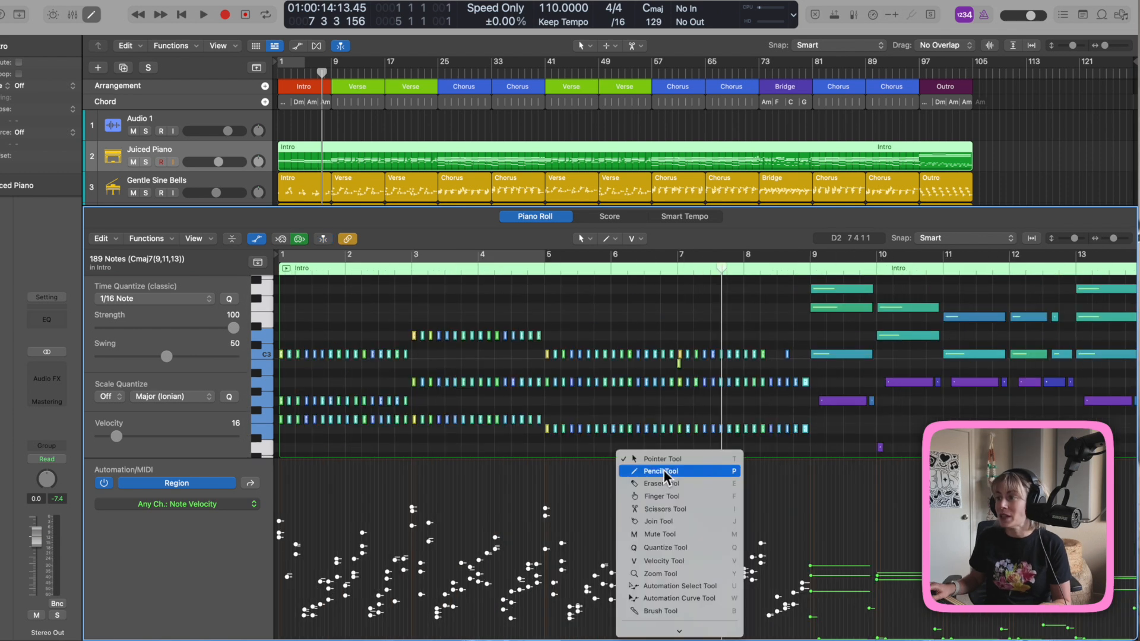
Draw a freehand rising velocity line across the intro notes with the Pencil Tool and audition the crescendo.
left_click(660, 470)
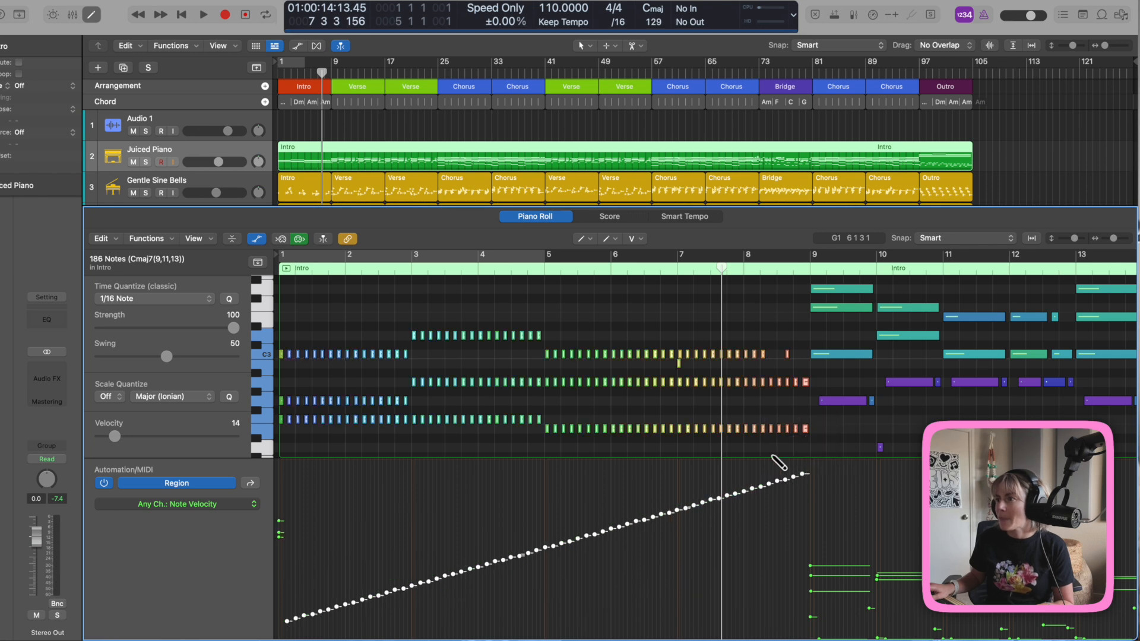
mouse_move(291, 360)
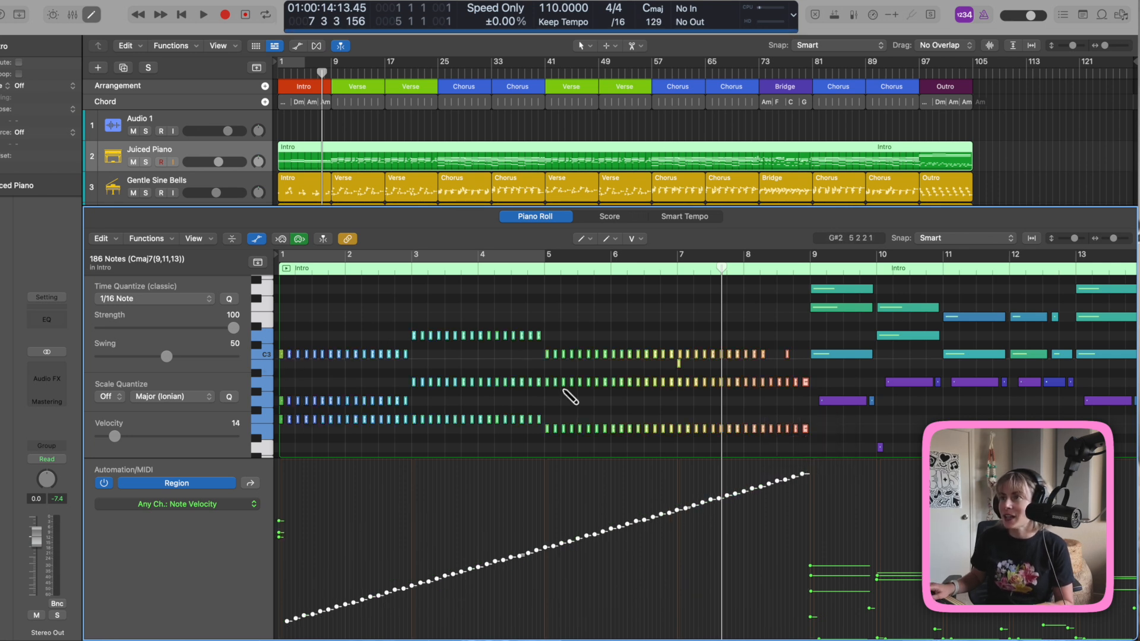
left_click(204, 14)
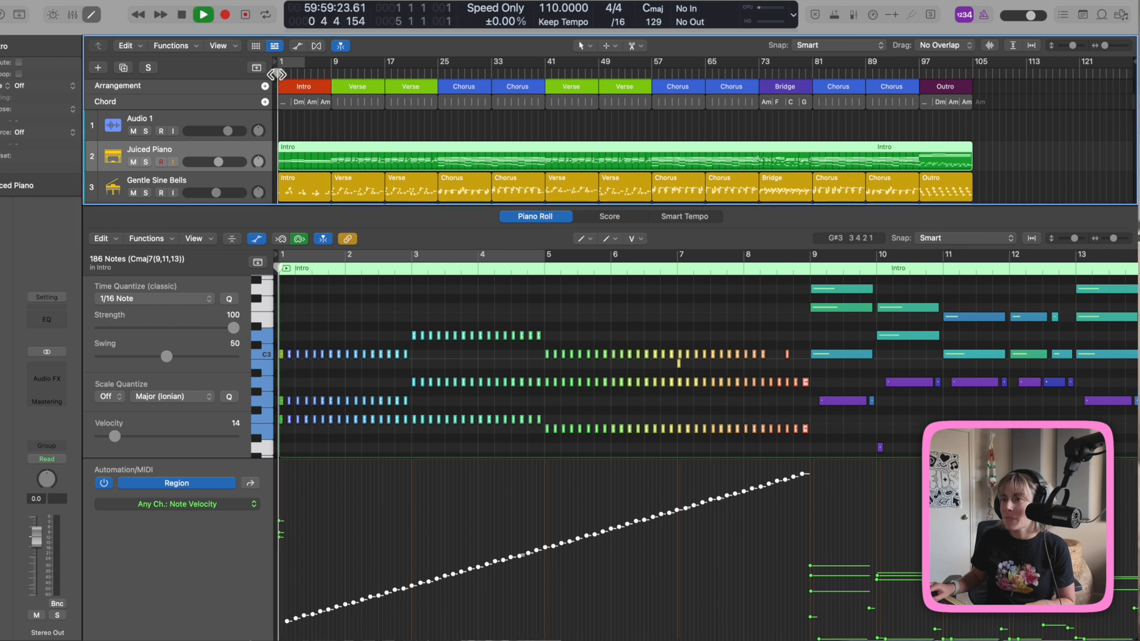